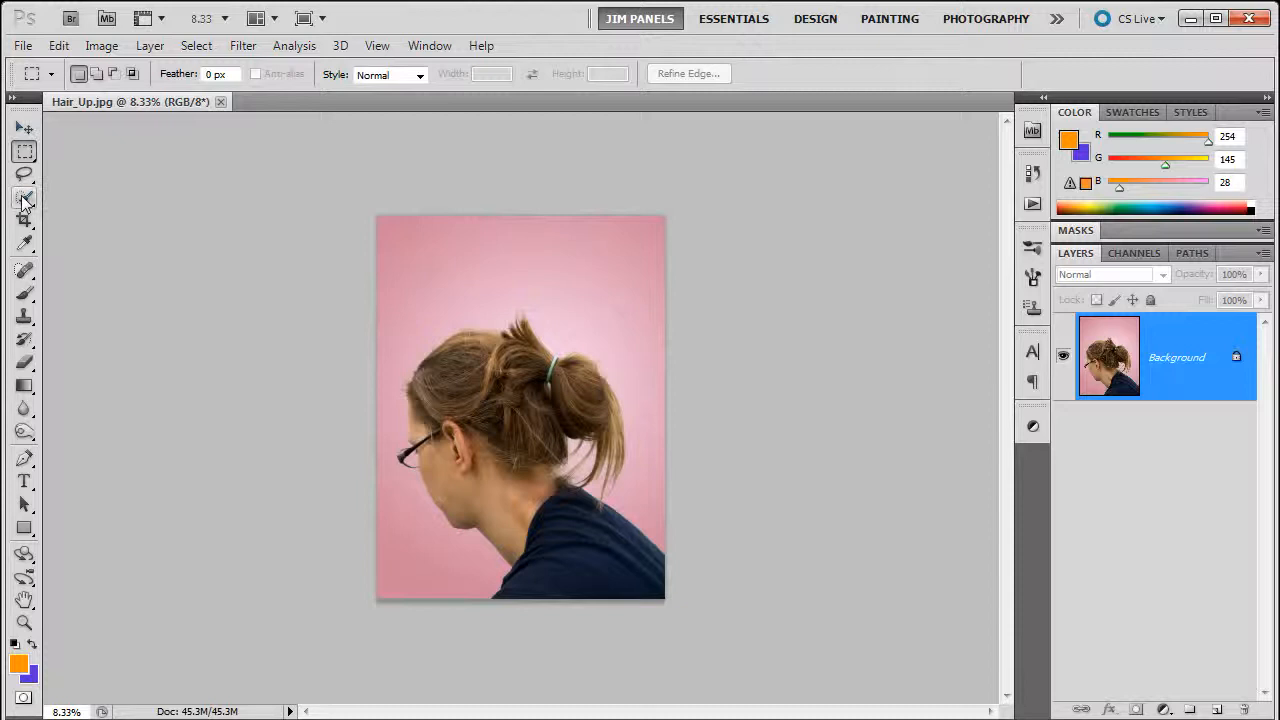
Activate the Magic Wand tool from the Quick Selection flyout.
{"action": "left_click", "coordinate": [24, 198]}
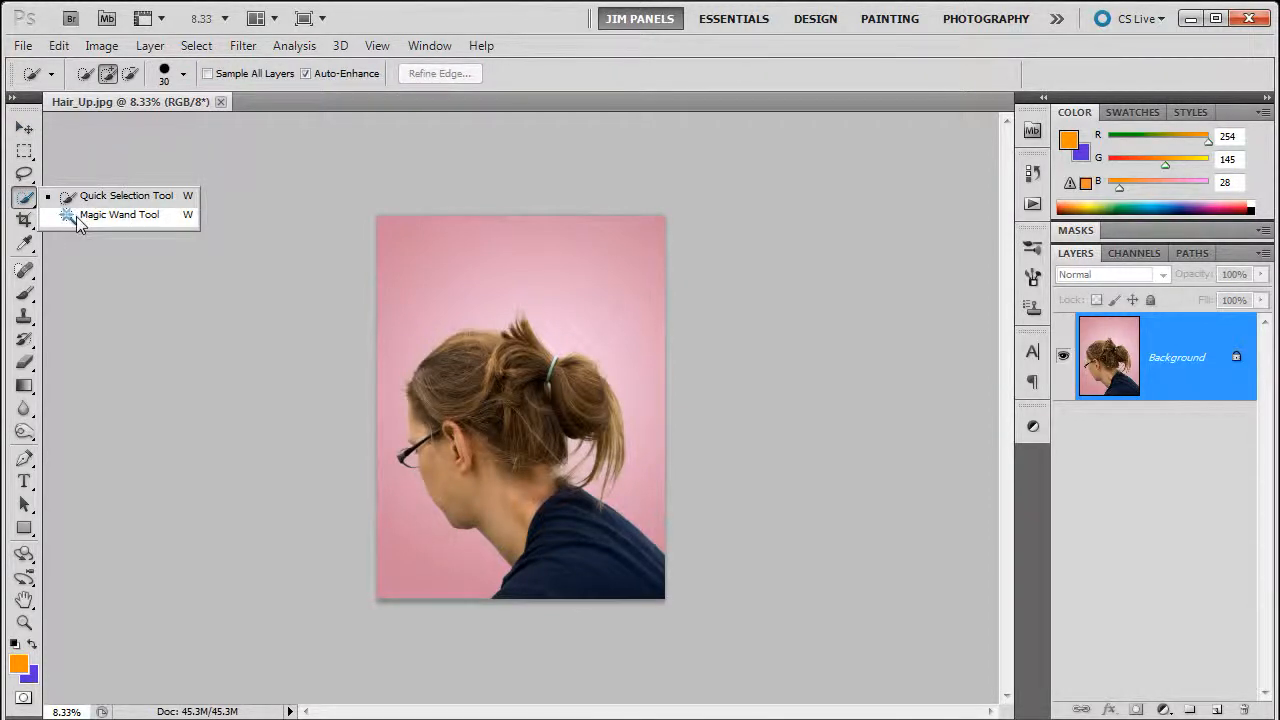
{"action": "left_click", "coordinate": [120, 214]}
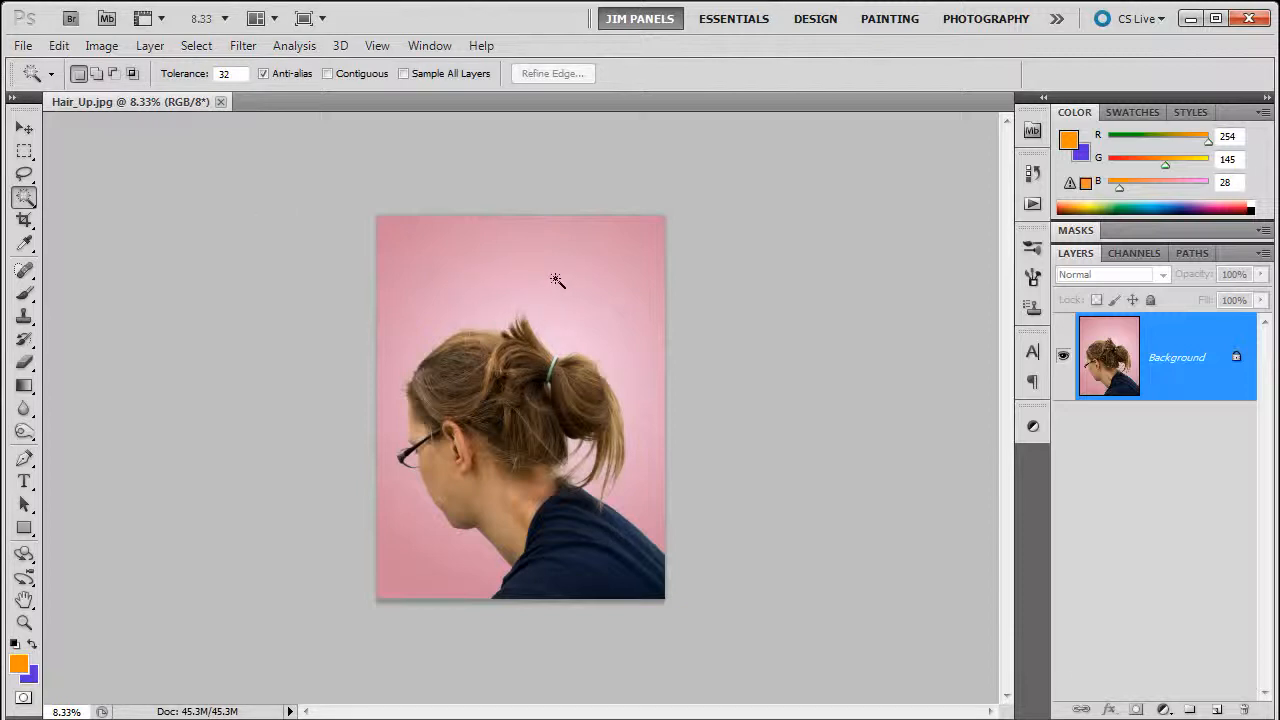
{"action": "mouse_move", "coordinate": [568, 288]}
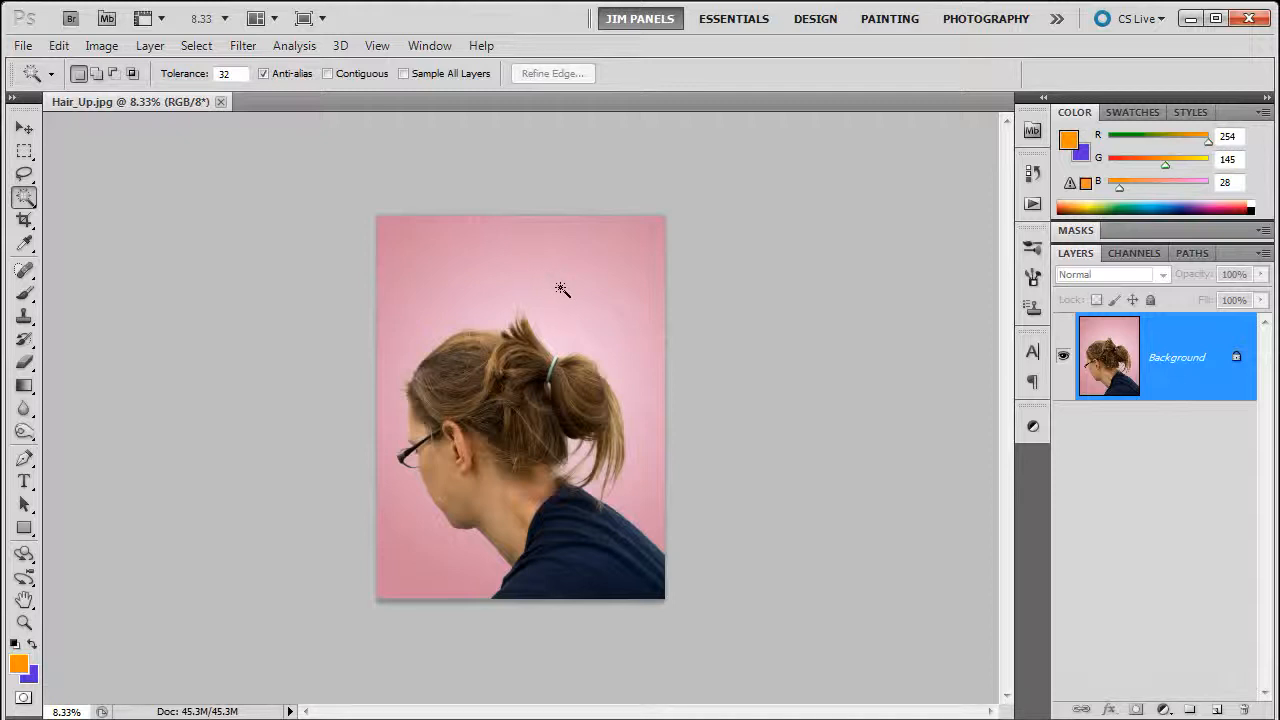
{"action": "mouse_move", "coordinate": [314, 264]}
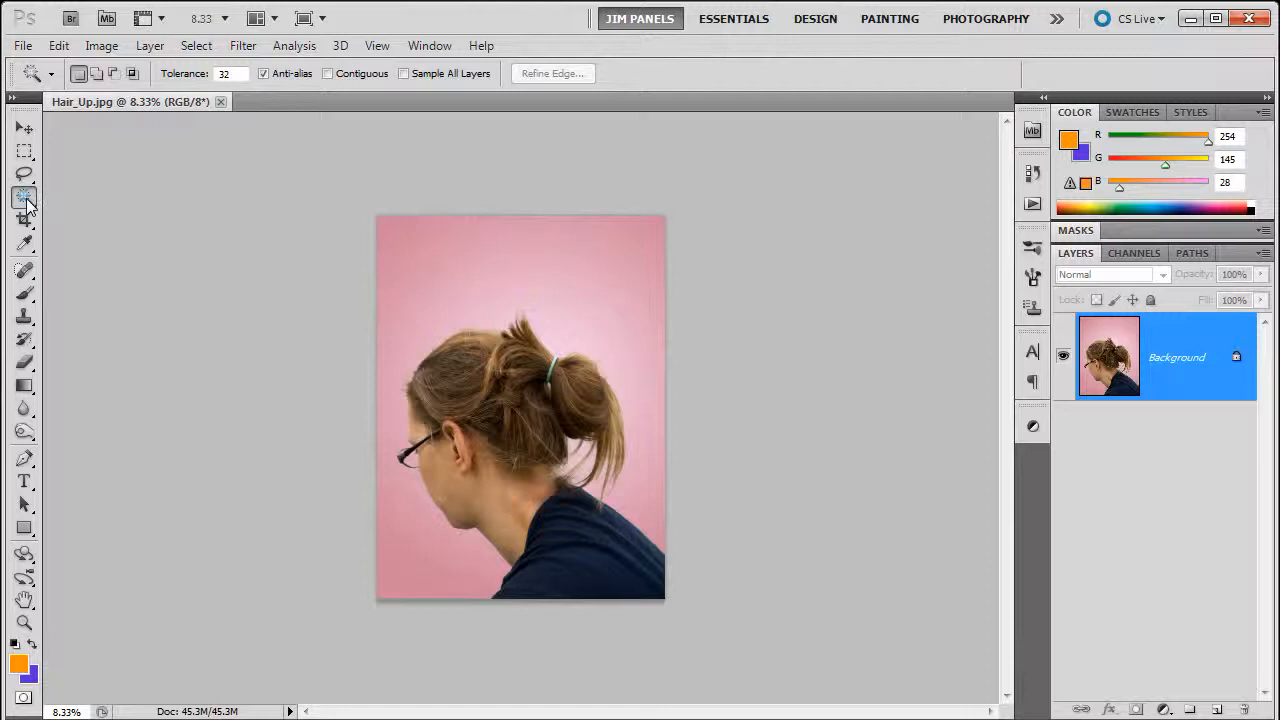
Try a Magic Wand selection of the pink background, raise Tolerance to 64, then deselect it.
{"action": "left_click", "coordinate": [24, 198]}
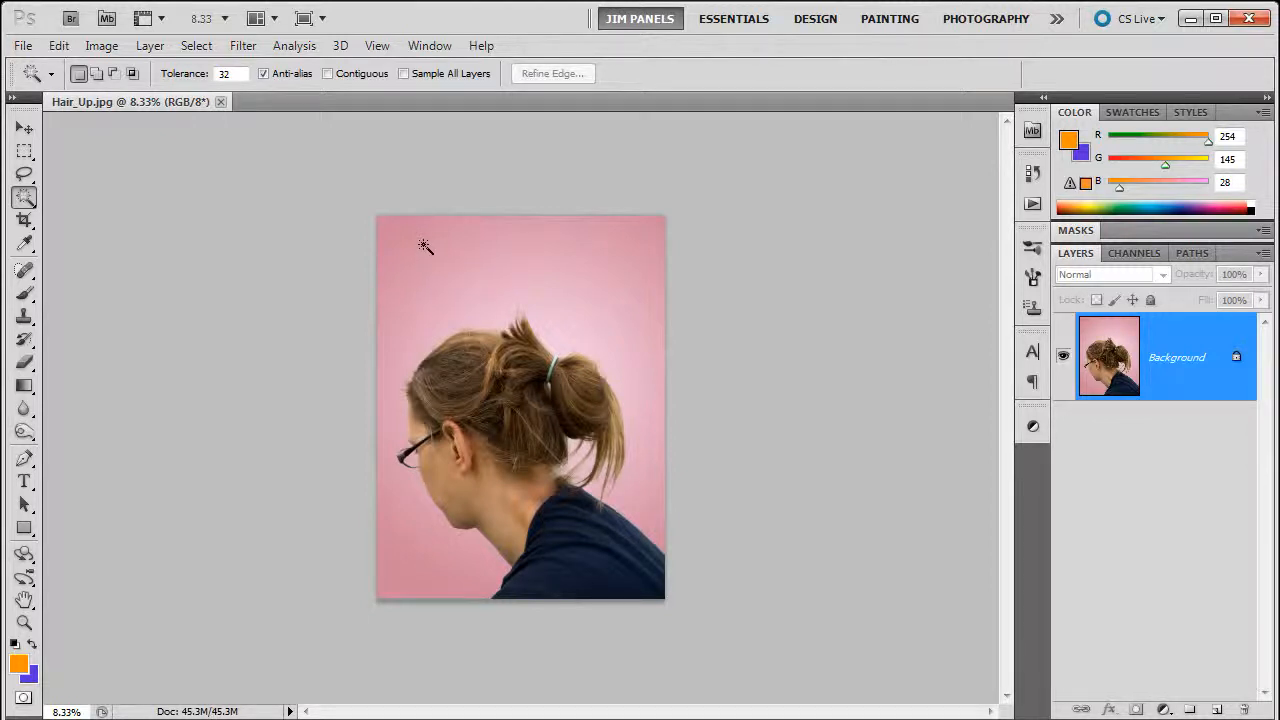
{"action": "mouse_move", "coordinate": [412, 244]}
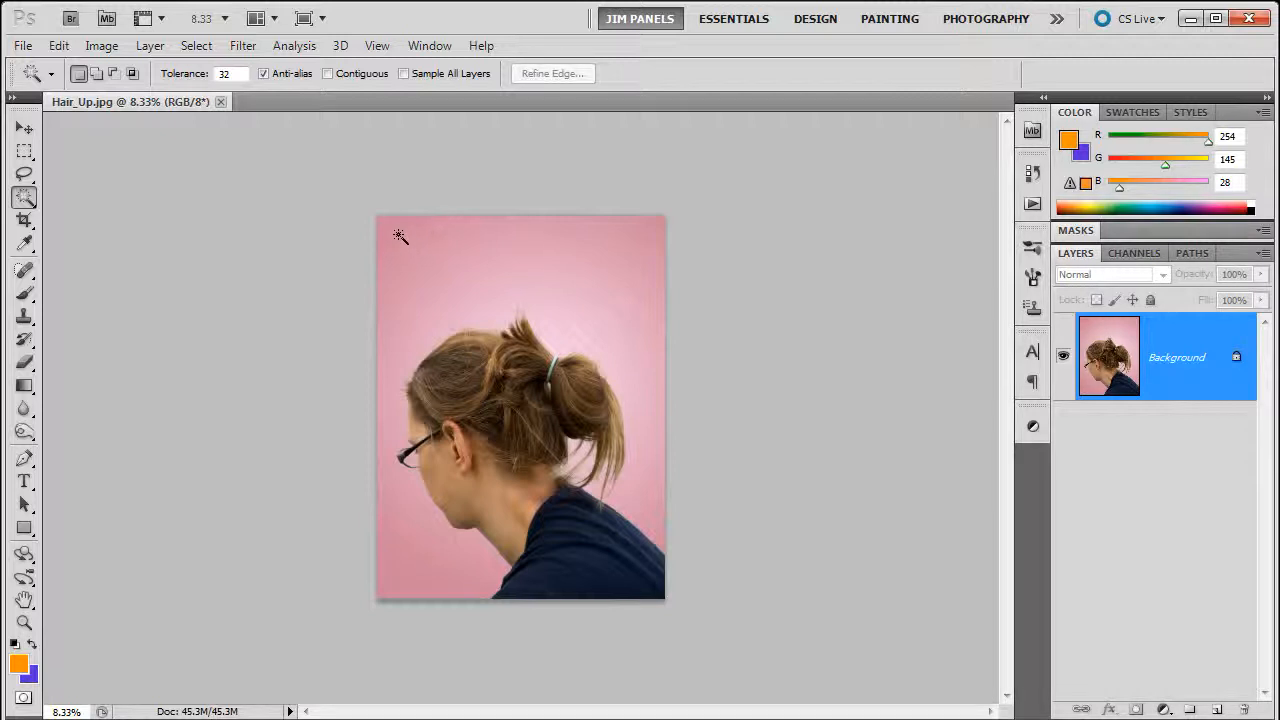
{"action": "mouse_move", "coordinate": [394, 232]}
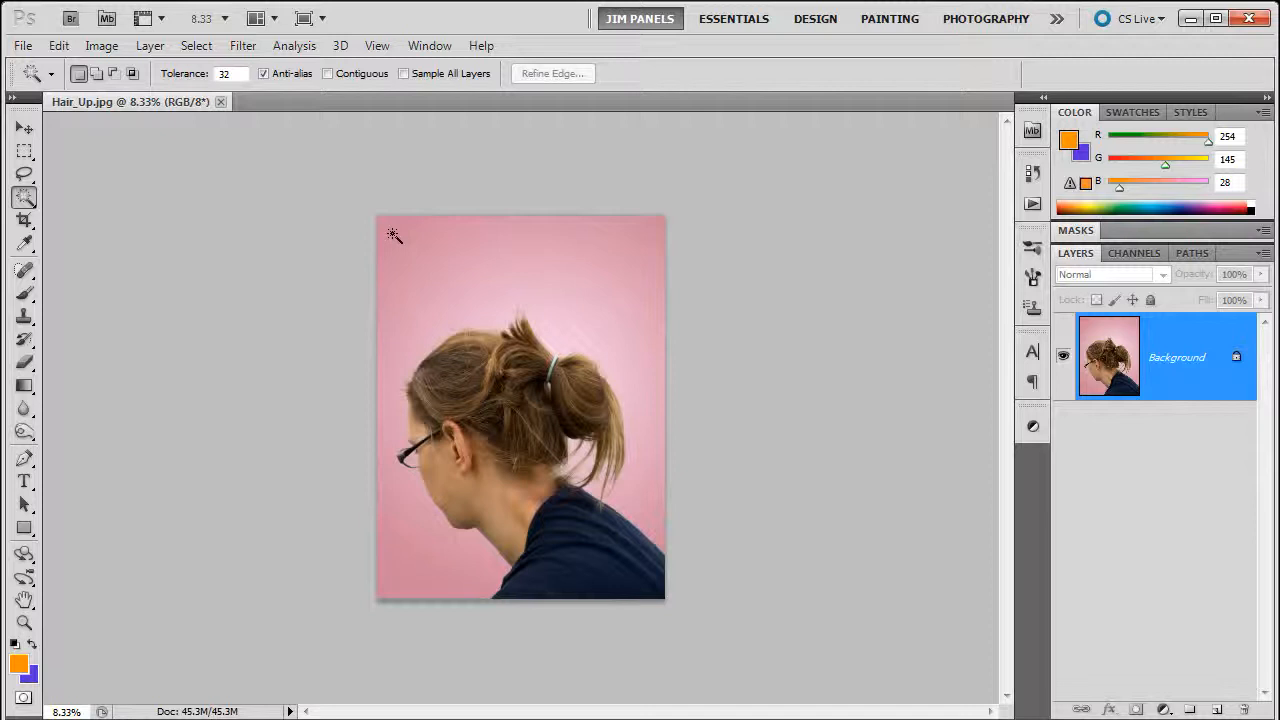
{"action": "left_click", "coordinate": [394, 234]}
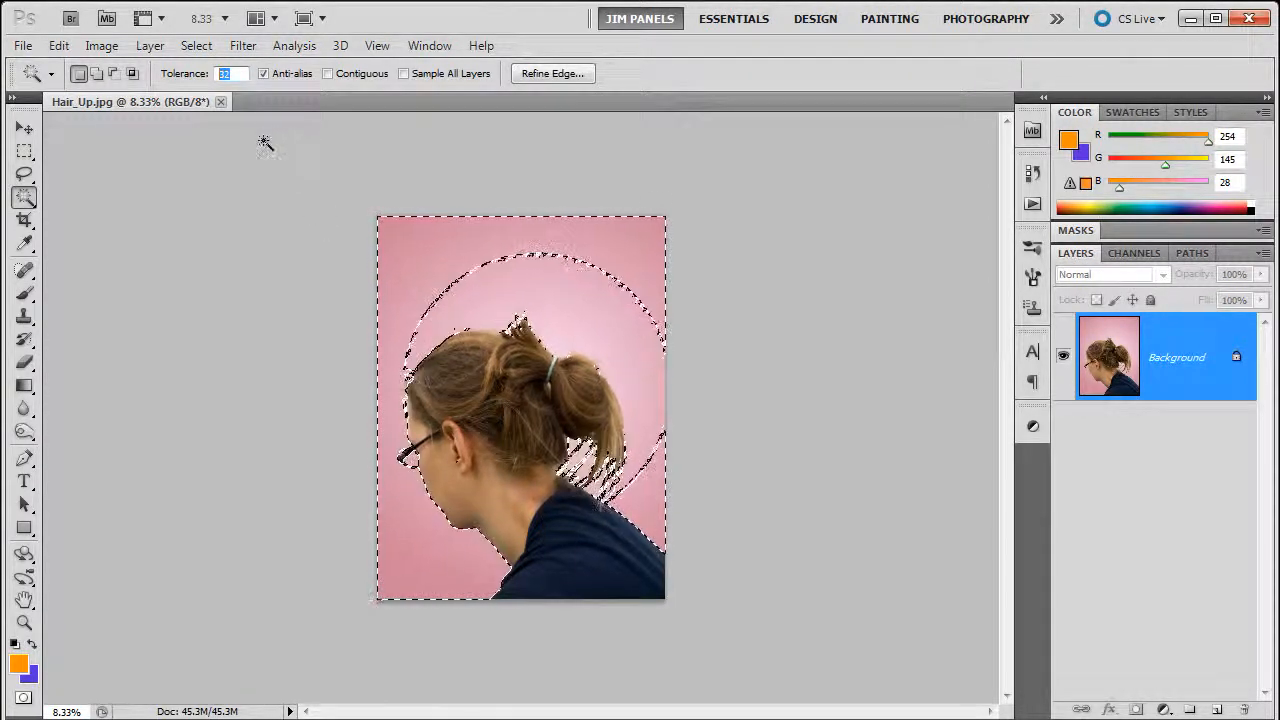
{"action": "type", "text": "64"}
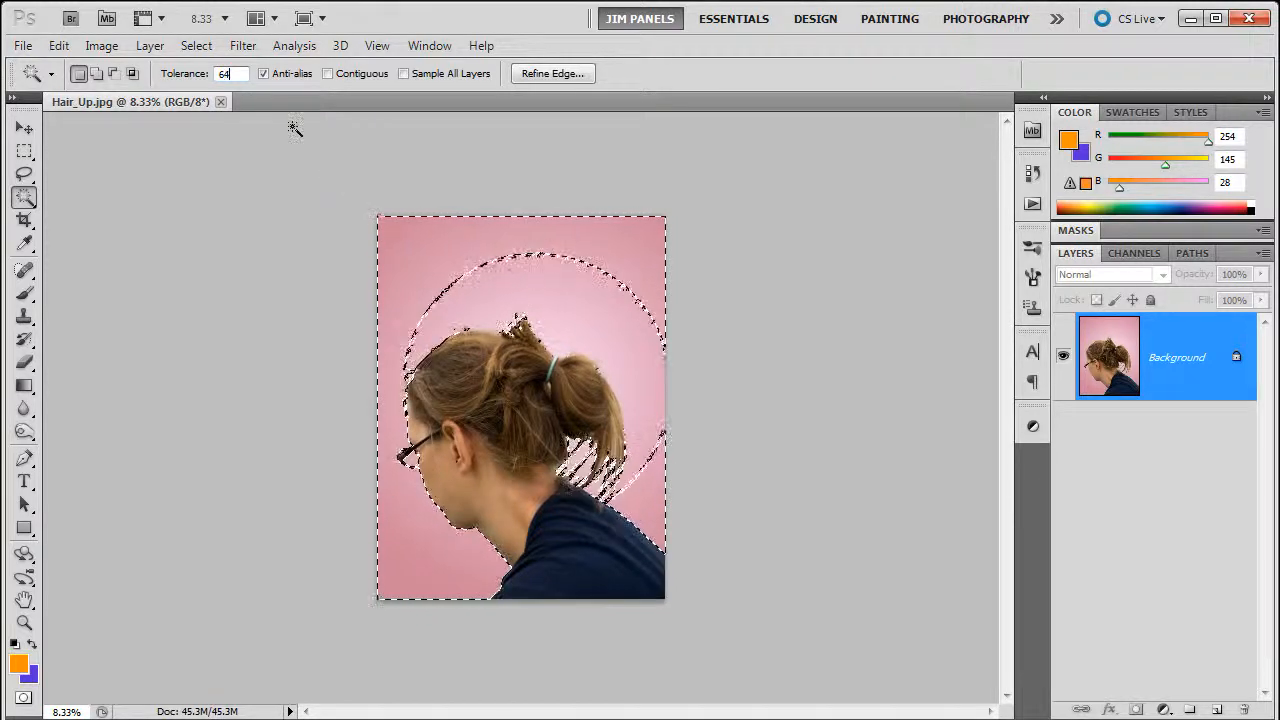
{"action": "left_click", "coordinate": [196, 44]}
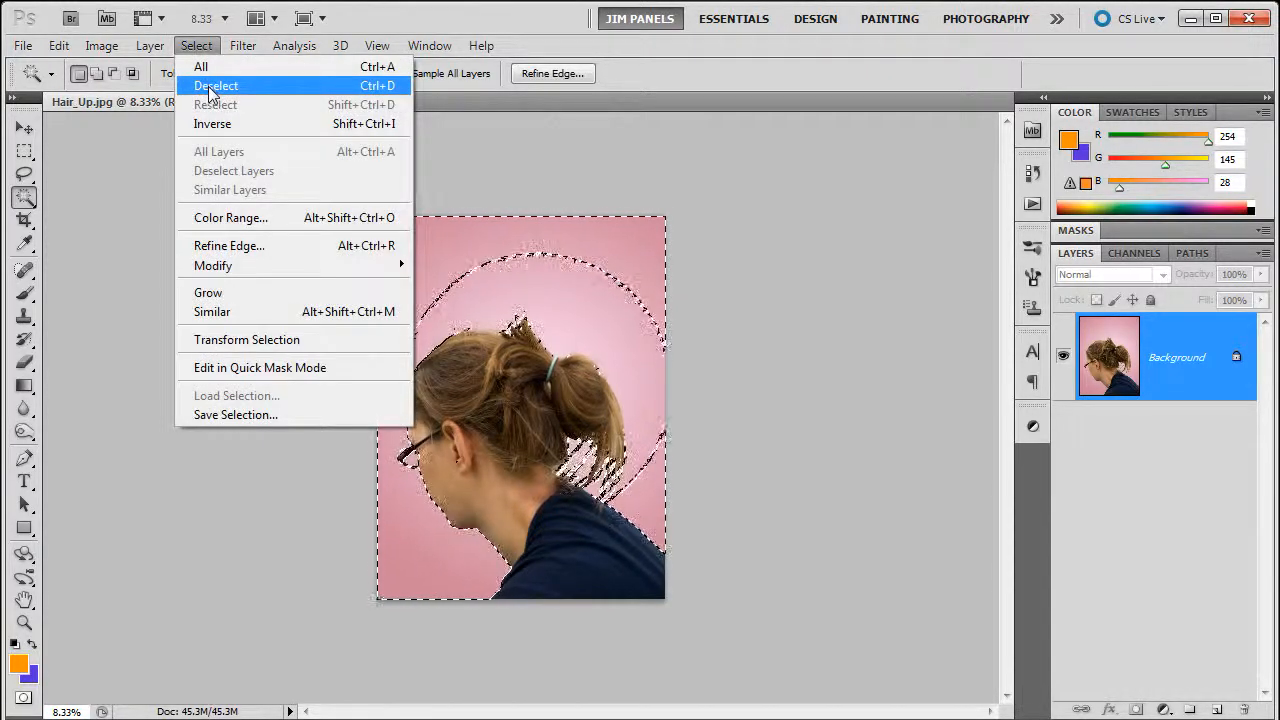
{"action": "left_click", "coordinate": [216, 84]}
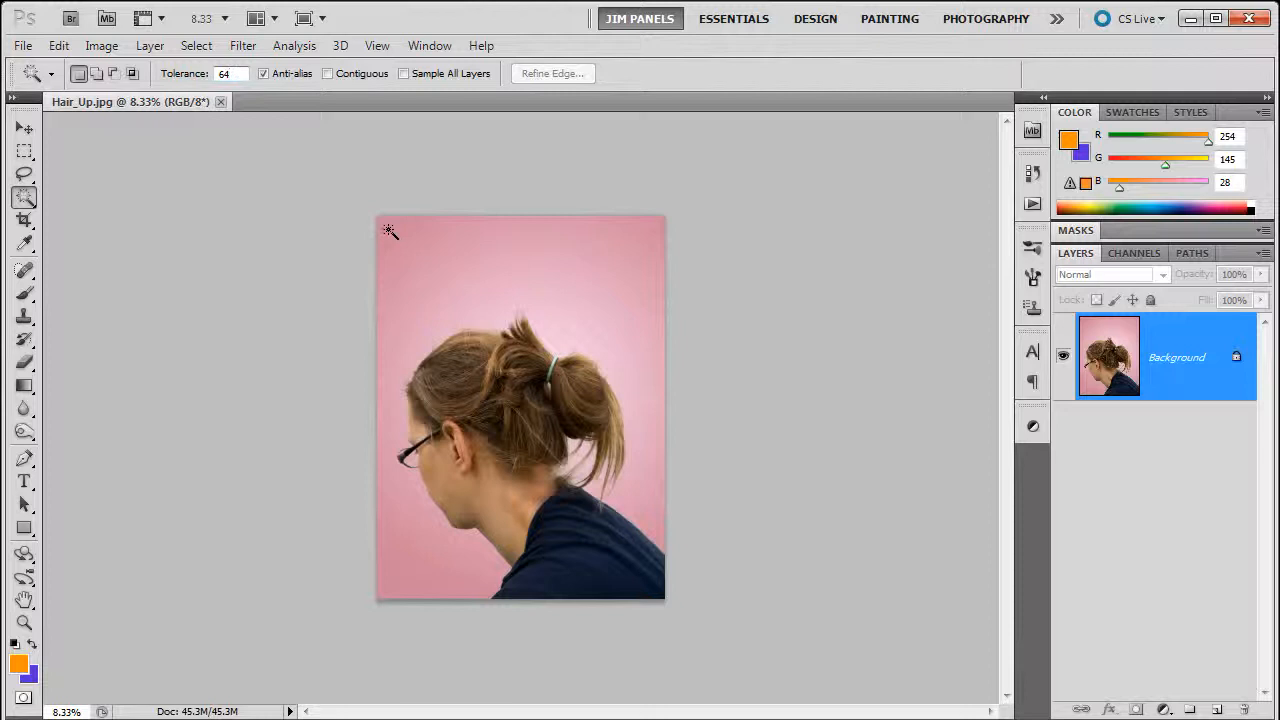
Reselect the pink background at Tolerance 32, trying Contiguous on and then off again.
{"action": "left_click", "coordinate": [388, 230]}
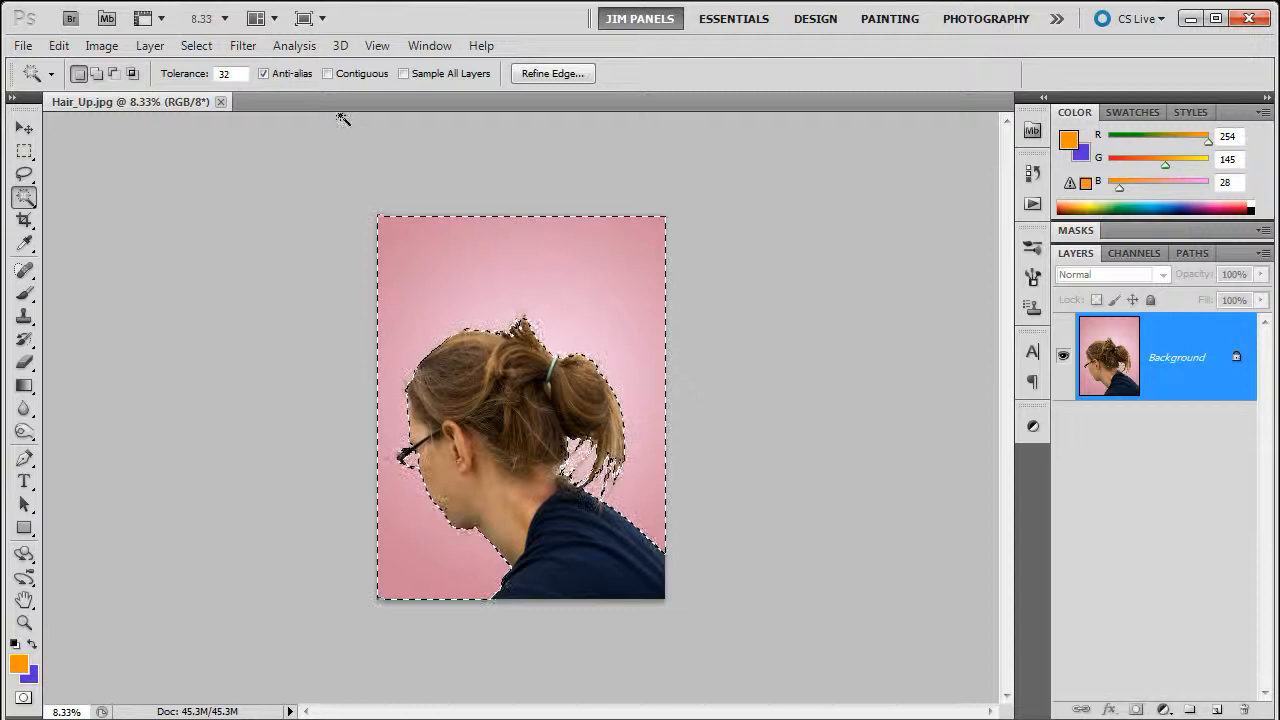
{"action": "left_click", "coordinate": [328, 72]}
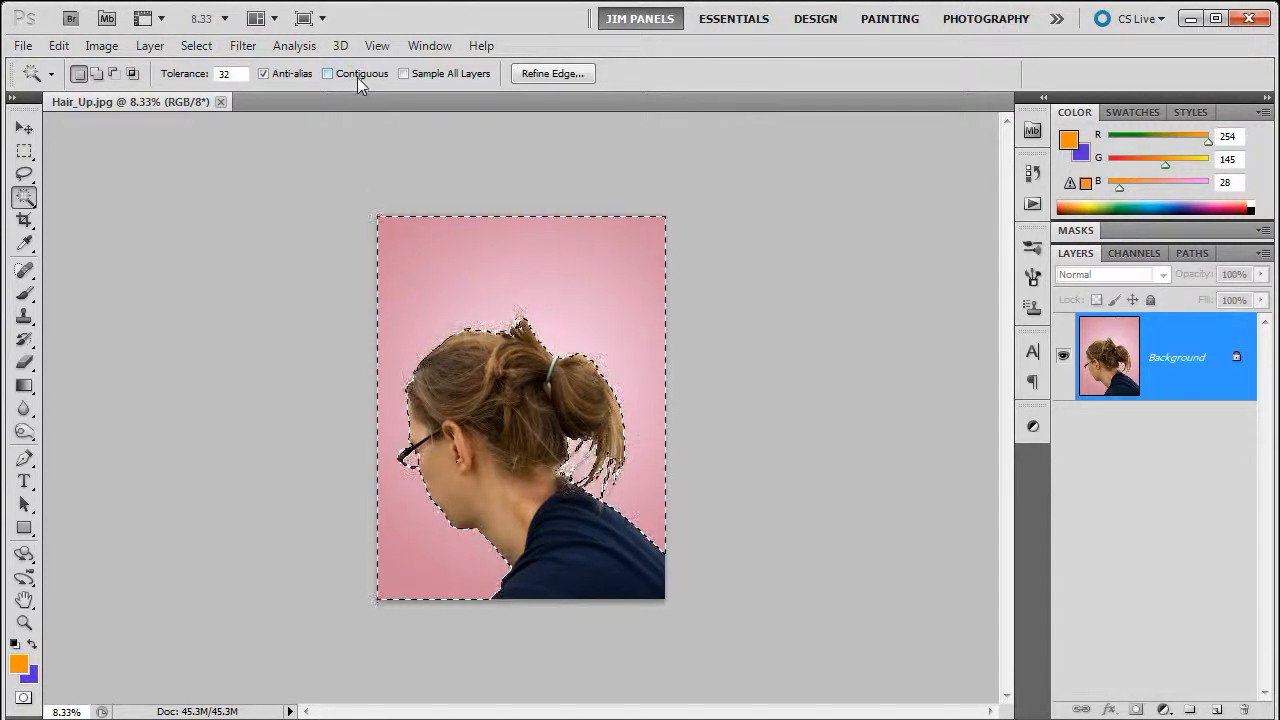
{"action": "left_click", "coordinate": [328, 72]}
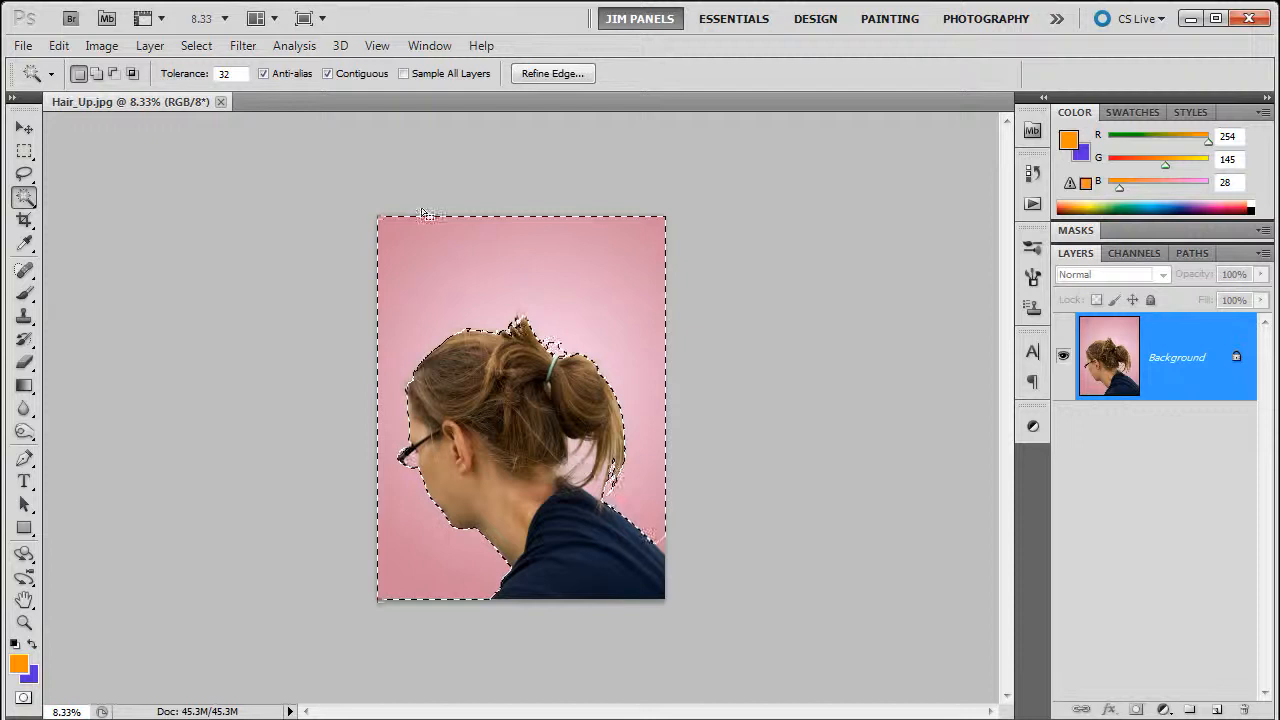
{"action": "left_click", "coordinate": [328, 72]}
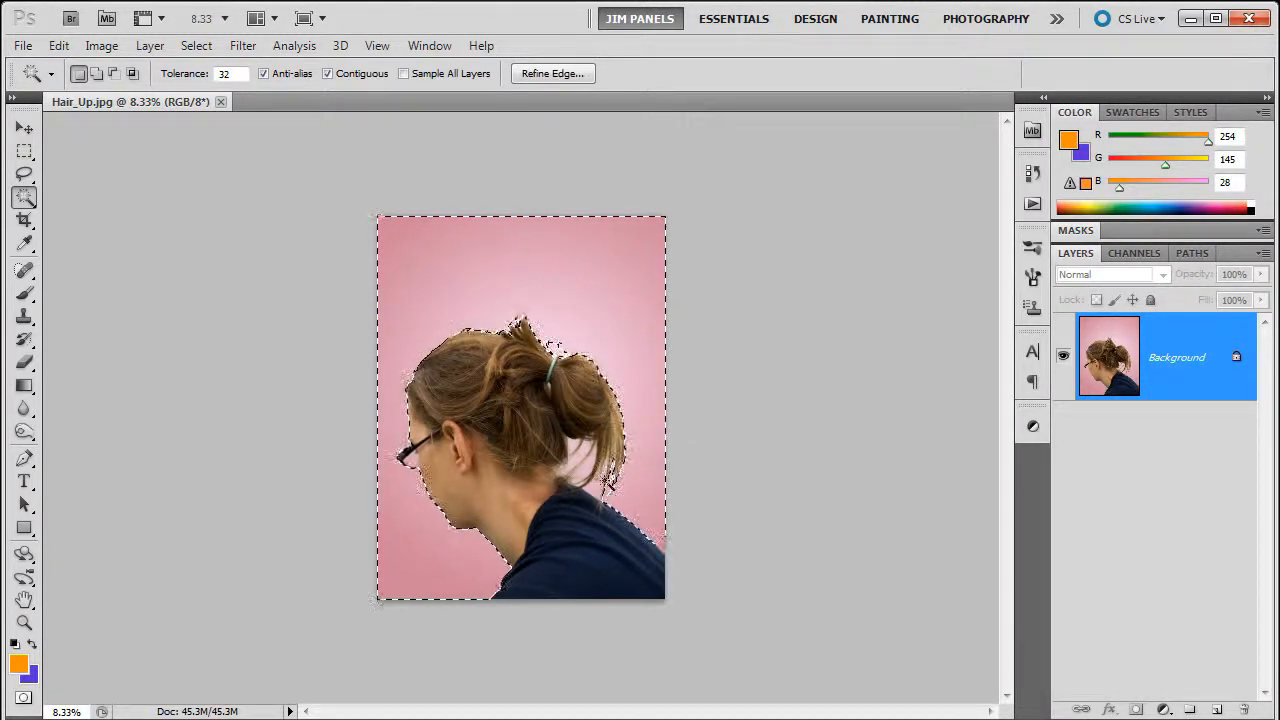
{"action": "left_click", "coordinate": [328, 72]}
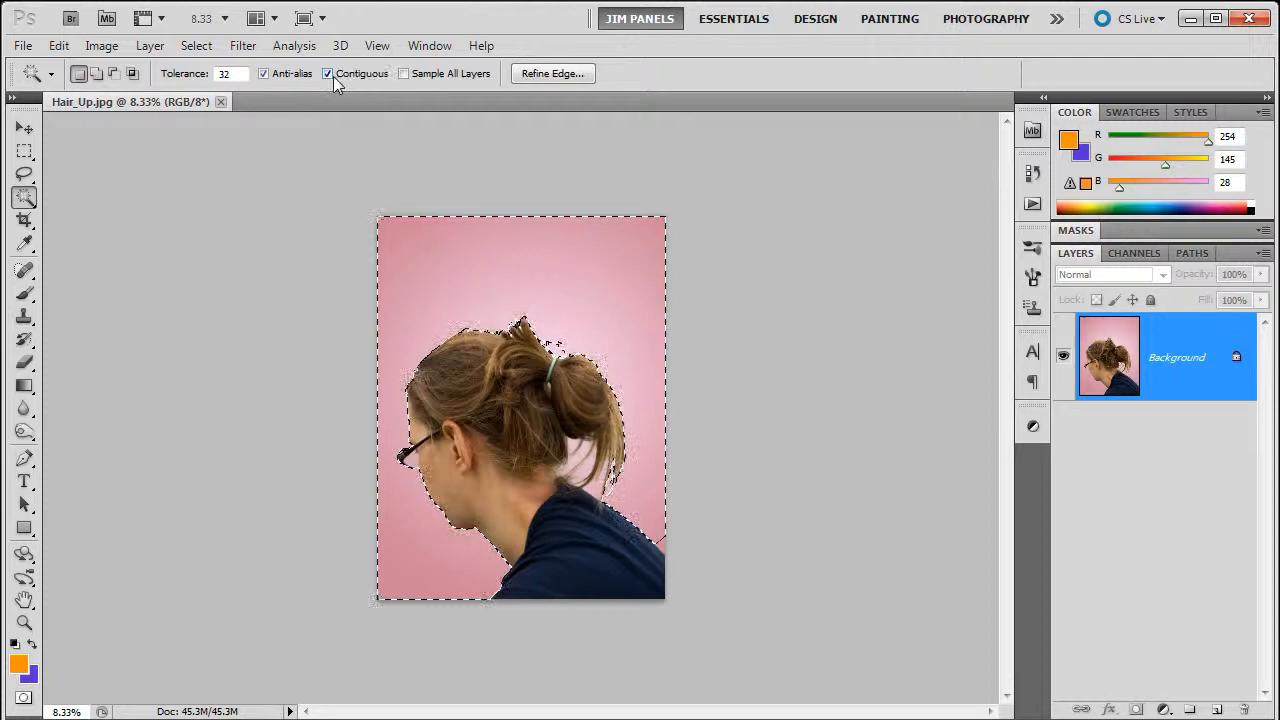
{"action": "left_click", "coordinate": [328, 72]}
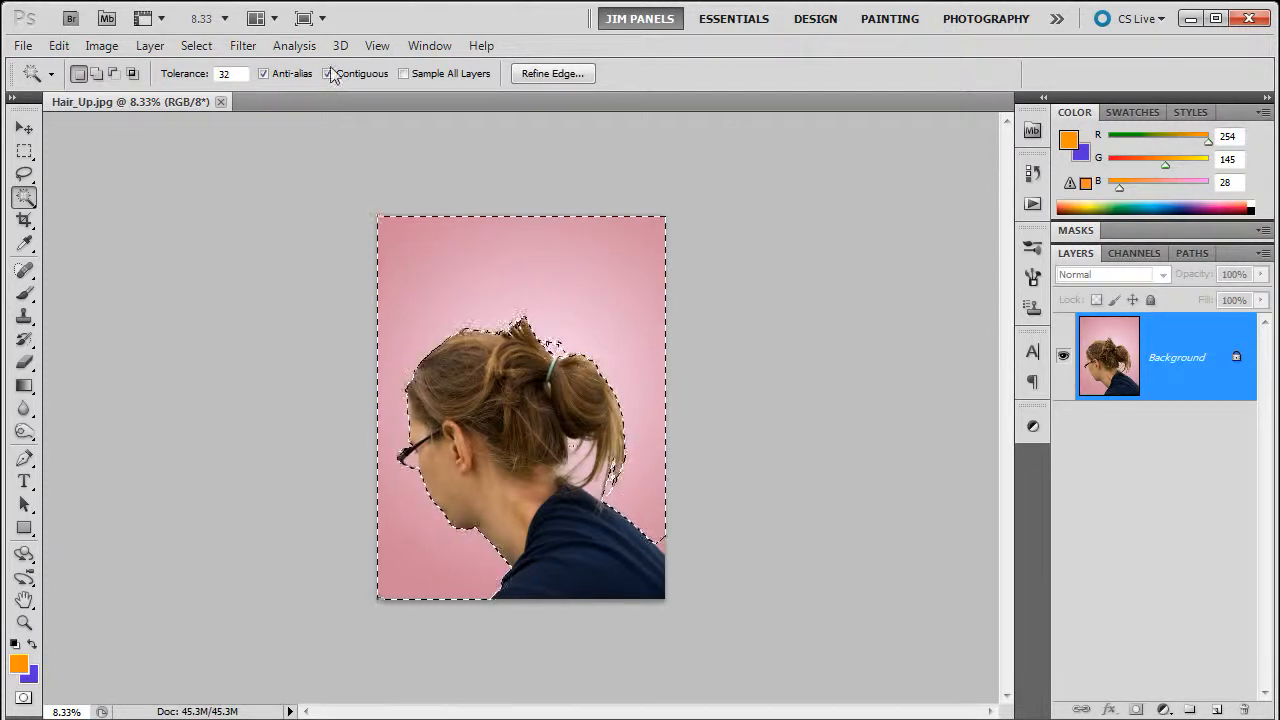
Reselect the whole pink background and invert the selection so the girl is selected.
{"action": "left_click", "coordinate": [328, 72]}
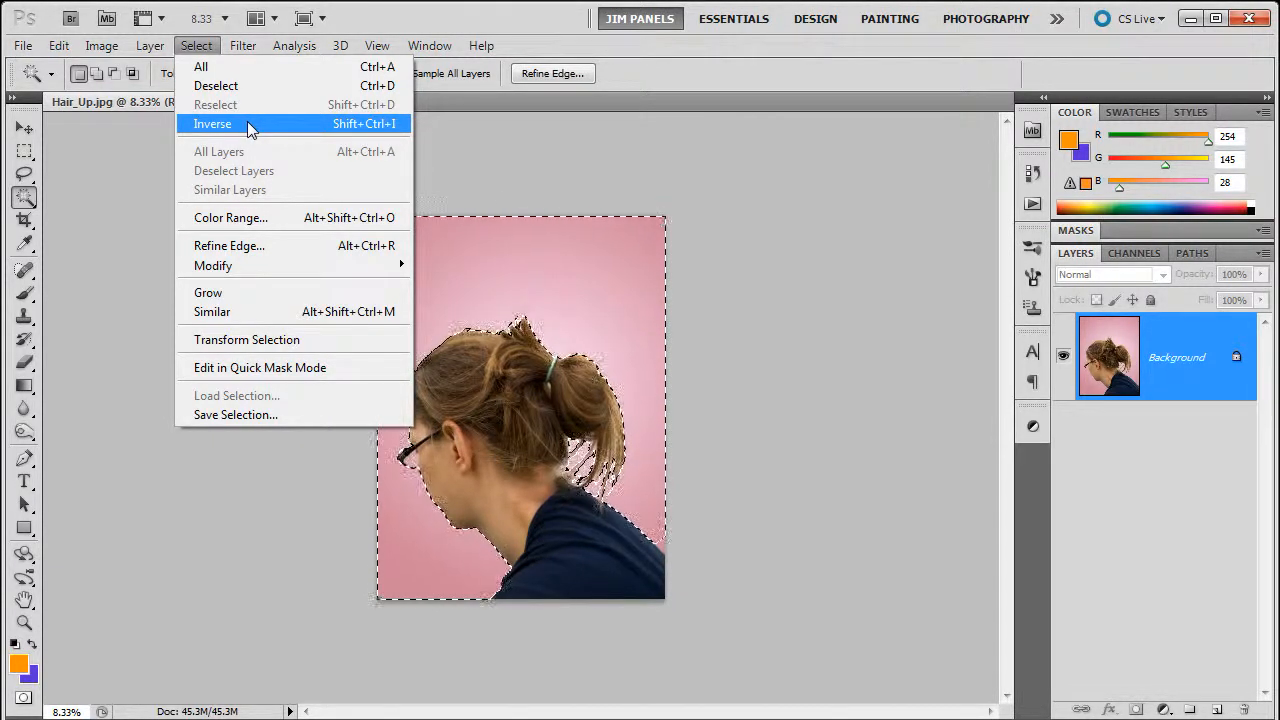
{"action": "left_click", "coordinate": [212, 124]}
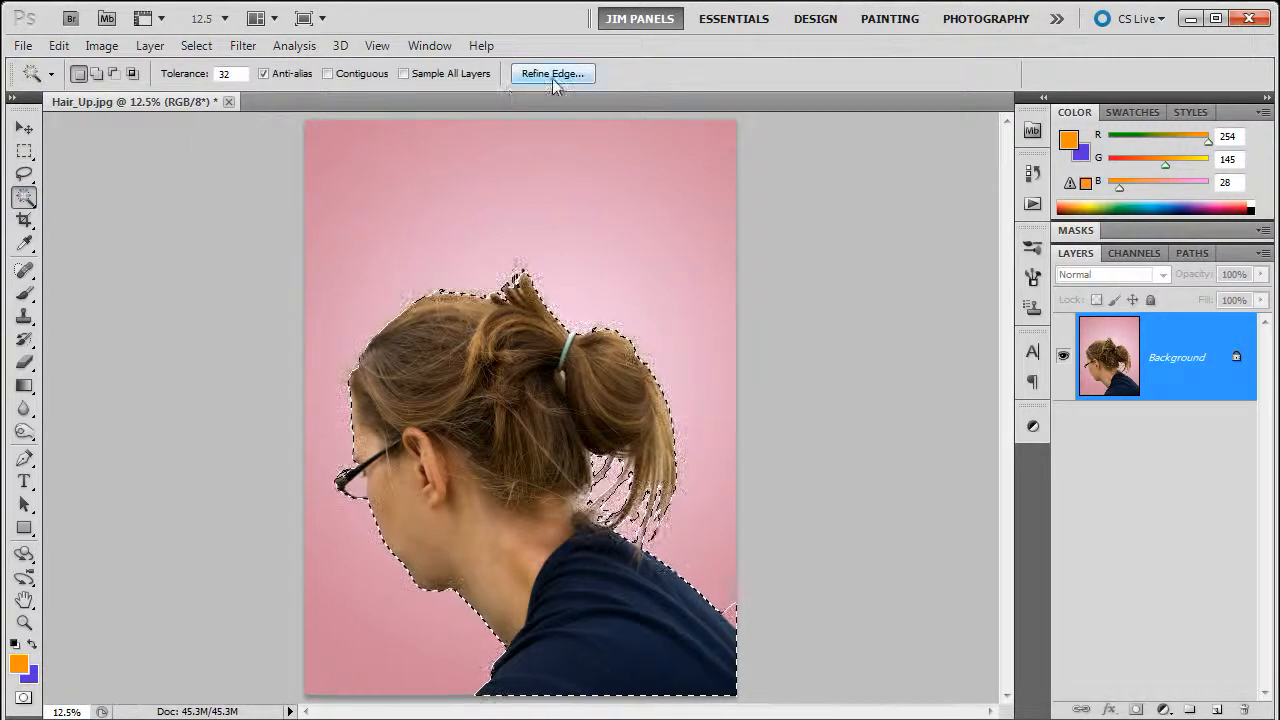
Bring up Refine Edge, preview the cut-out On White, then return to the Overlay view.
{"action": "left_click", "coordinate": [552, 72]}
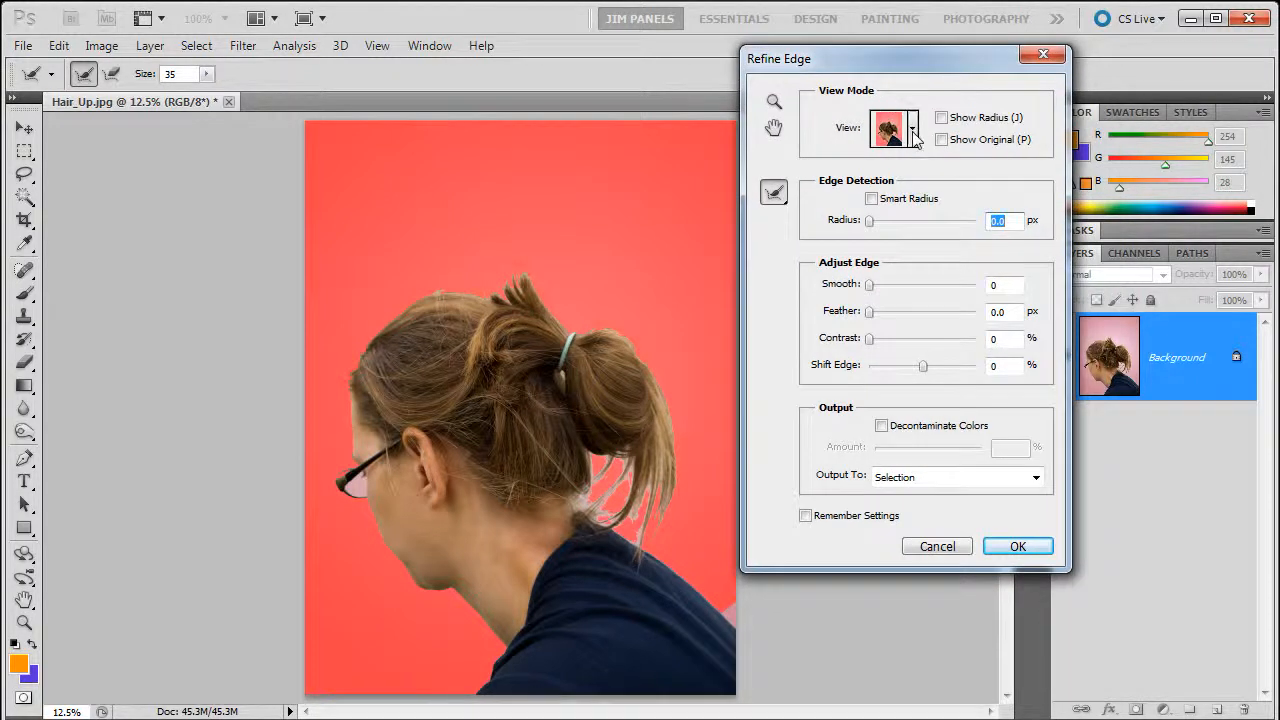
{"action": "left_click", "coordinate": [910, 128]}
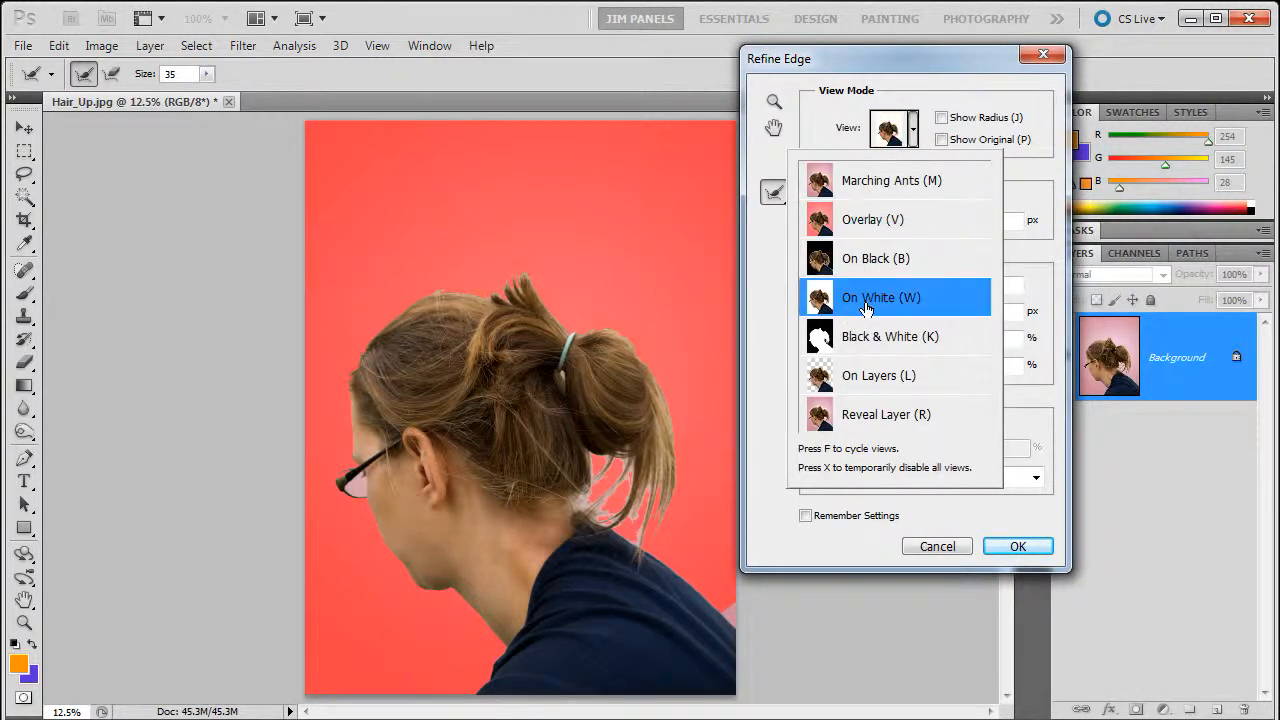
{"action": "left_click", "coordinate": [880, 296]}
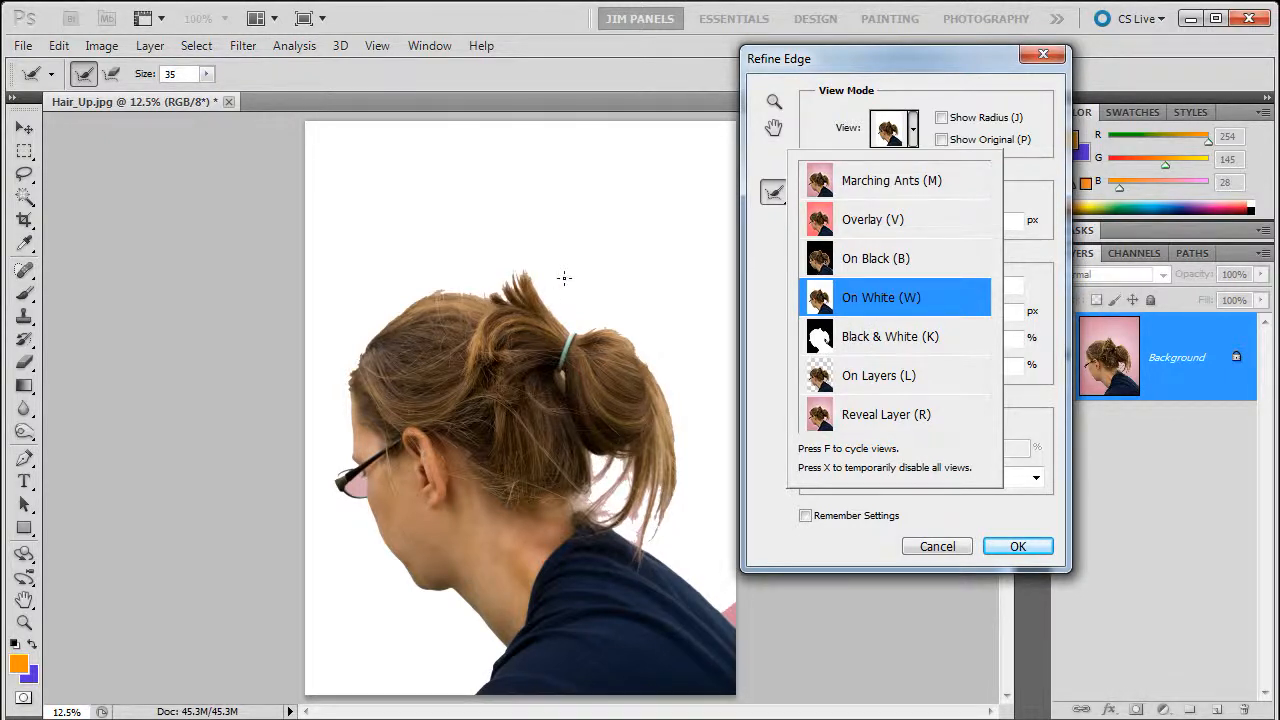
{"action": "mouse_move", "coordinate": [582, 296]}
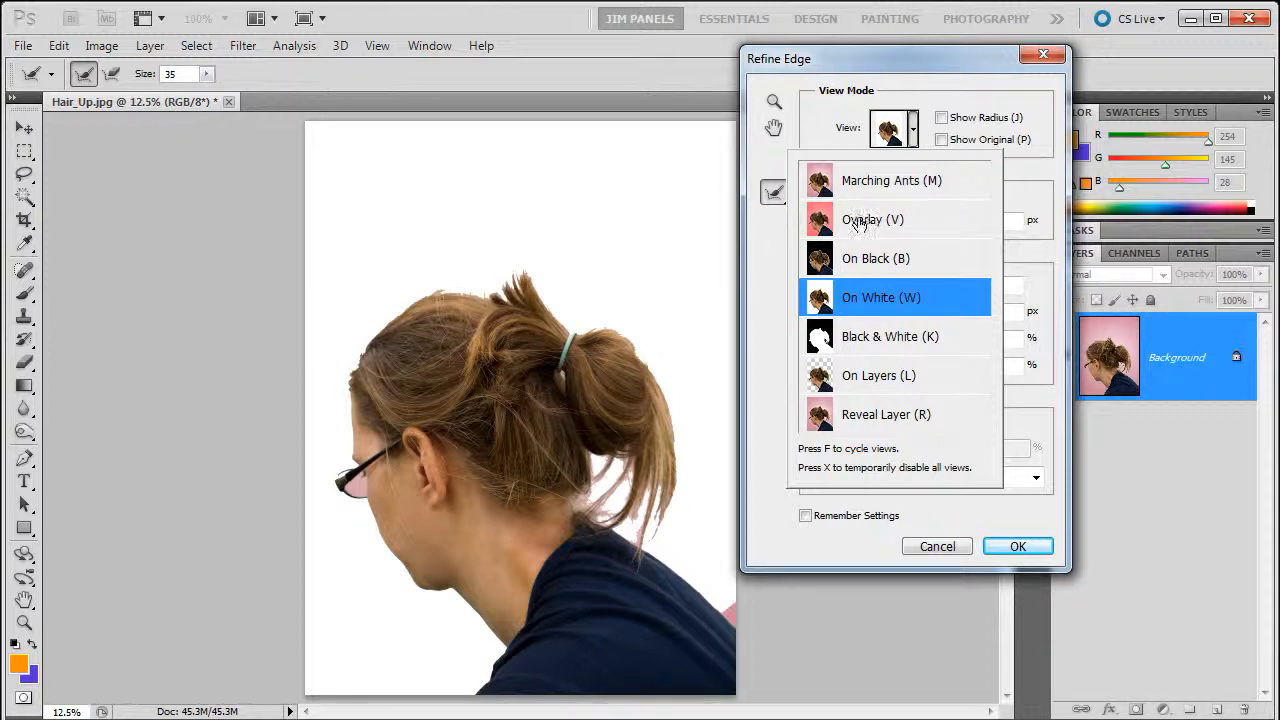
{"action": "left_click", "coordinate": [872, 218]}
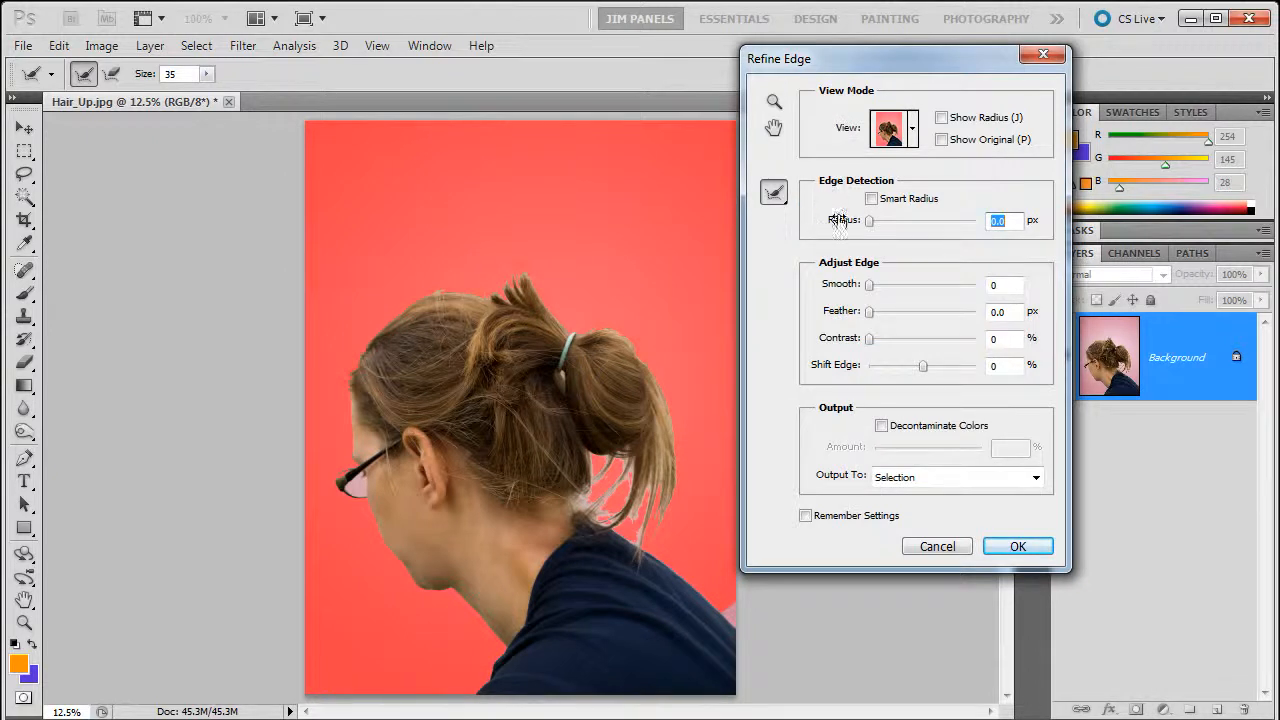
Enable Smart Radius and set the edge detection radius to about 1 px.
{"action": "left_click", "coordinate": [872, 198]}
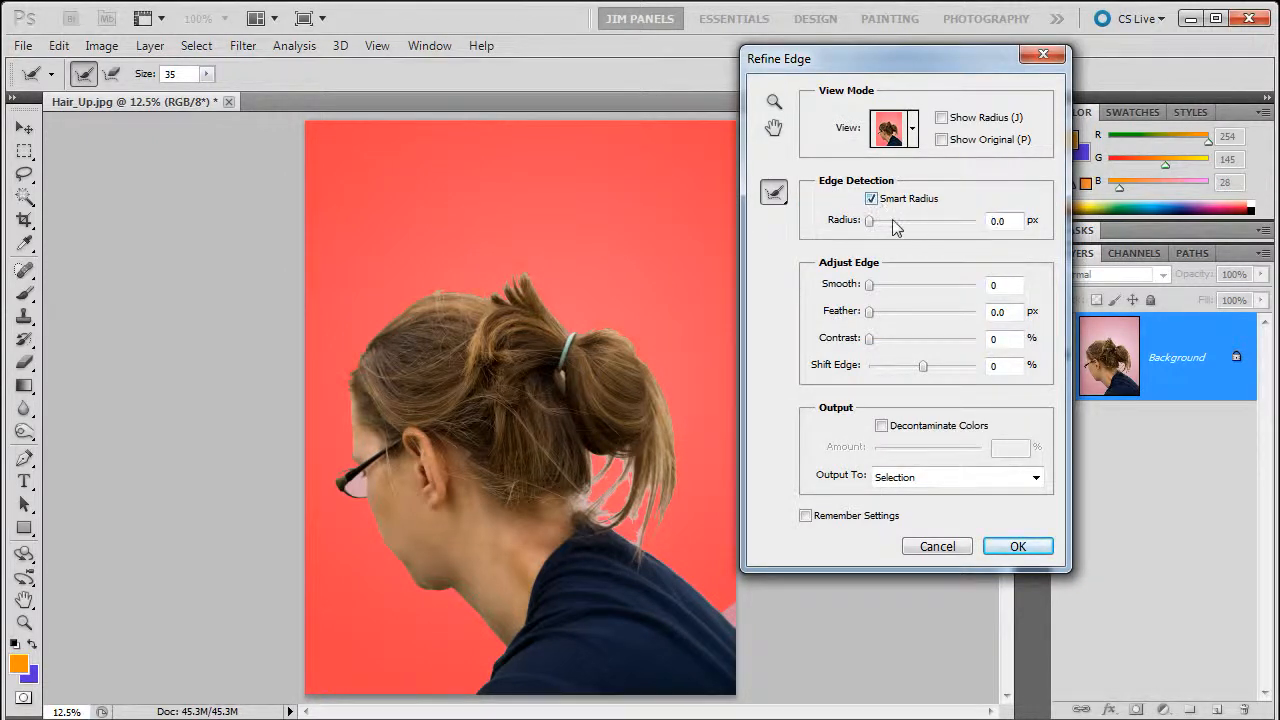
{"action": "left_click_drag", "start_coordinate": [868, 220], "coordinate": [874, 220]}
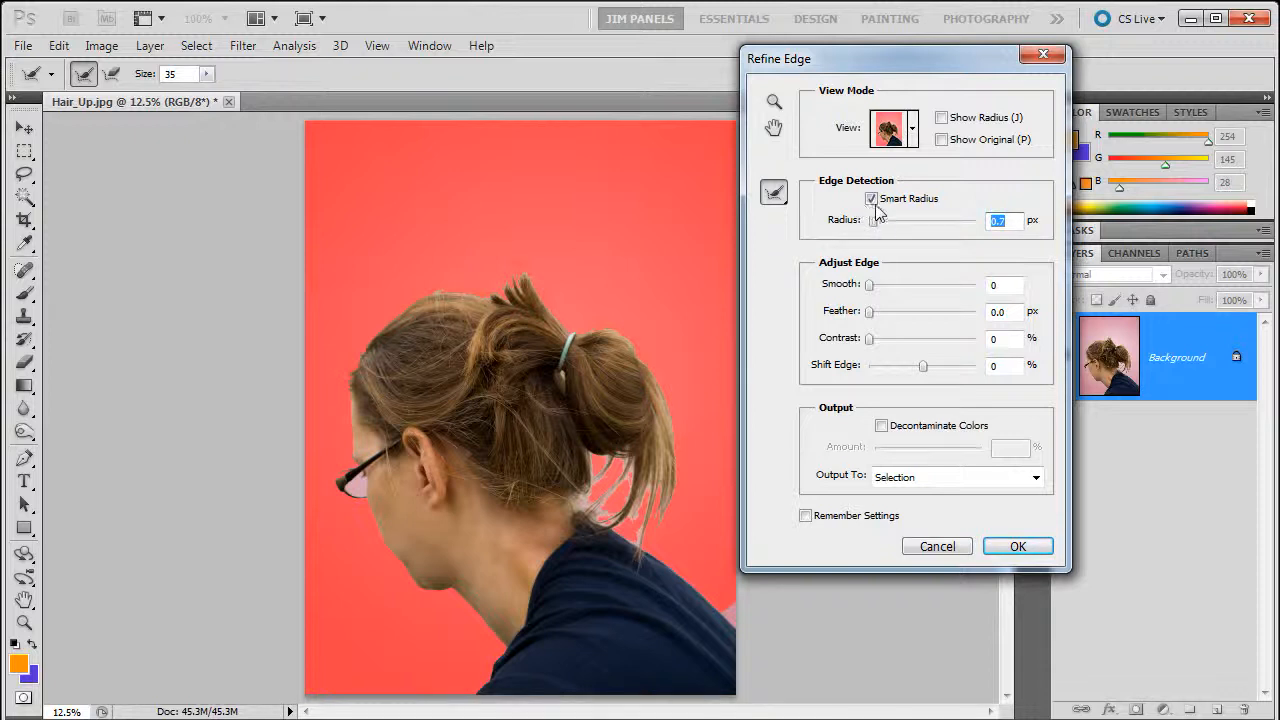
{"action": "mouse_move", "coordinate": [850, 204]}
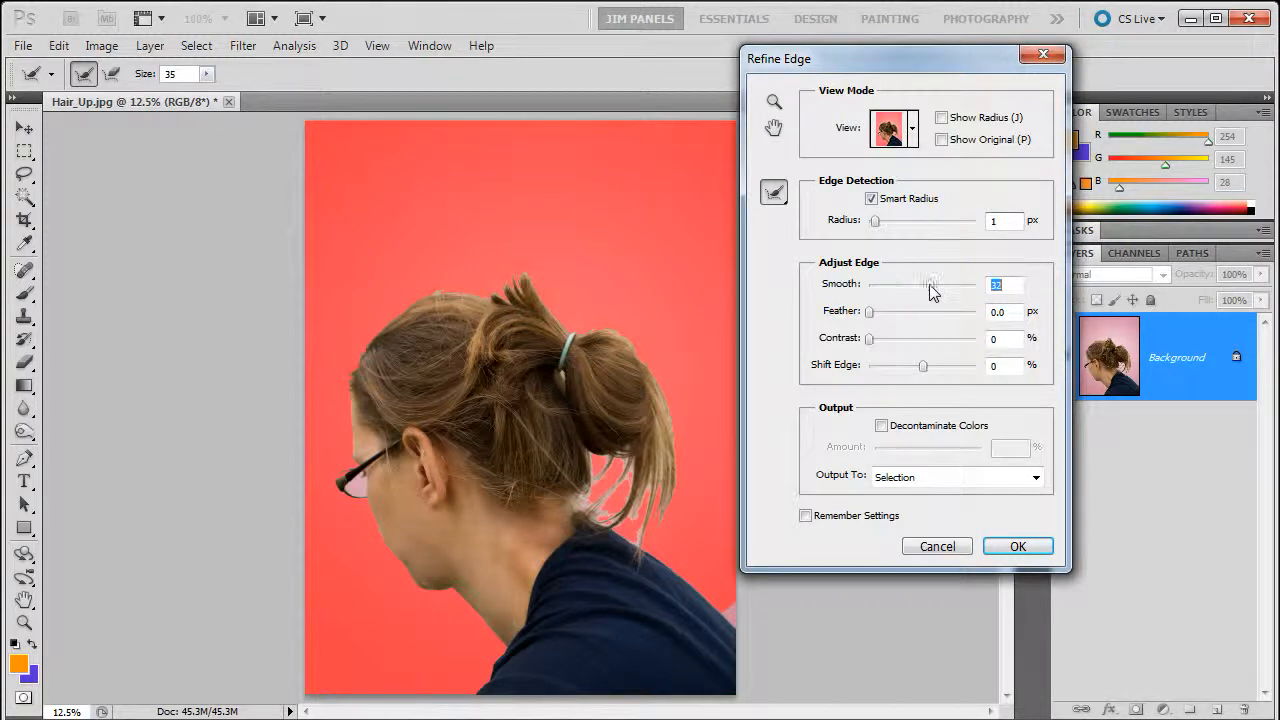
{"action": "left_click_drag", "start_coordinate": [930, 290], "coordinate": [944, 288]}
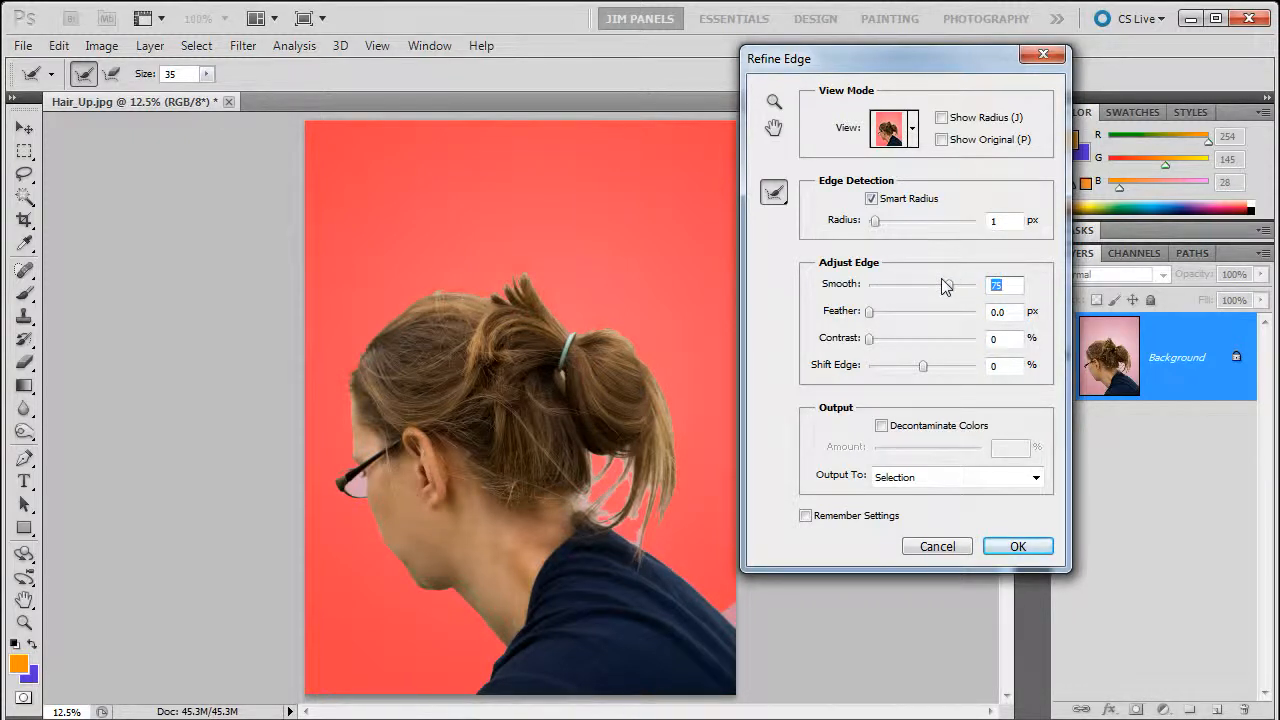
{"action": "mouse_move", "coordinate": [944, 288]}
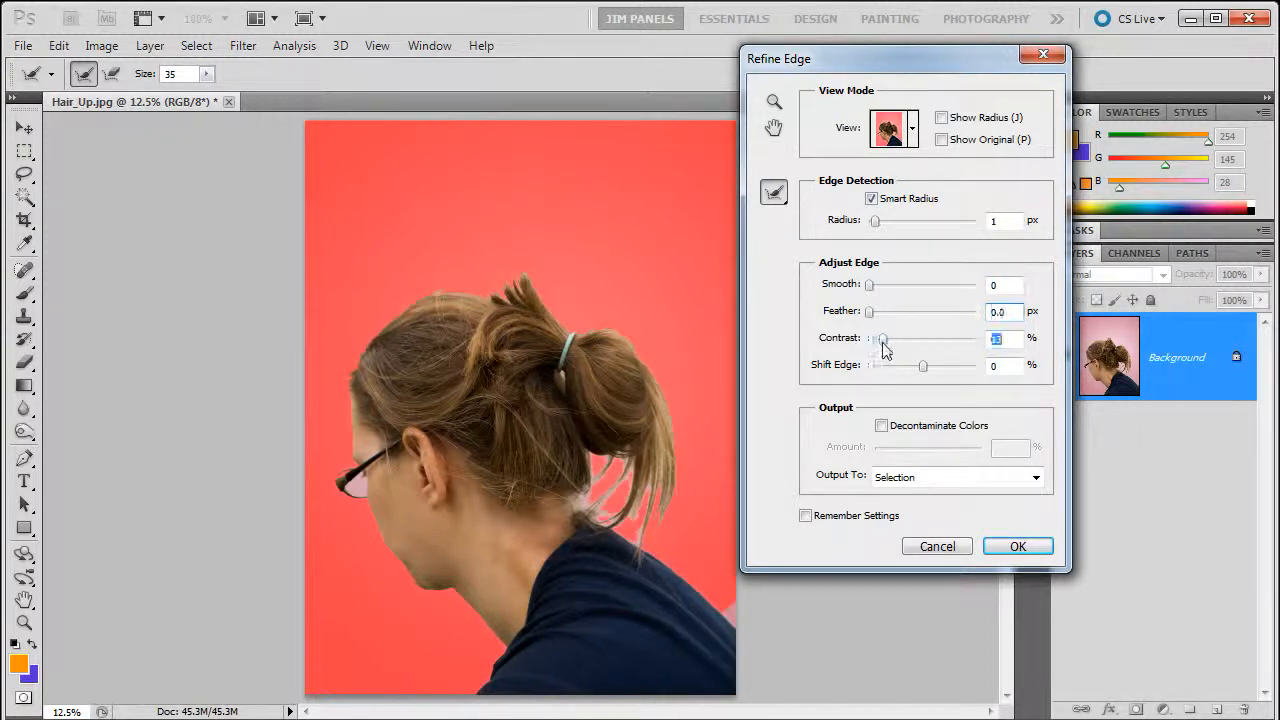
{"action": "left_click_drag", "start_coordinate": [880, 338], "coordinate": [908, 338]}
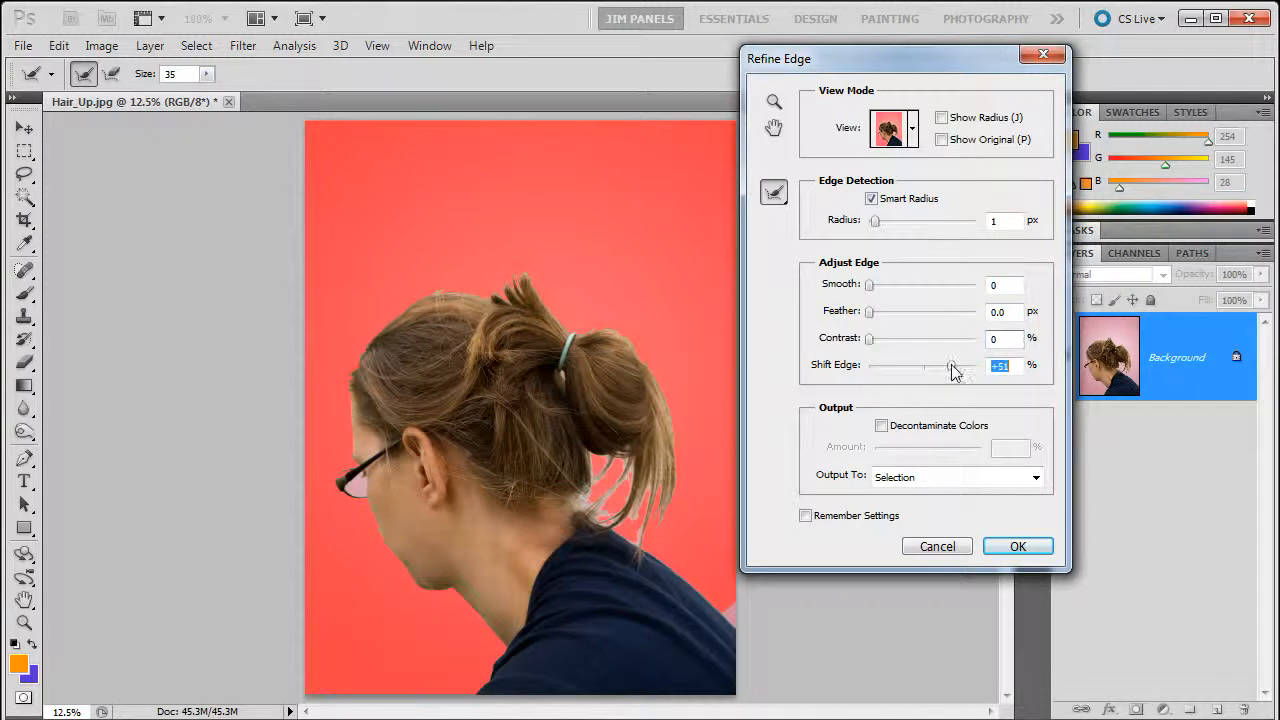
{"action": "left_click_drag", "start_coordinate": [952, 368], "coordinate": [978, 368]}
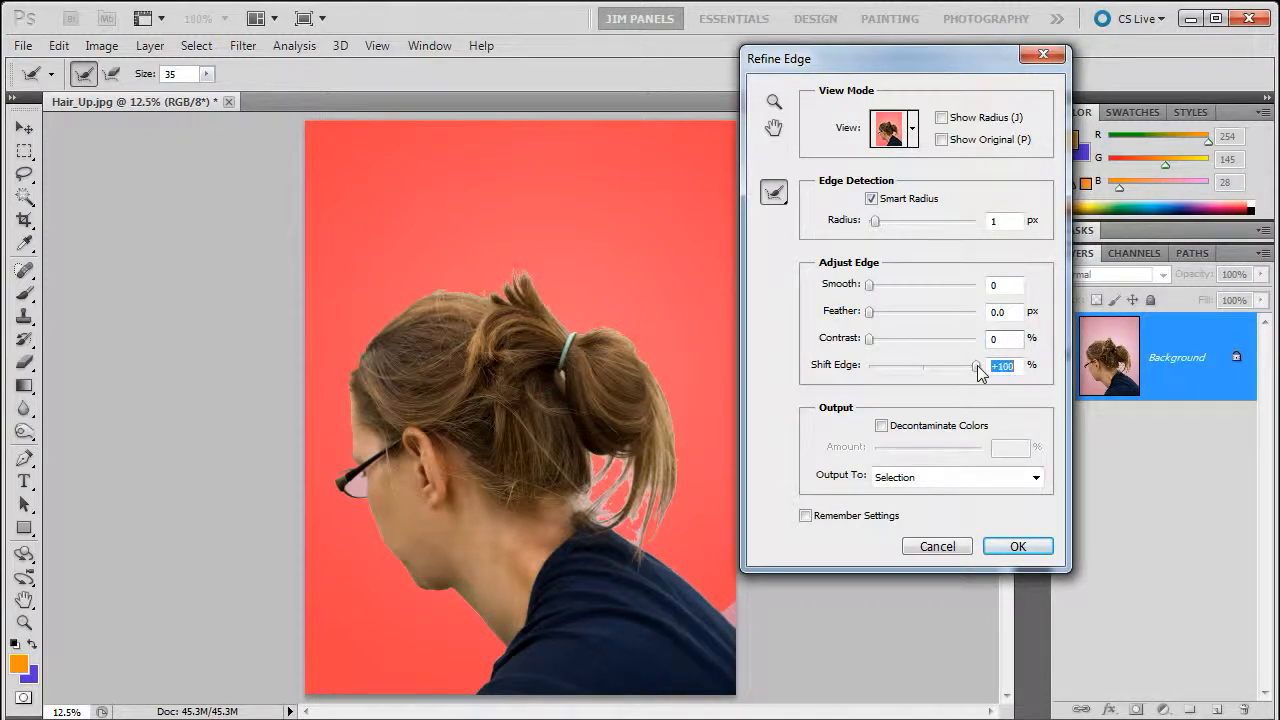
{"action": "left_click_drag", "start_coordinate": [978, 364], "coordinate": [888, 364]}
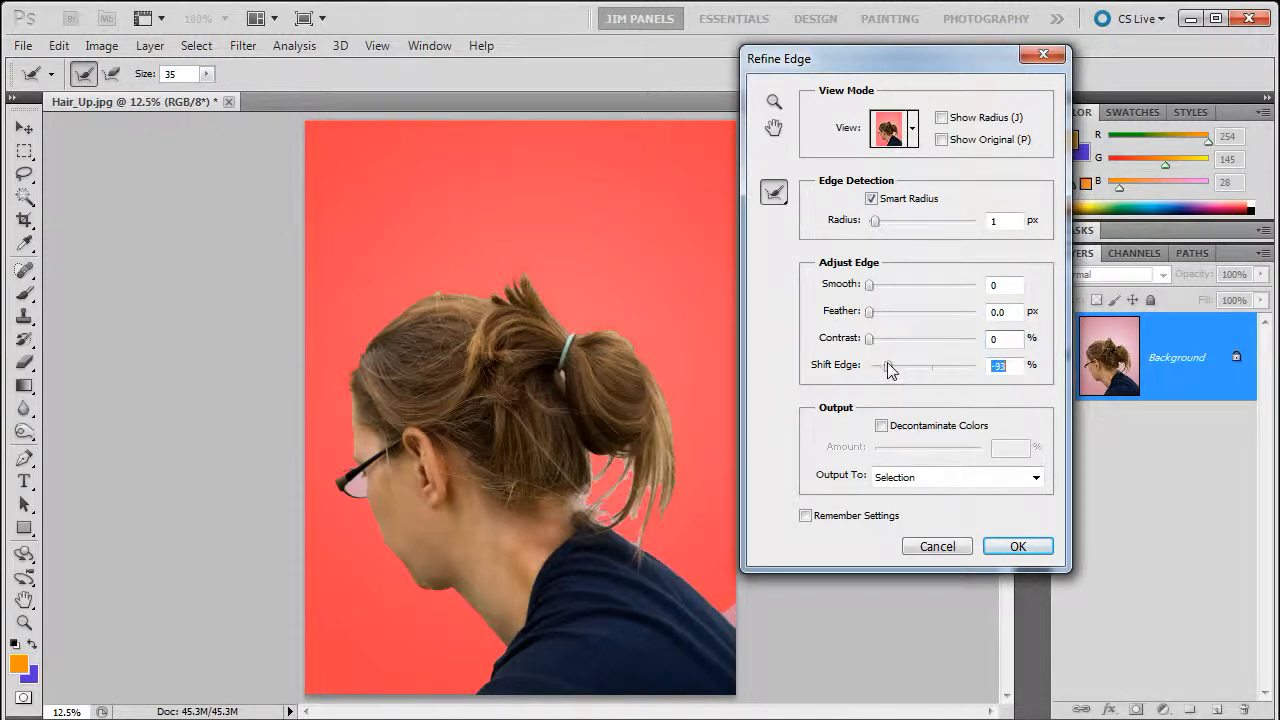
{"action": "left_click_drag", "start_coordinate": [890, 364], "coordinate": [936, 364]}
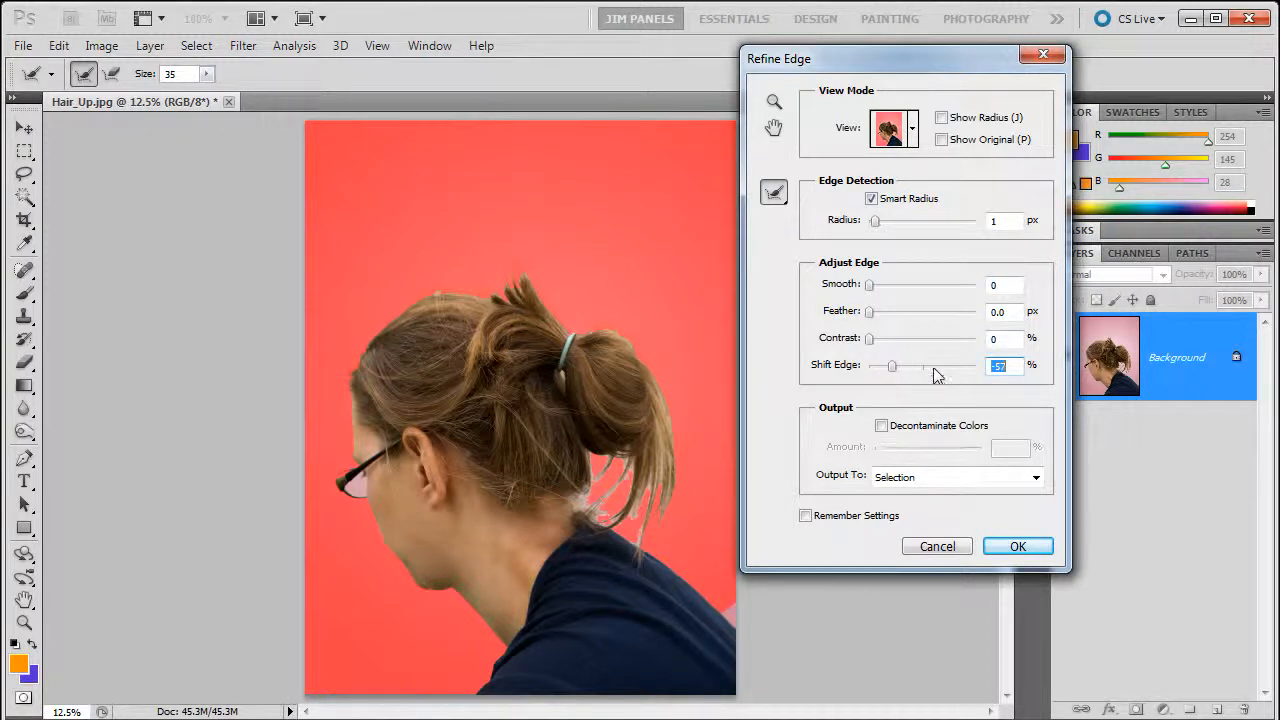
{"action": "left_click_drag", "start_coordinate": [892, 364], "coordinate": [920, 364]}
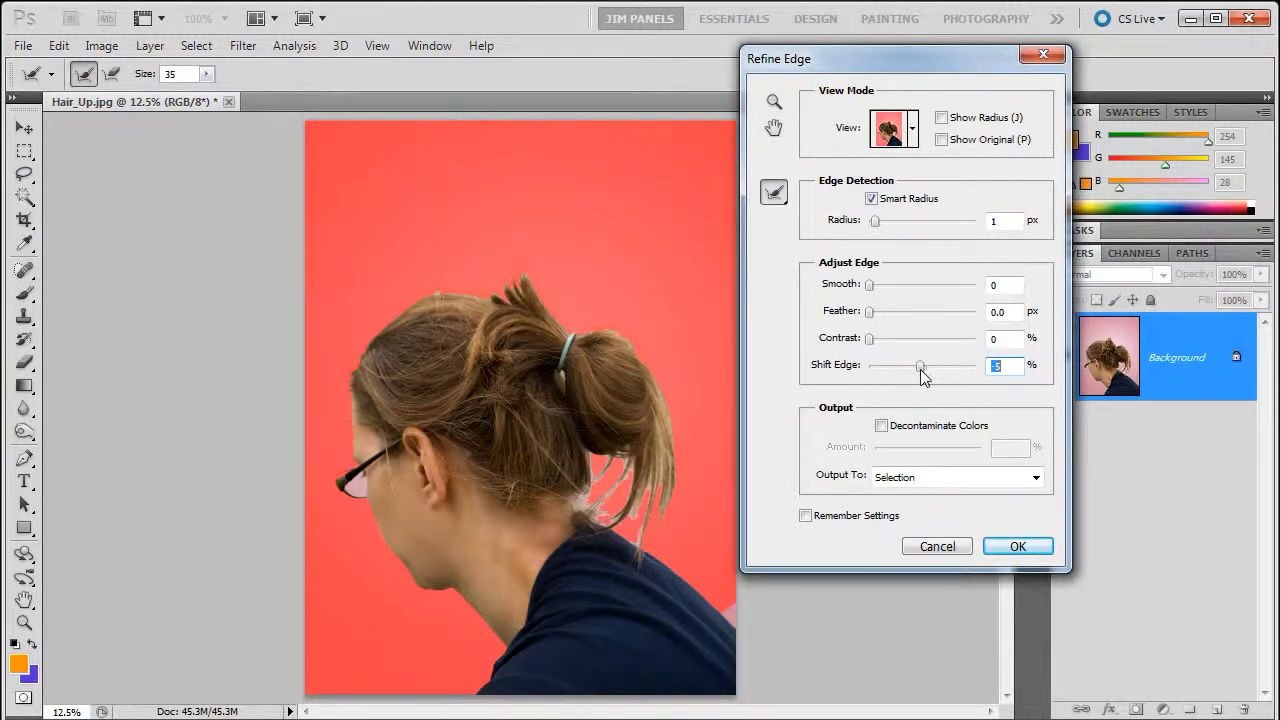
{"action": "left_click_drag", "start_coordinate": [920, 364], "coordinate": [922, 364]}
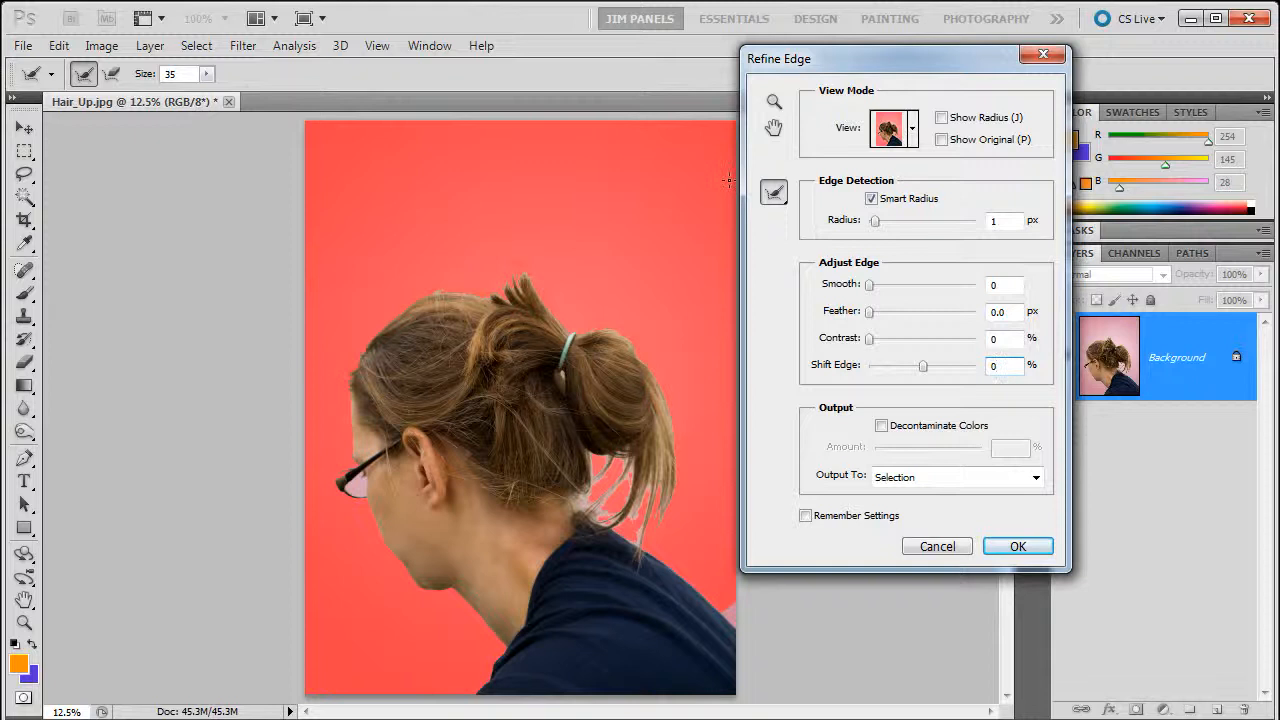
Enlarge the Refine Radius brush to about 100 and refine the hair edge over the top and back of the head.
{"action": "left_click", "coordinate": [774, 192]}
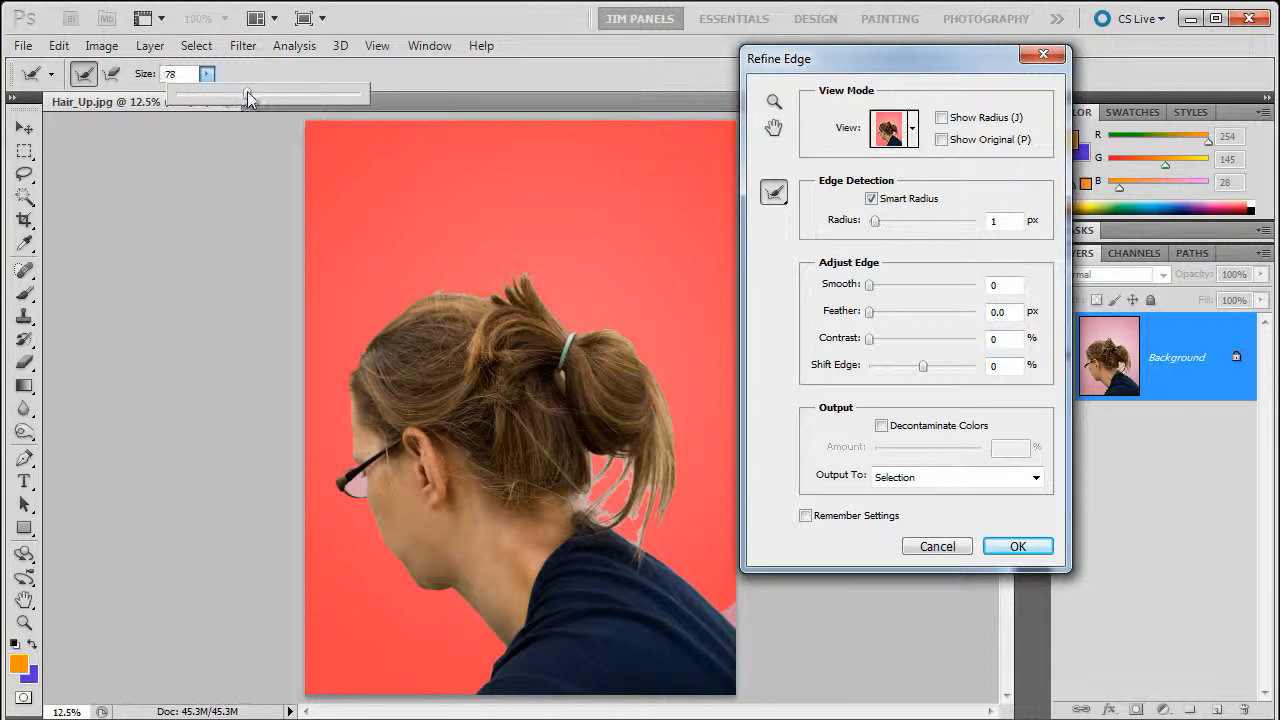
{"action": "left_click_drag", "start_coordinate": [248, 96], "coordinate": [270, 96]}
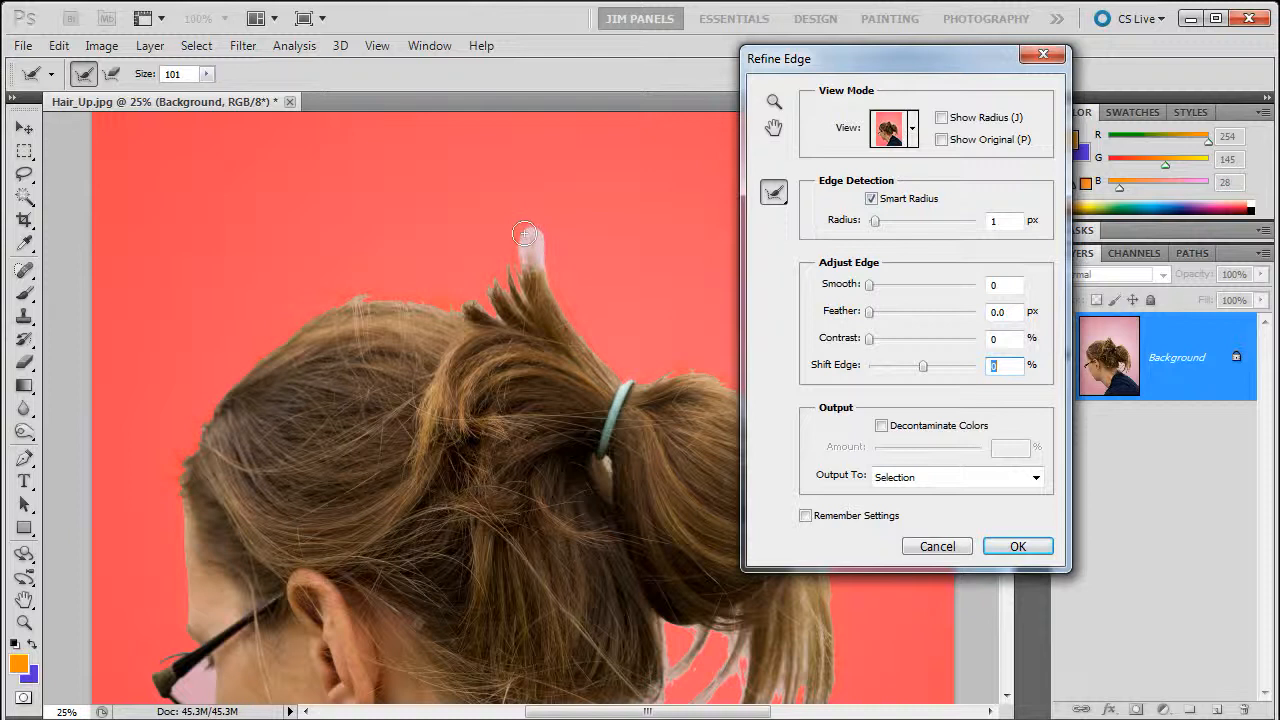
{"action": "left_click_drag", "start_coordinate": [524, 236], "coordinate": [456, 296]}
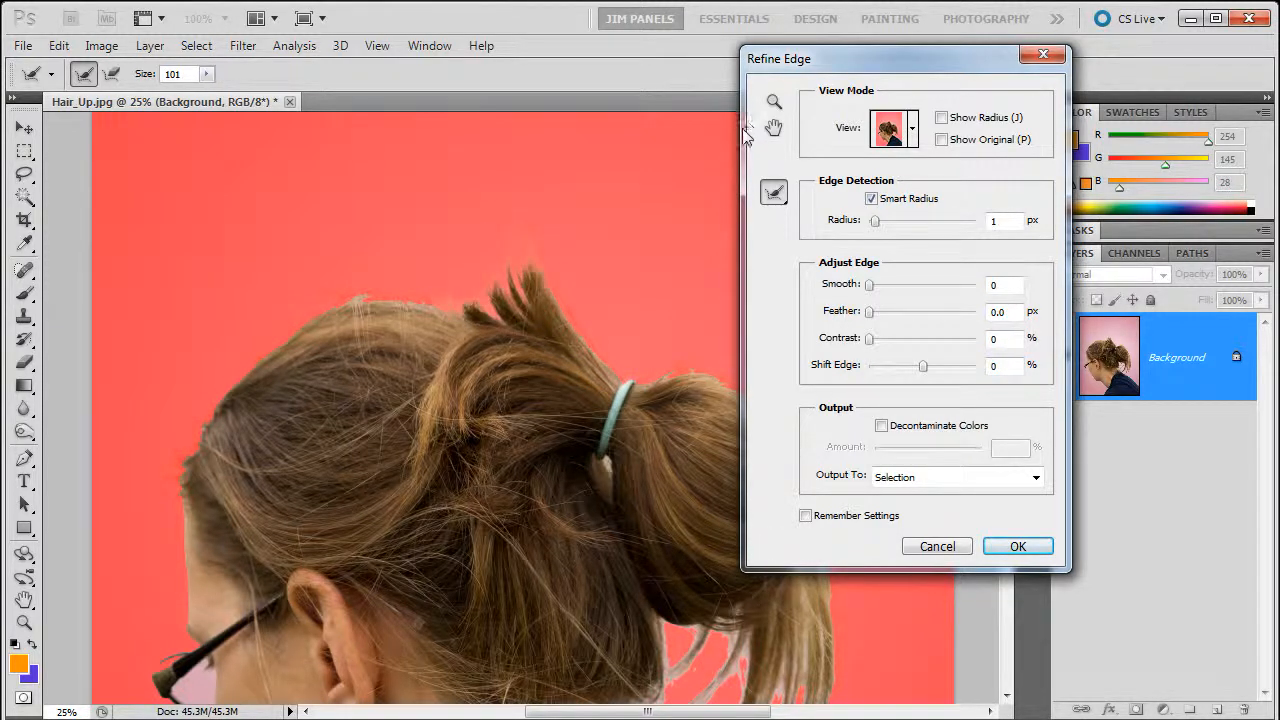
{"action": "mouse_move", "coordinate": [674, 198]}
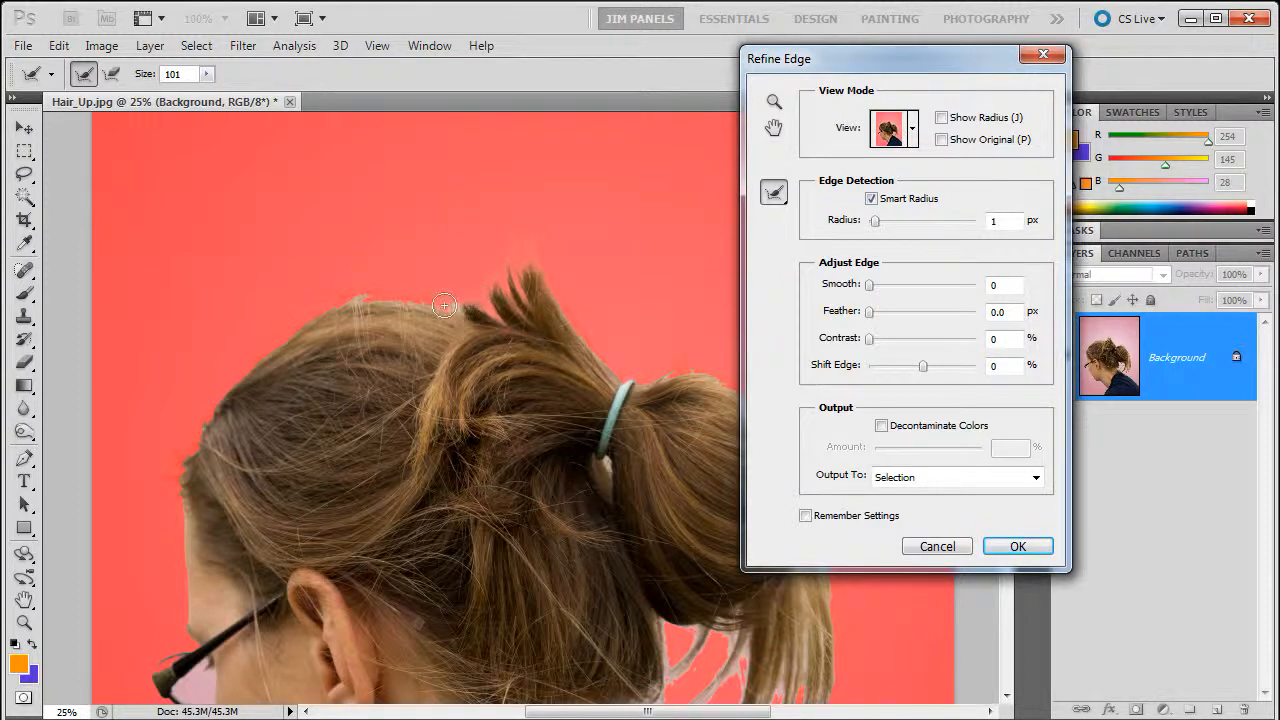
{"action": "left_click_drag", "start_coordinate": [444, 304], "coordinate": [280, 344]}
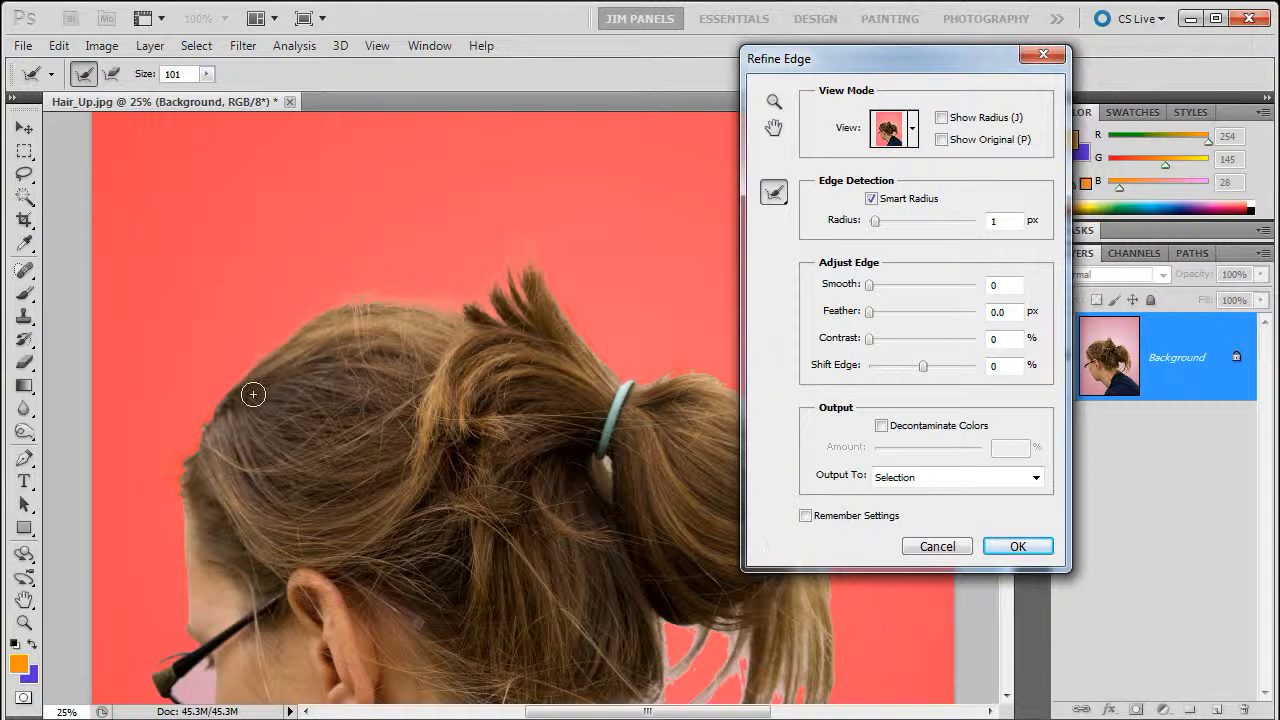
{"action": "left_click_drag", "start_coordinate": [252, 394], "coordinate": [168, 482]}
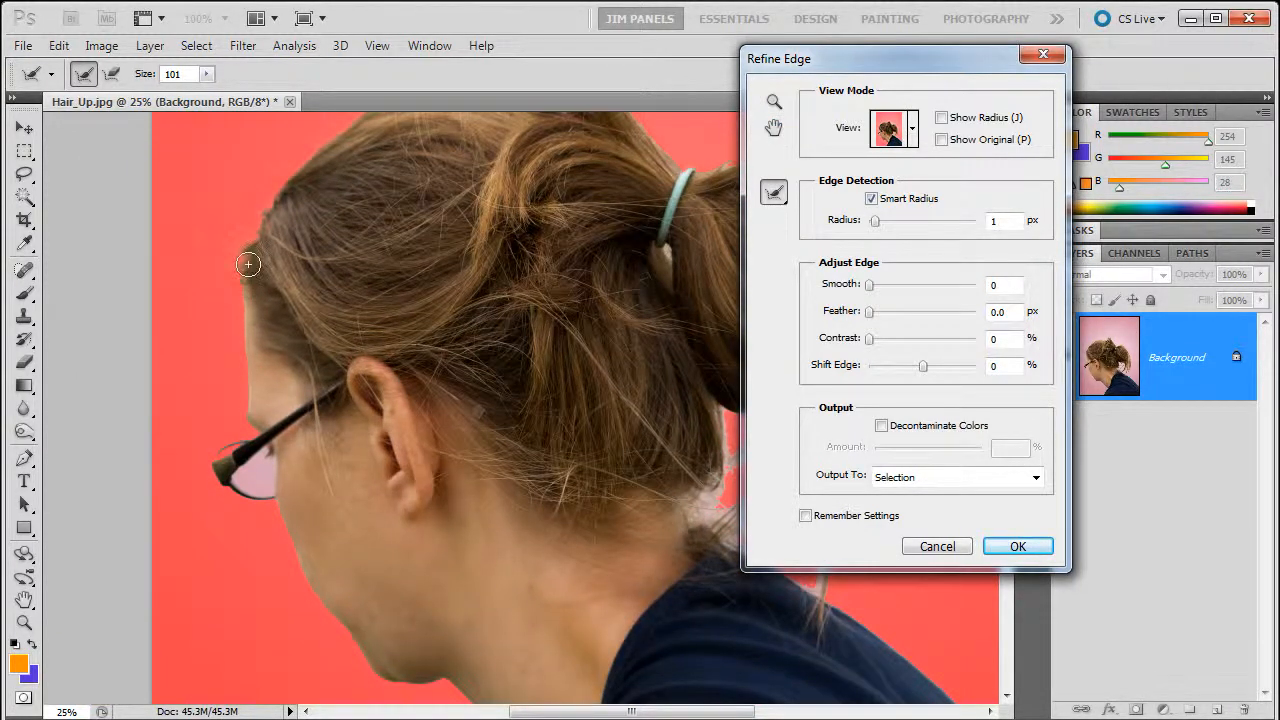
{"action": "left_click_drag", "start_coordinate": [248, 264], "coordinate": [240, 426]}
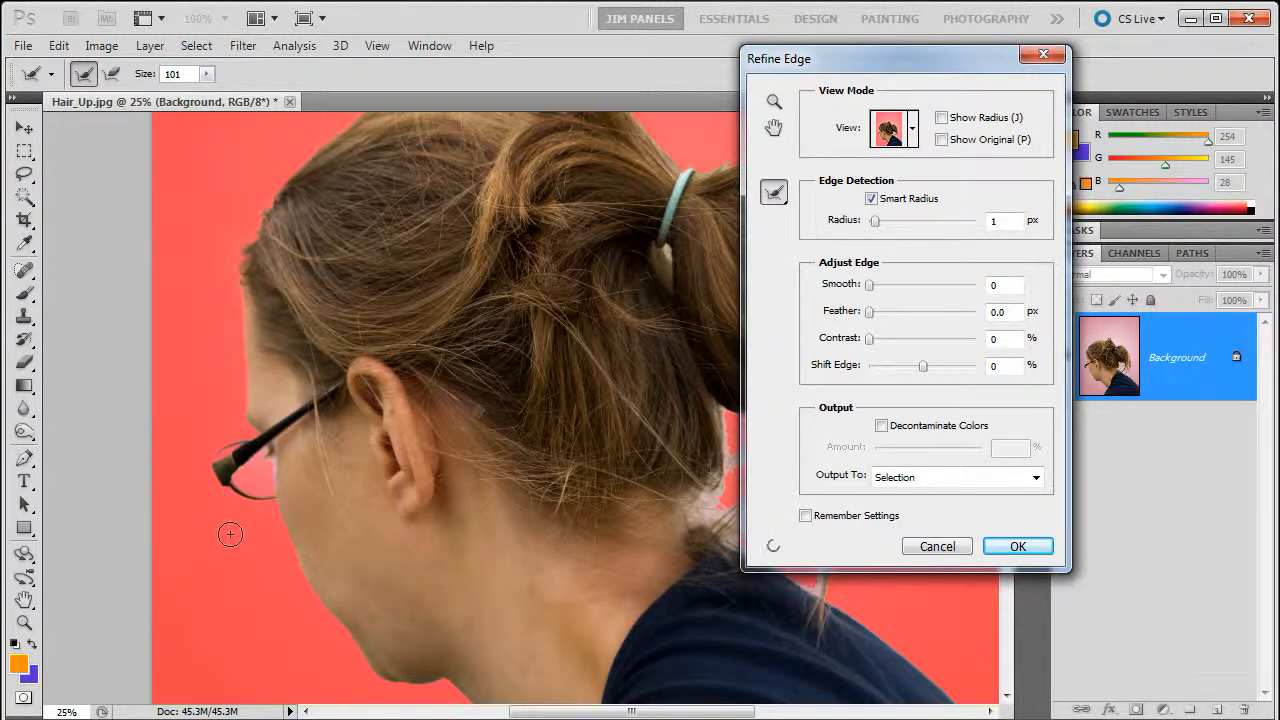
Refine the edge around the glasses, neck, loose strands behind the neck and the ponytail.
{"action": "left_click_drag", "start_coordinate": [230, 534], "coordinate": [362, 636]}
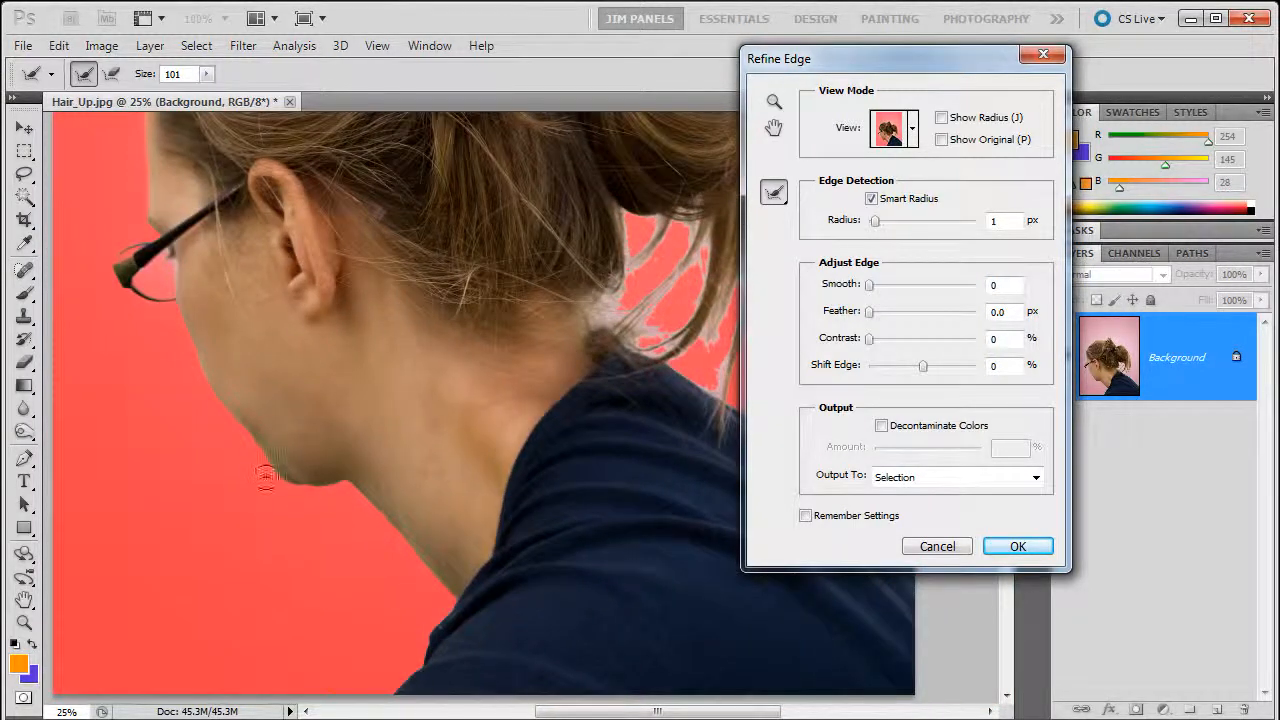
{"action": "left_click_drag", "start_coordinate": [264, 476], "coordinate": [440, 590]}
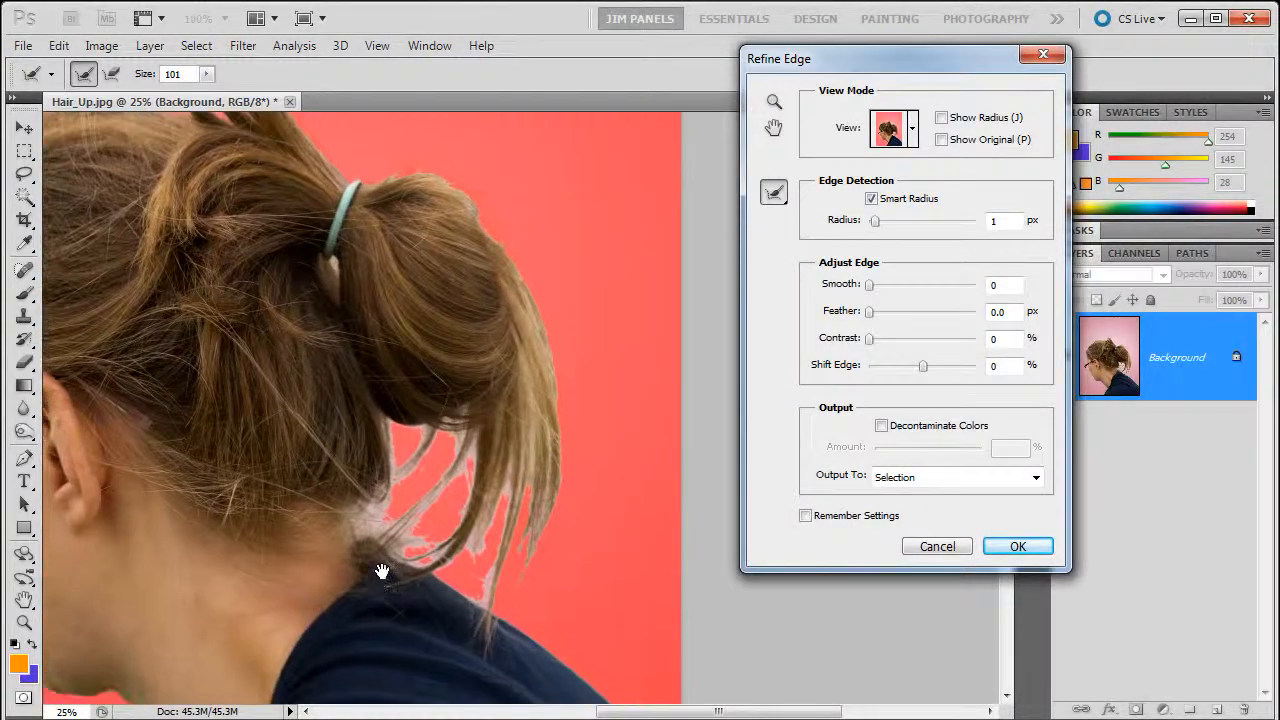
{"action": "left_click_drag", "start_coordinate": [380, 570], "coordinate": [484, 576]}
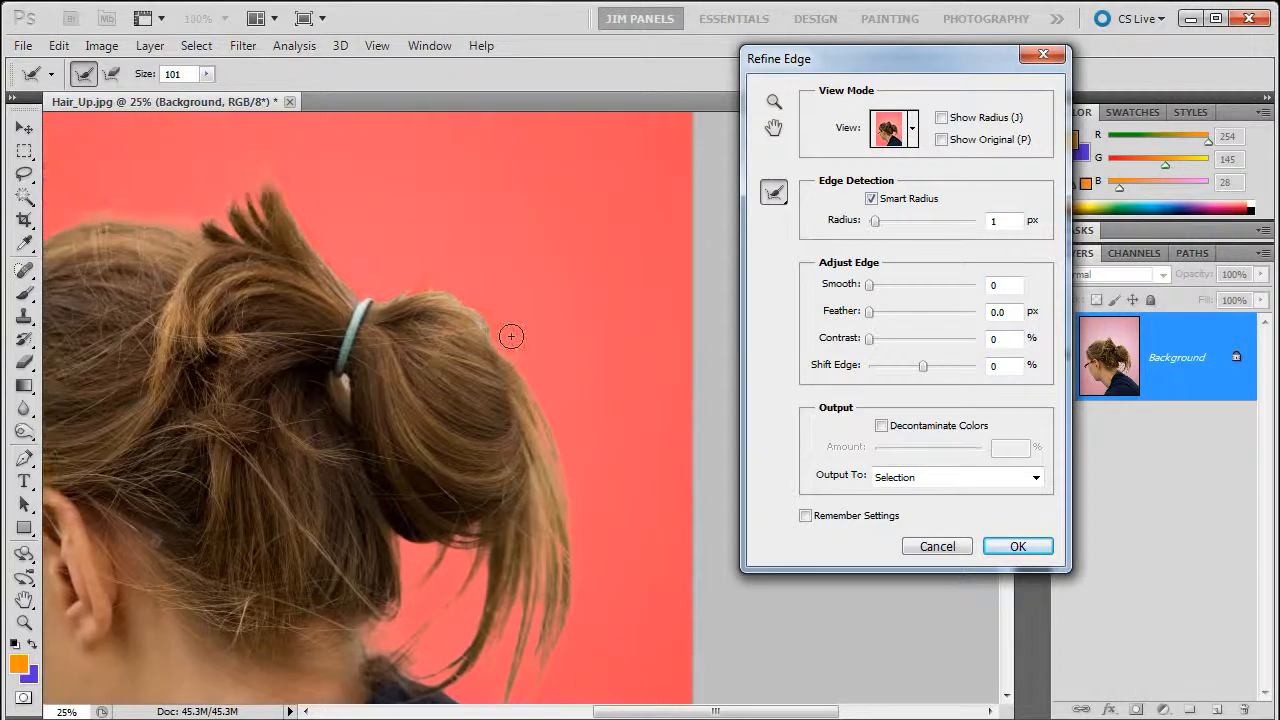
{"action": "left_click_drag", "start_coordinate": [512, 336], "coordinate": [438, 300]}
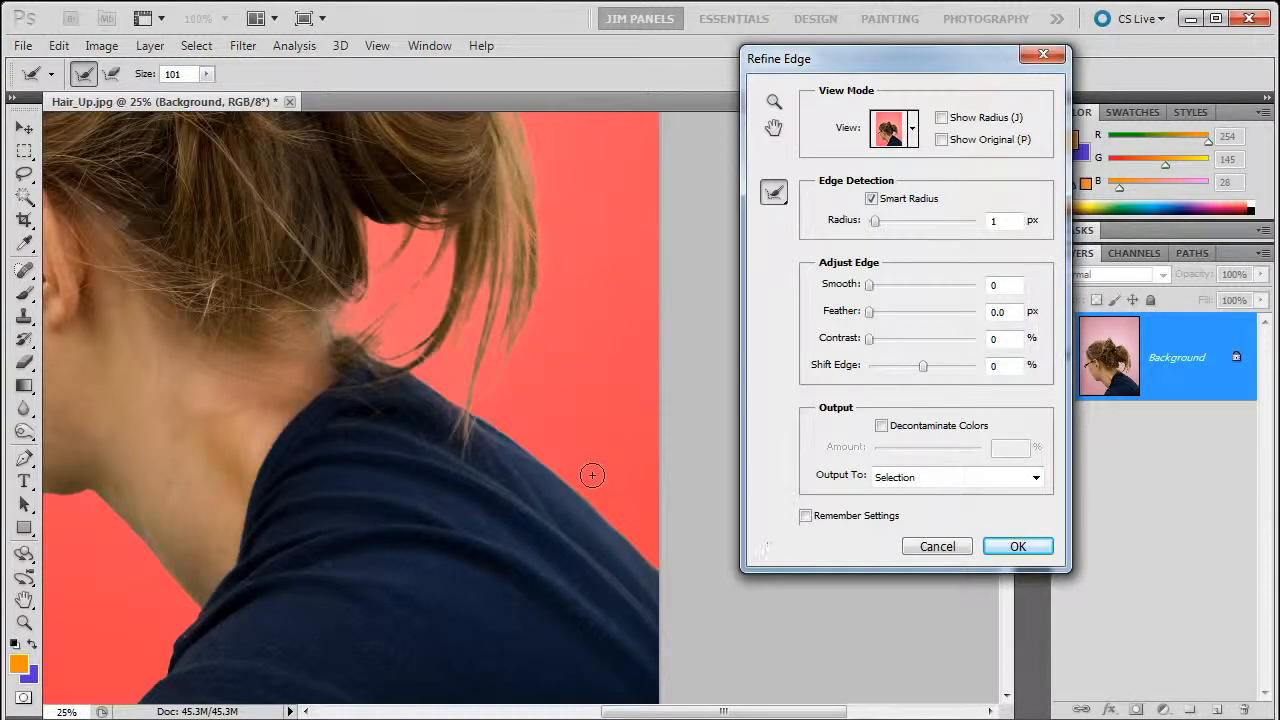
{"action": "mouse_move", "coordinate": [24, 624]}
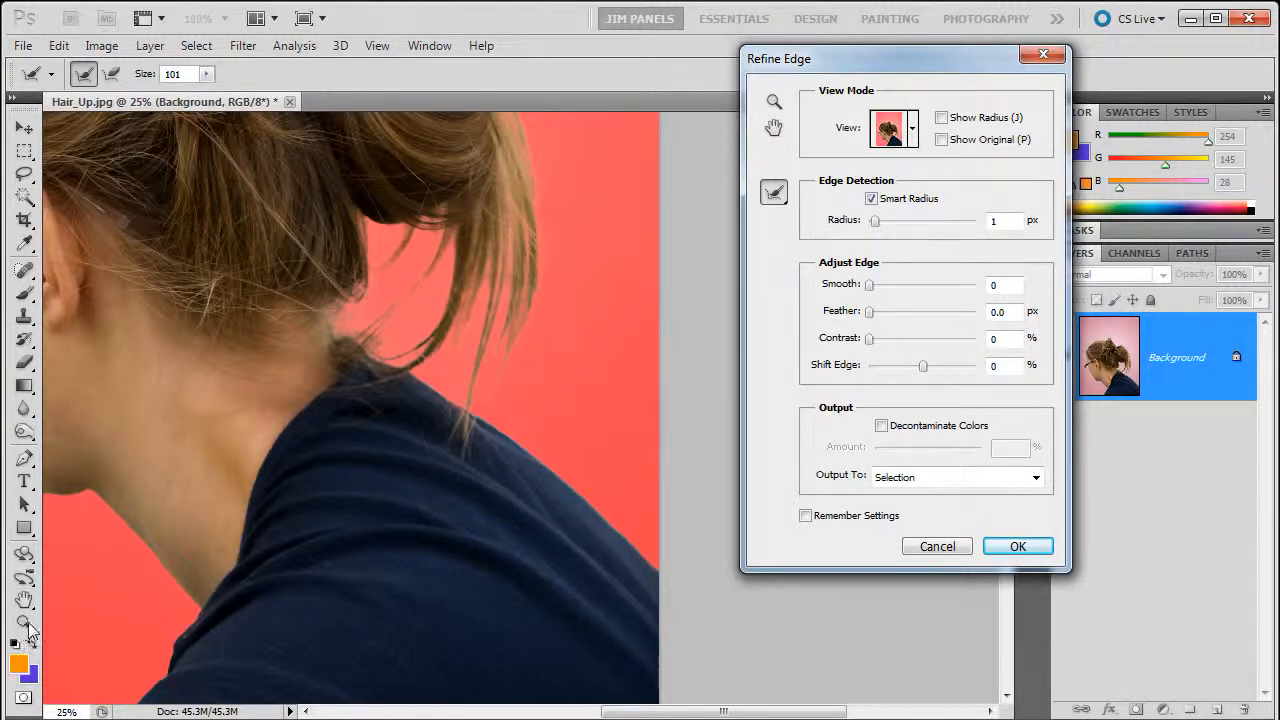
Keep Output To as Selection and close the Refine Edge dialog back to the full photo.
{"action": "left_click", "coordinate": [24, 622]}
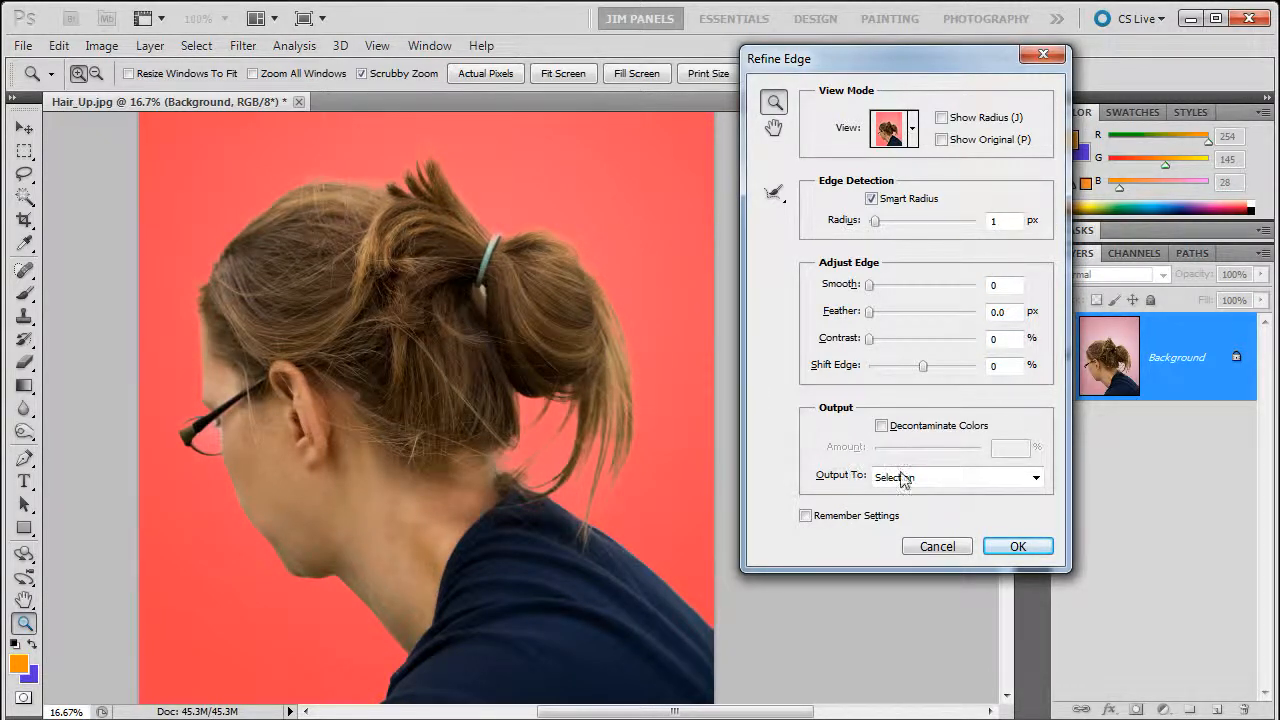
{"action": "left_click", "coordinate": [956, 476]}
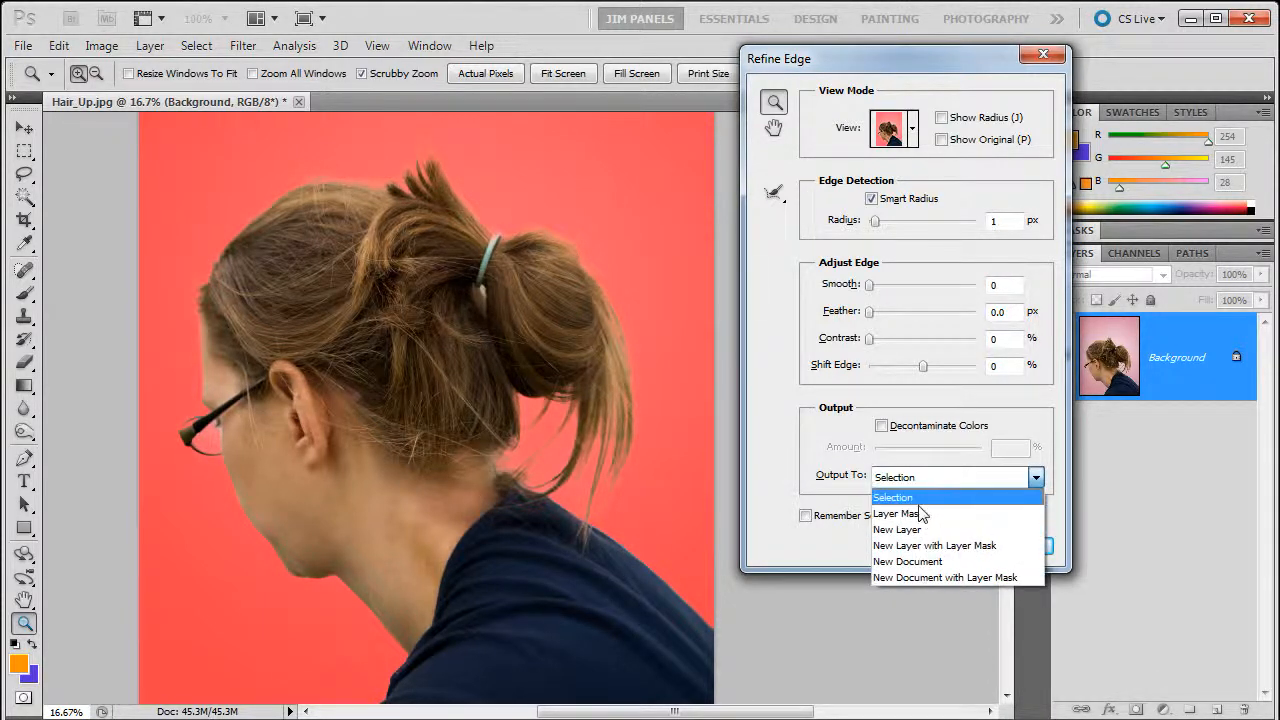
{"action": "left_click", "coordinate": [892, 496]}
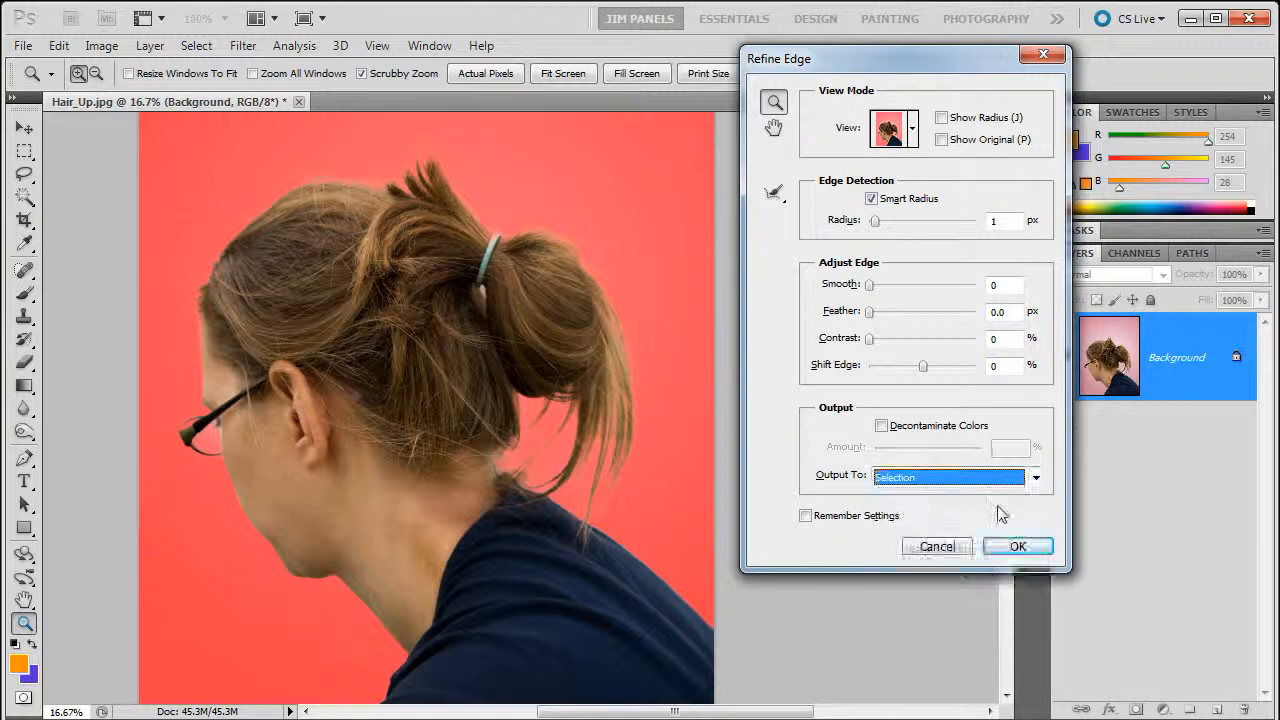
{"action": "left_click", "coordinate": [1016, 544]}
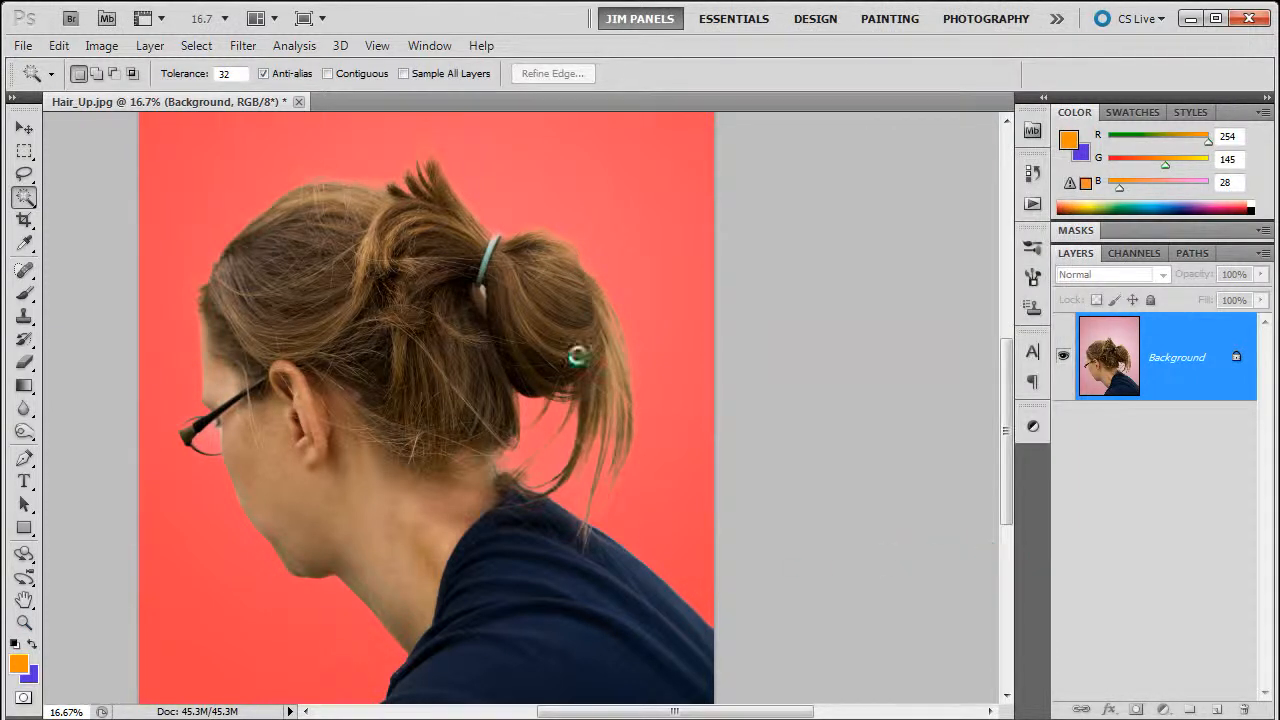
{"action": "left_click", "coordinate": [570, 370]}
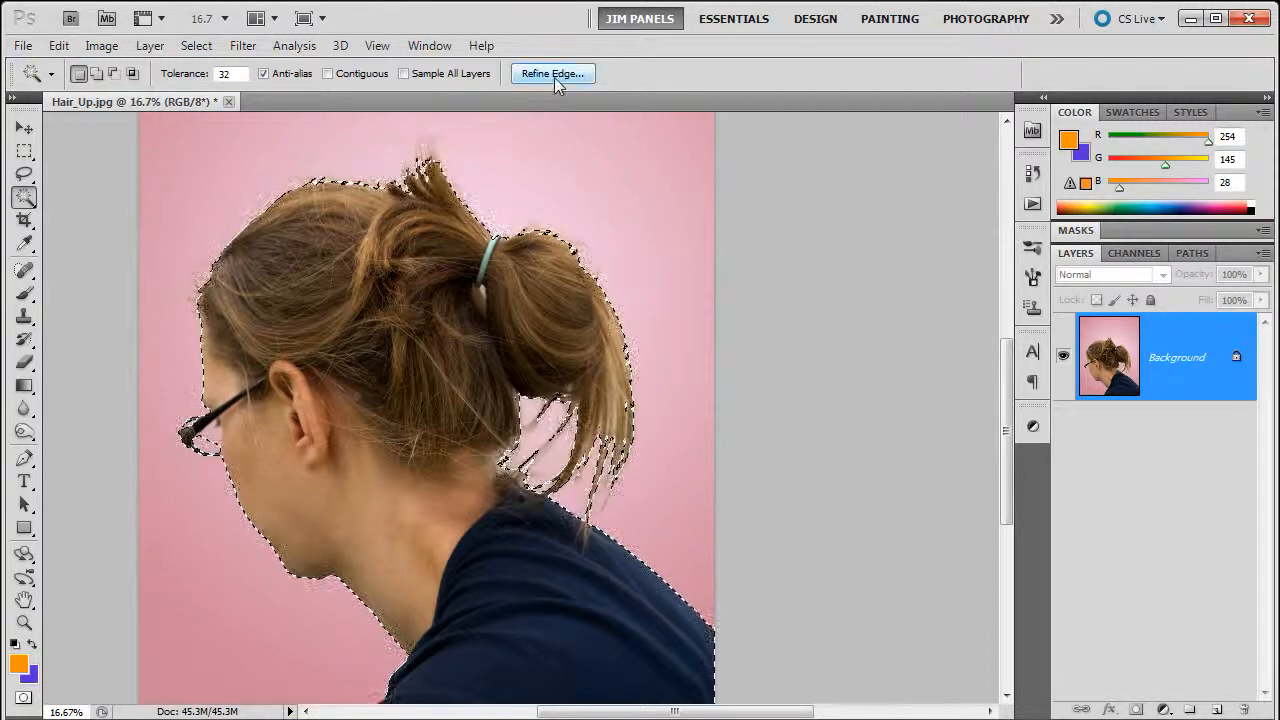
{"action": "left_click", "coordinate": [552, 72]}
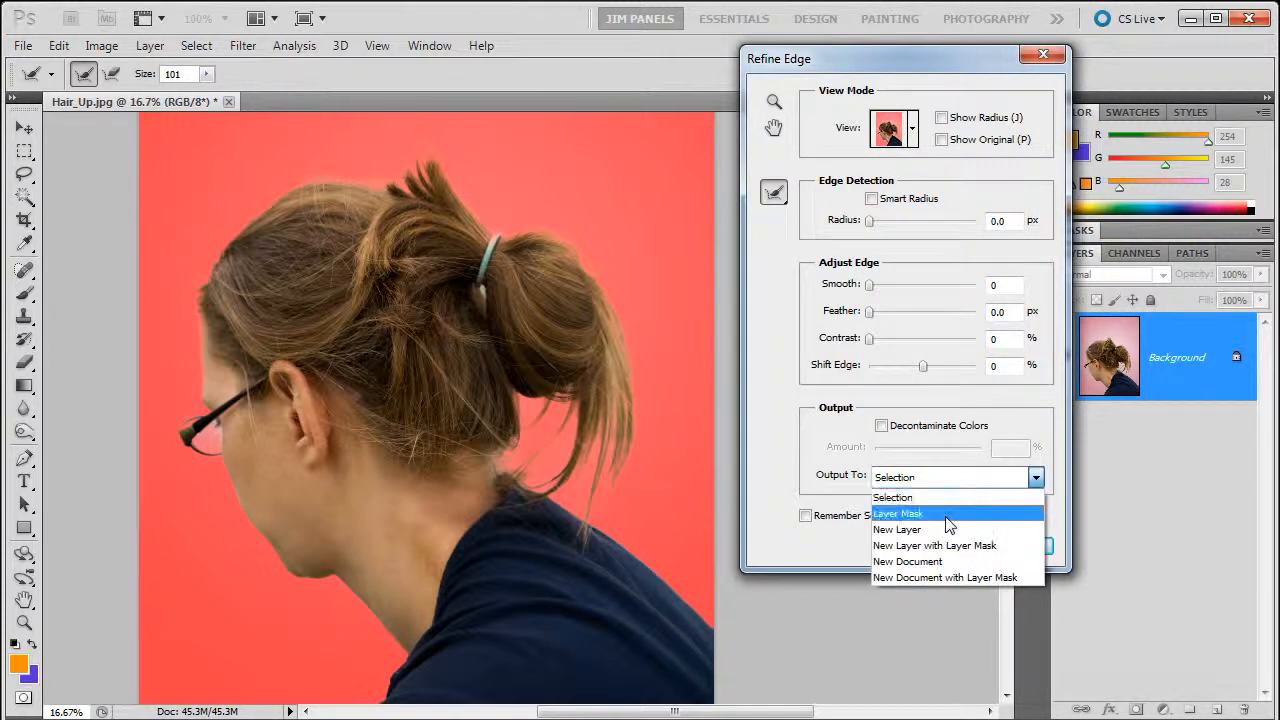
{"action": "left_click", "coordinate": [896, 512]}
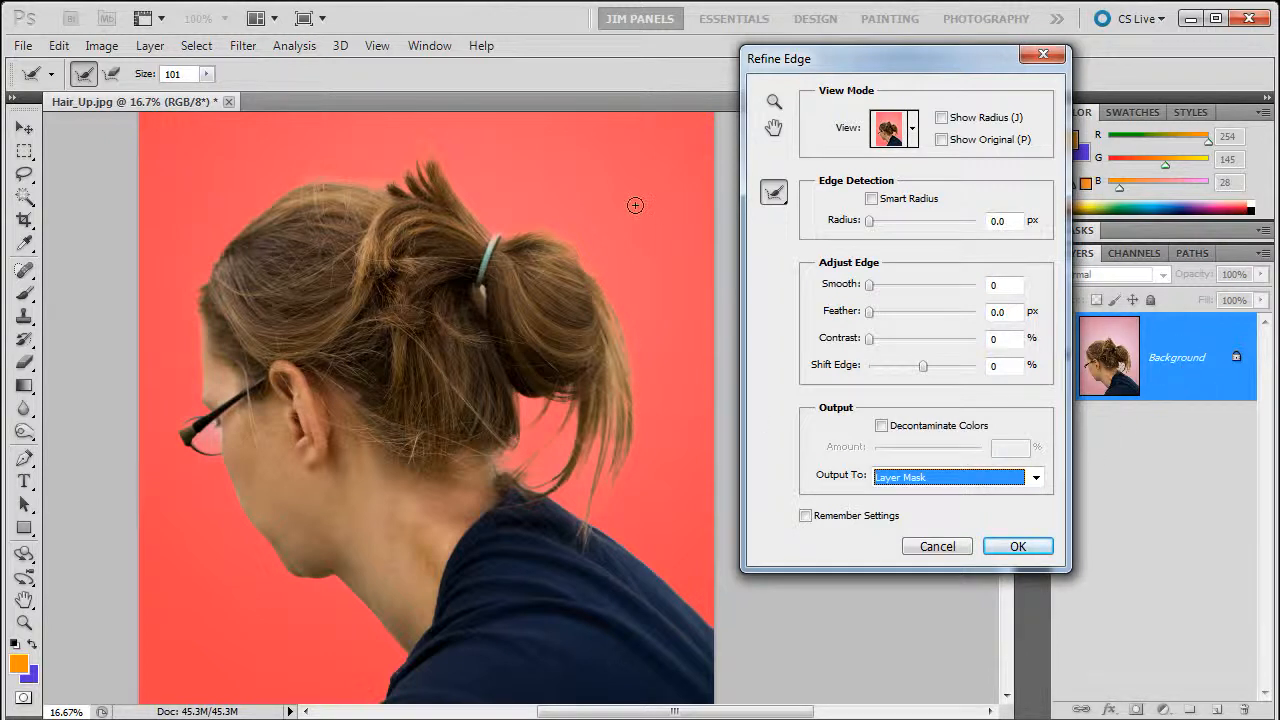
{"action": "left_click", "coordinate": [1036, 476]}
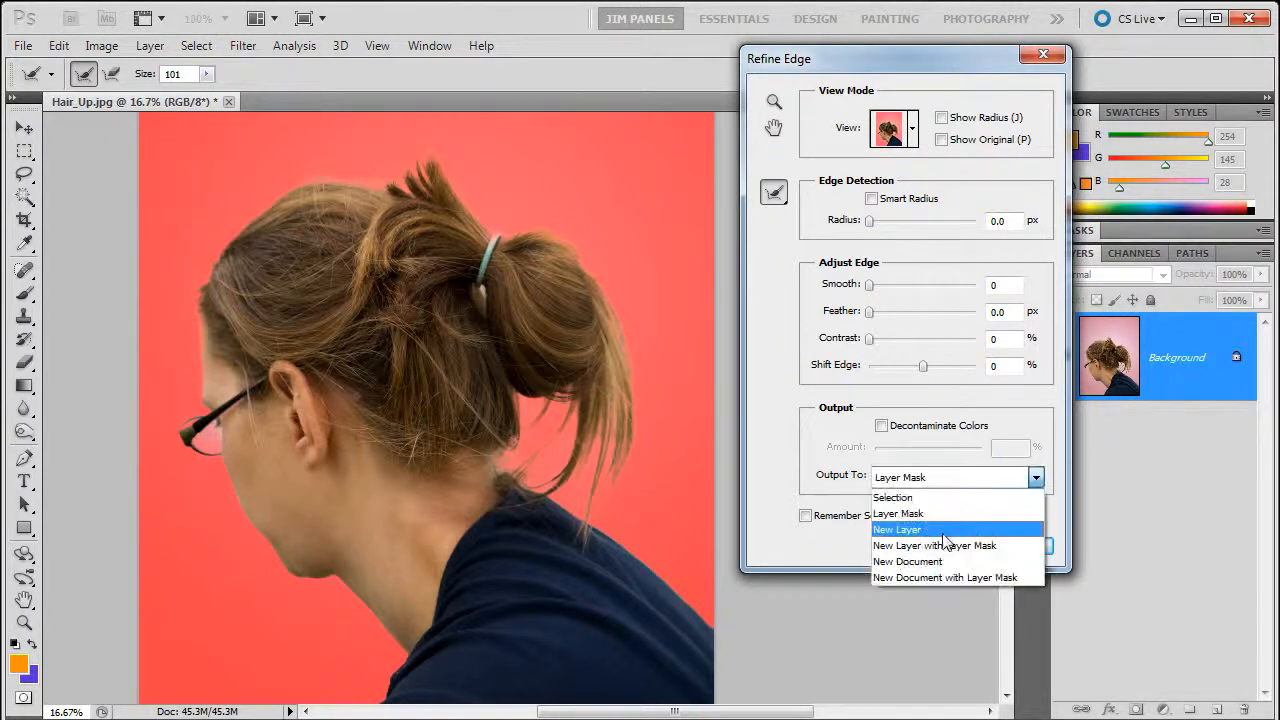
{"action": "left_click", "coordinate": [896, 528]}
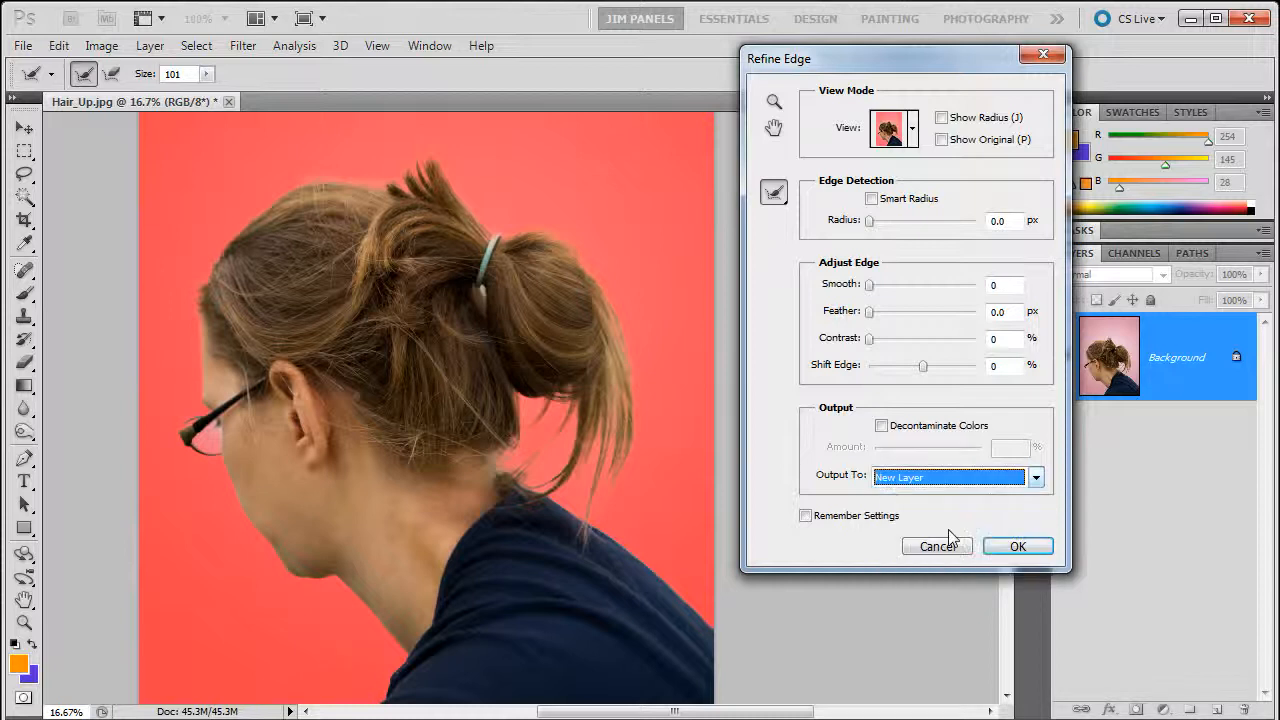
{"action": "left_click", "coordinate": [1016, 546]}
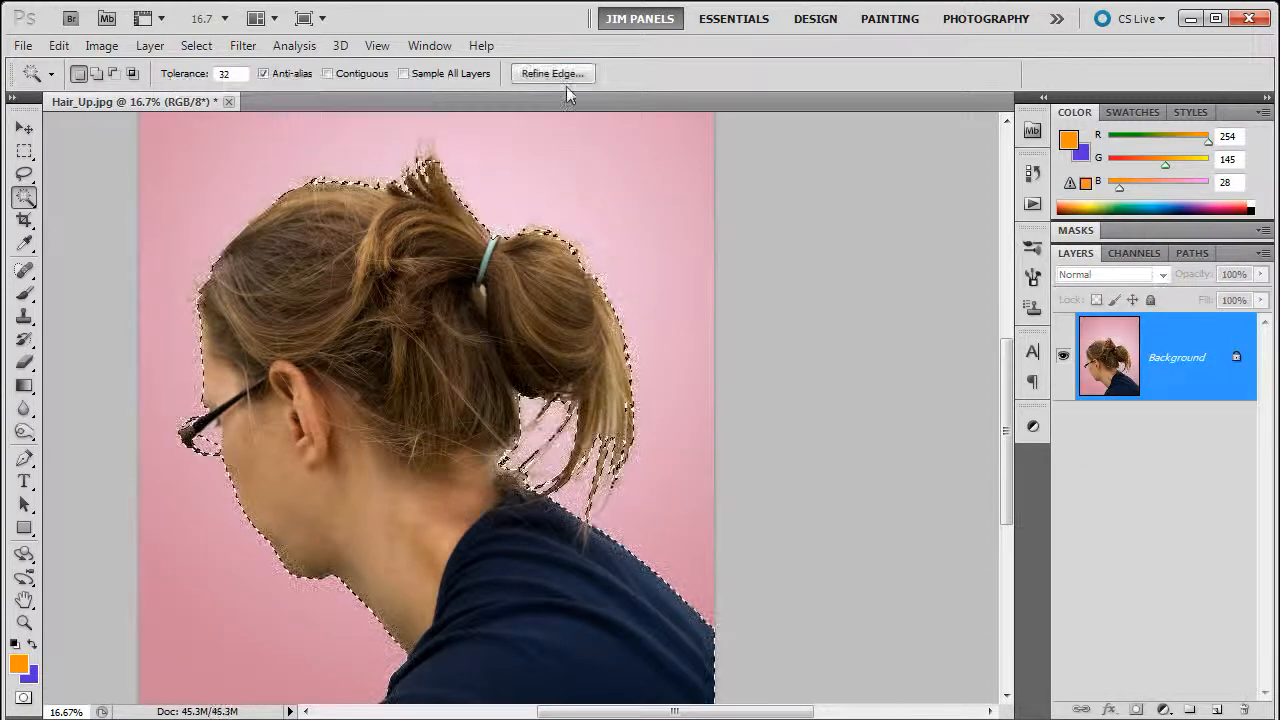
Reopen Refine Edge and output the selection to a New Layer with Layer Mask.
{"action": "left_click", "coordinate": [552, 72]}
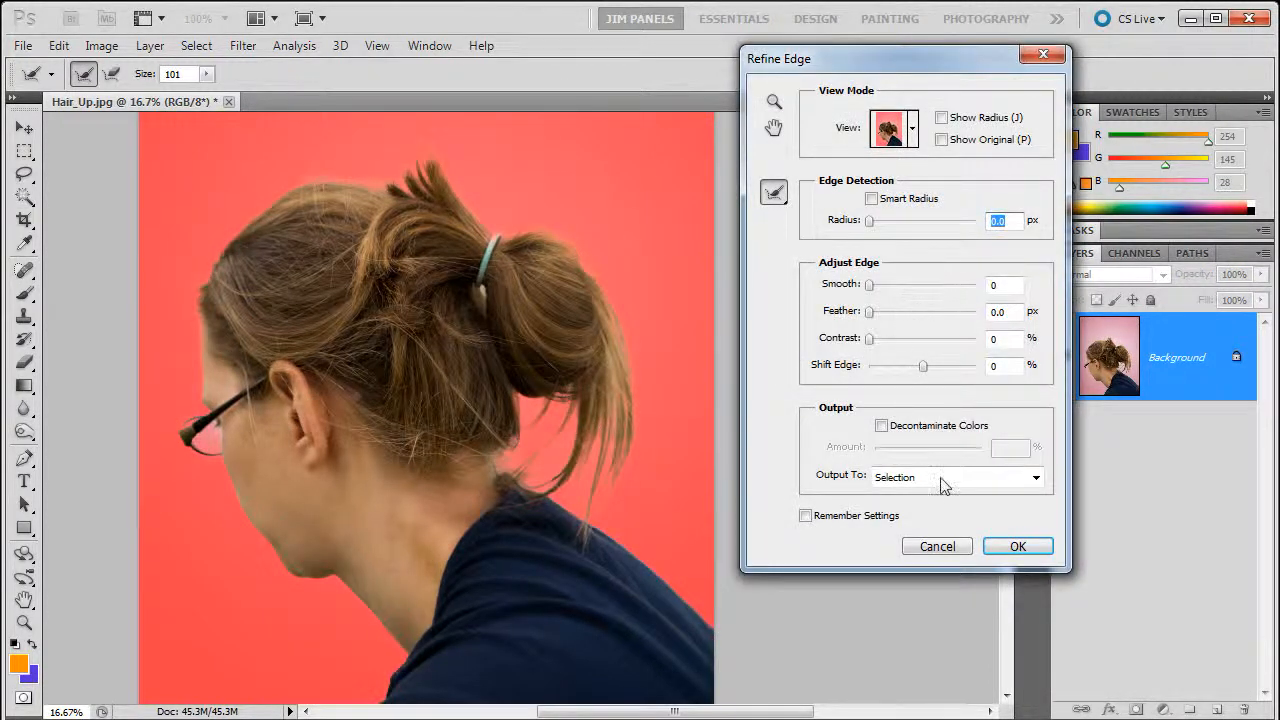
{"action": "left_click", "coordinate": [1036, 476]}
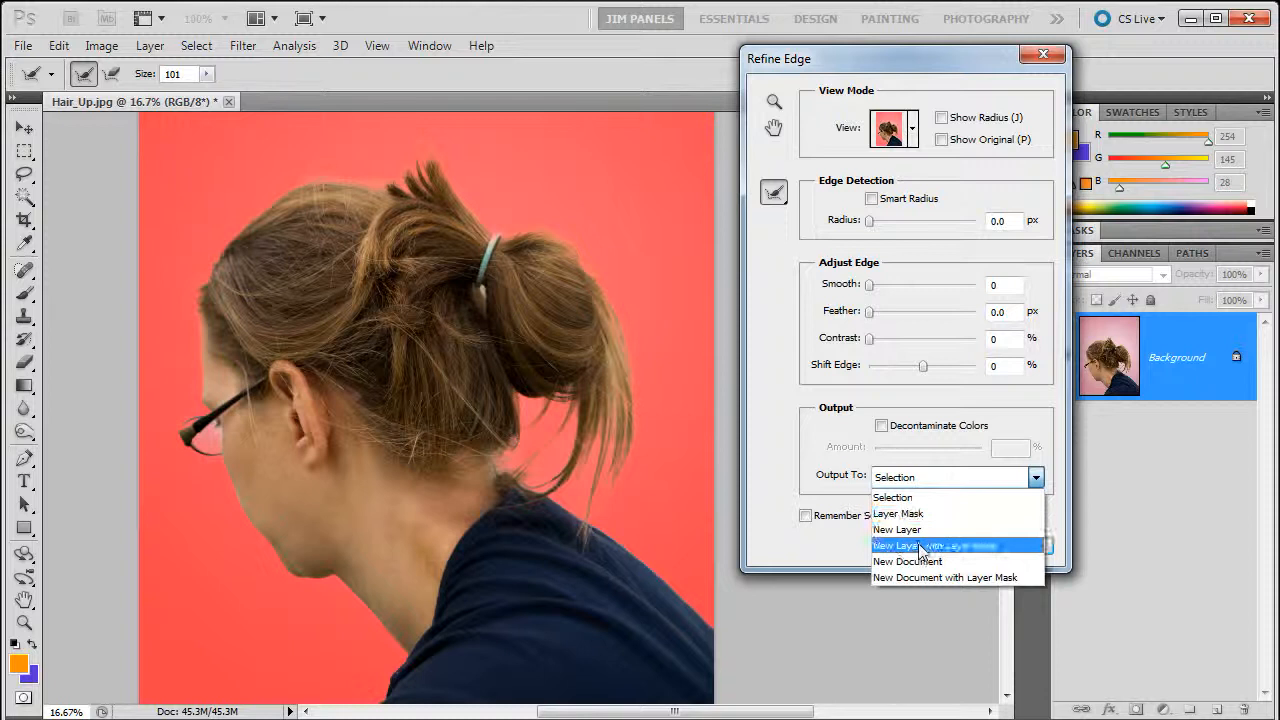
{"action": "mouse_move", "coordinate": [944, 576]}
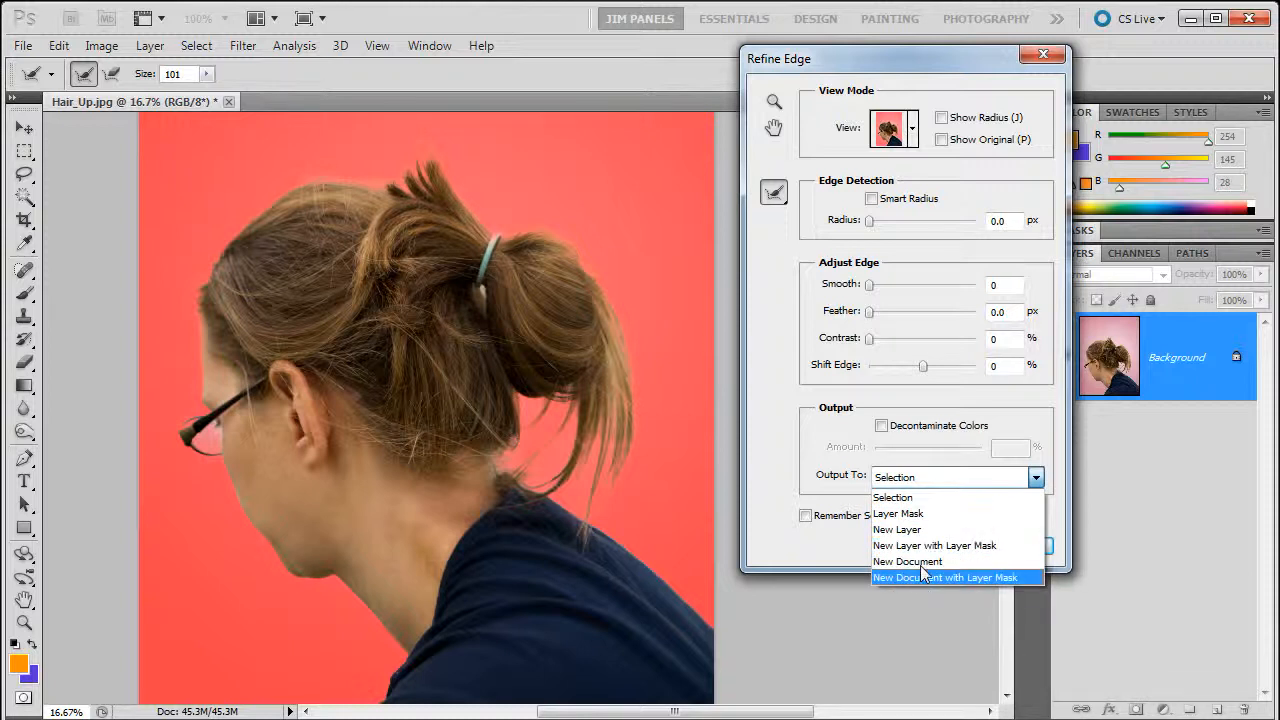
{"action": "mouse_move", "coordinate": [910, 544]}
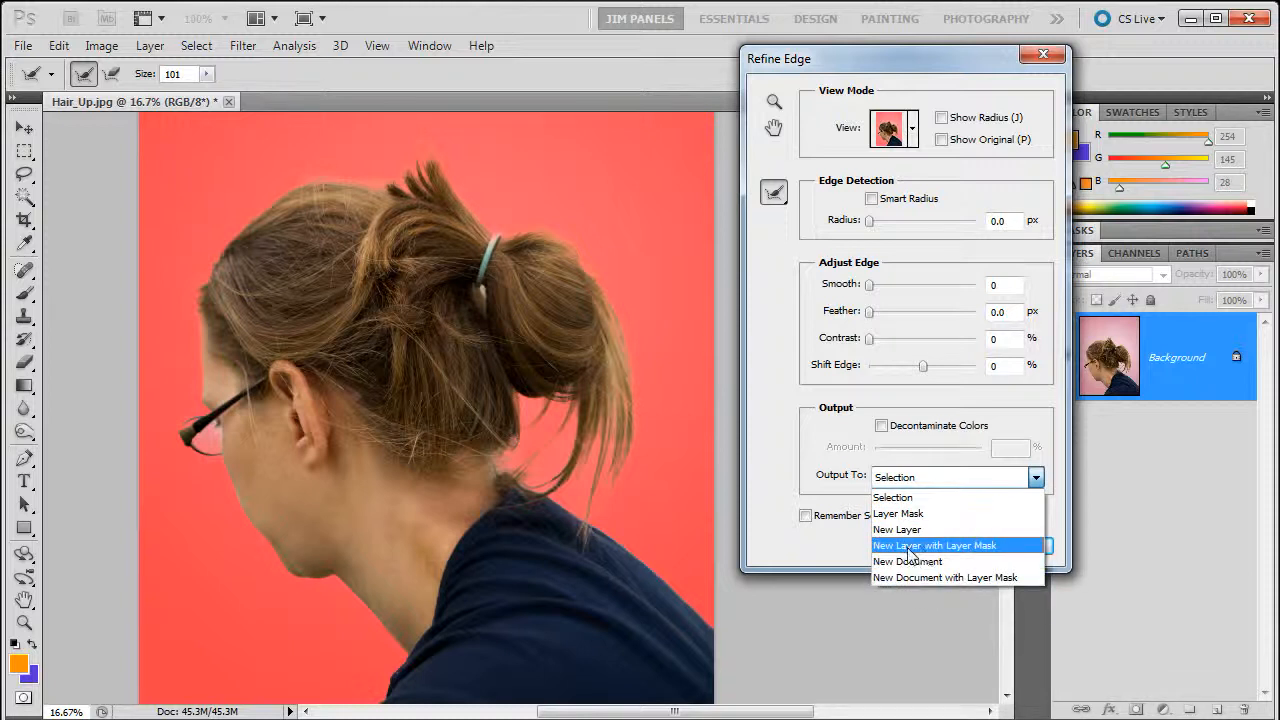
{"action": "left_click", "coordinate": [934, 544]}
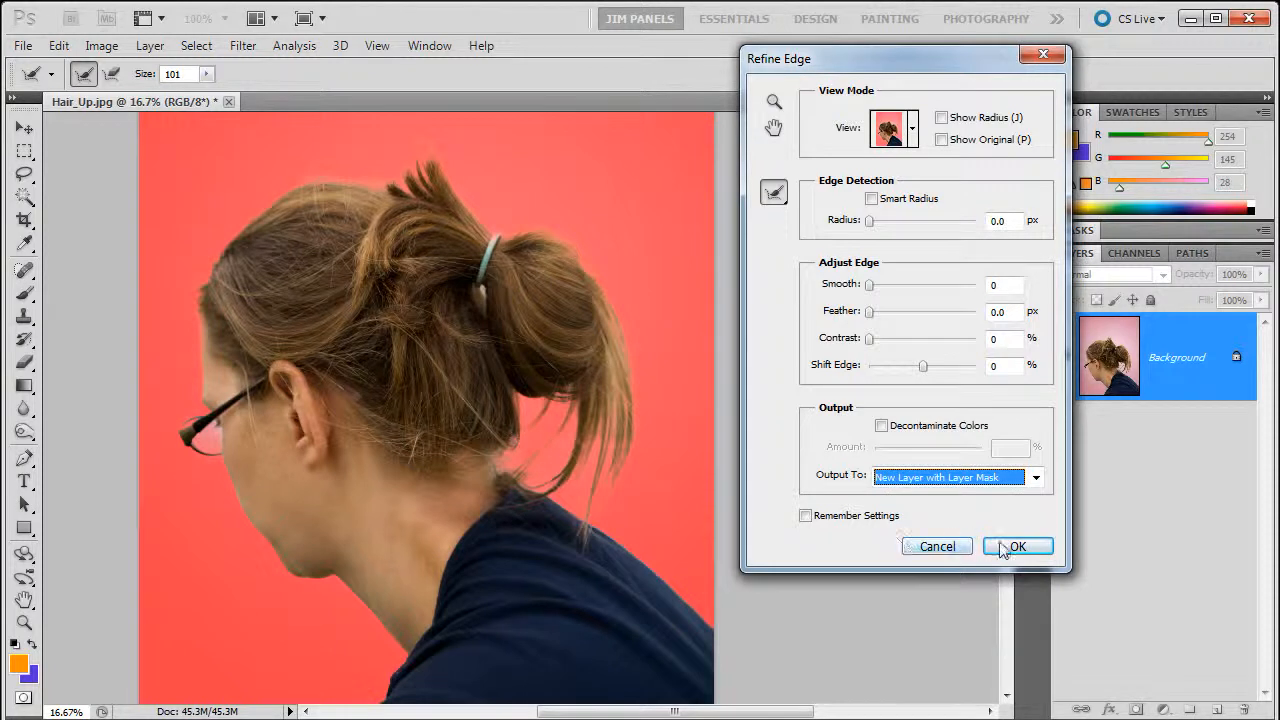
{"action": "left_click", "coordinate": [1016, 546]}
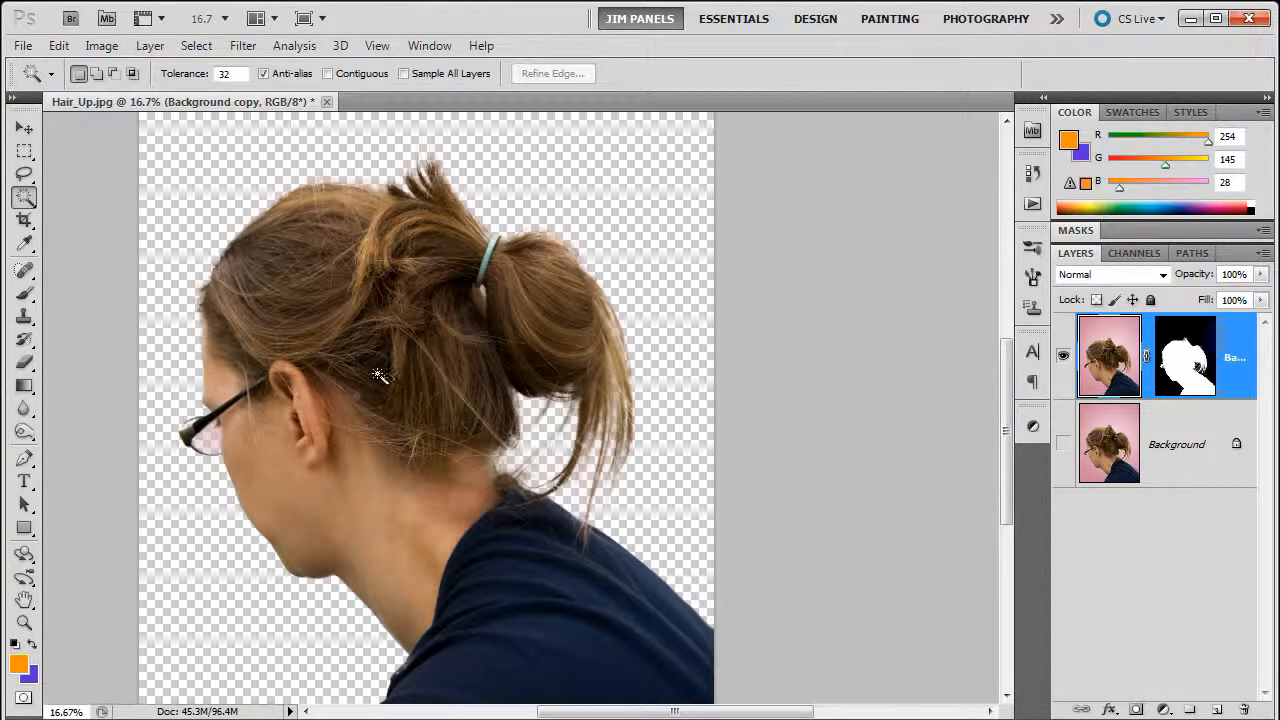
{"action": "left_click", "coordinate": [24, 624]}
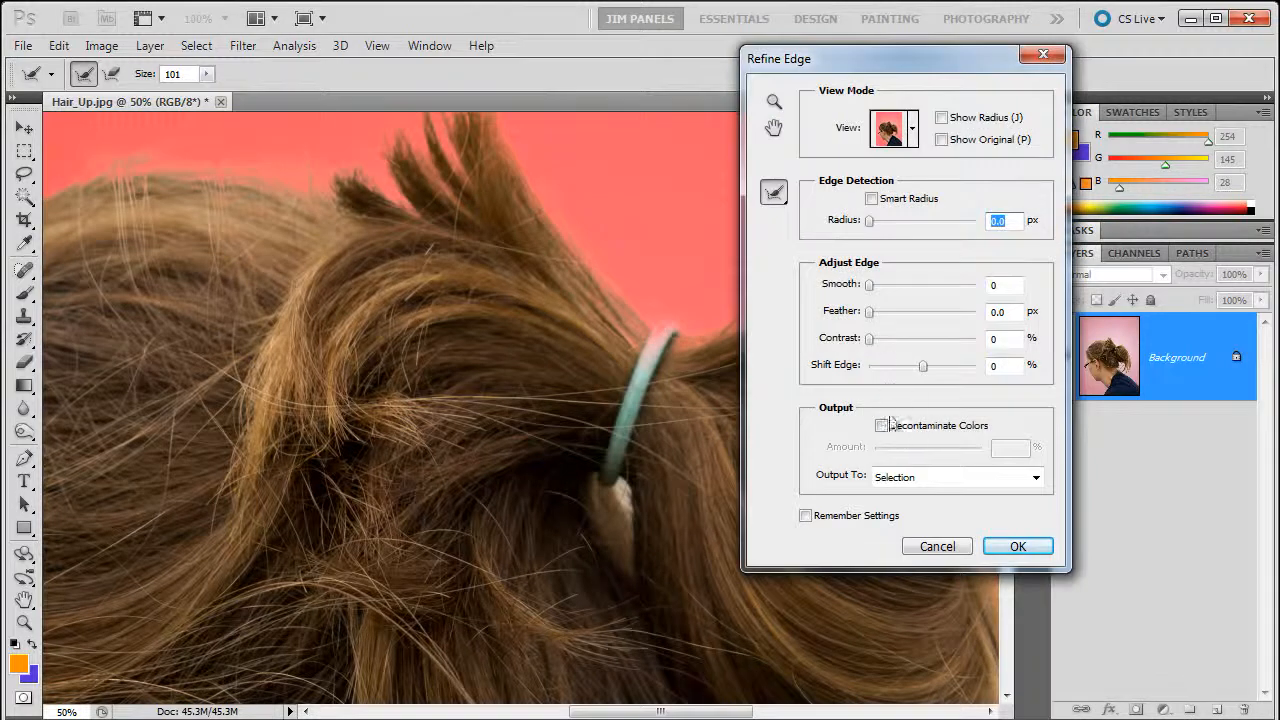
Switch on Decontaminate Colors at 50% for the new masked layer output.
{"action": "left_click", "coordinate": [880, 424]}
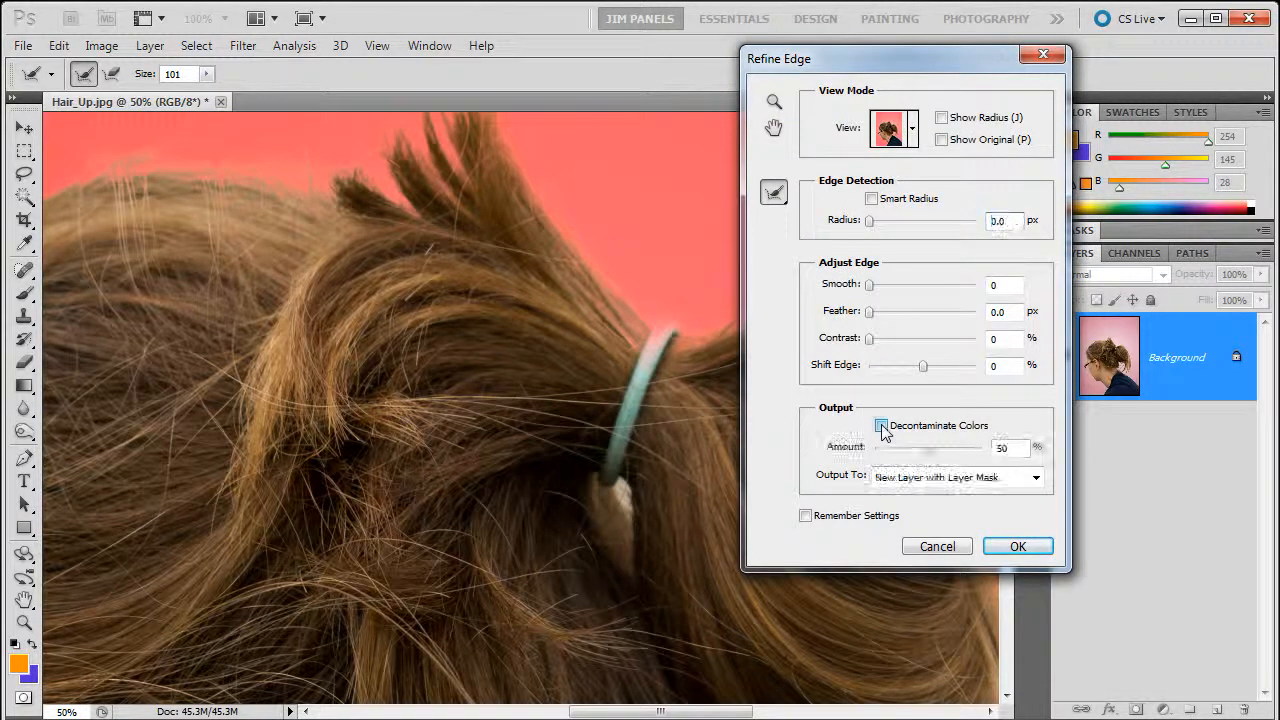
{"action": "left_click", "coordinate": [880, 424]}
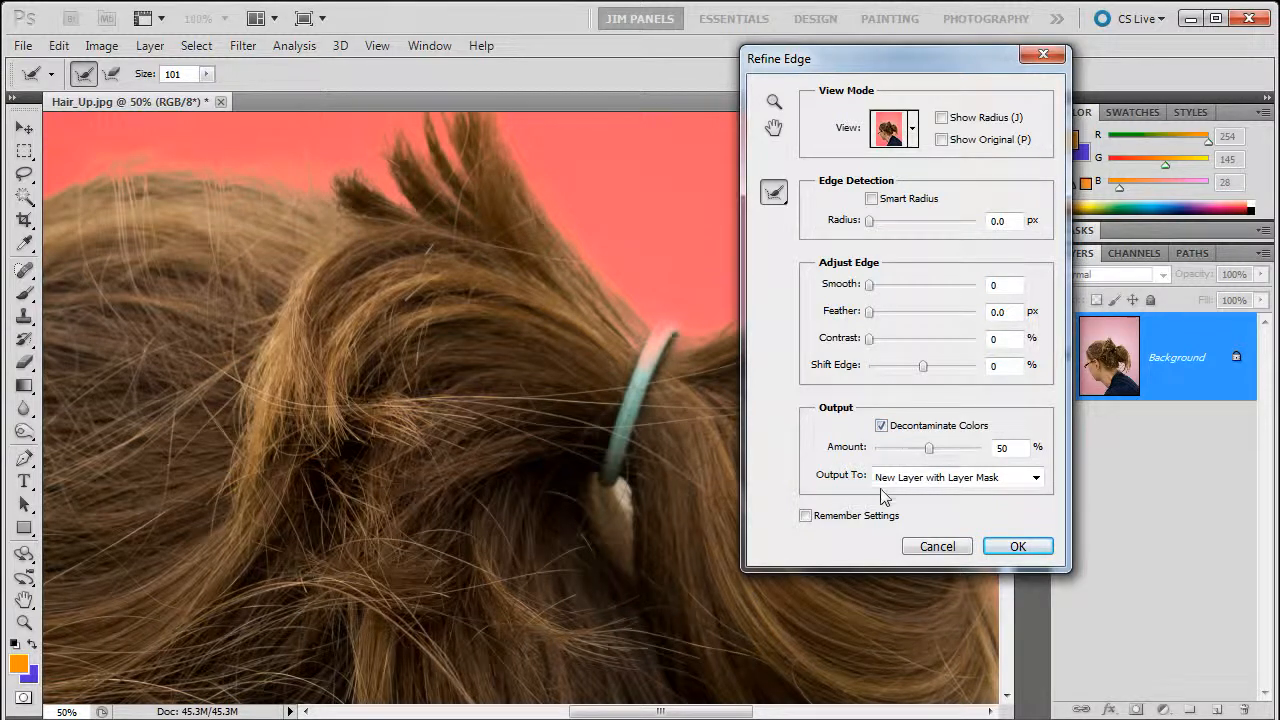
{"action": "mouse_move", "coordinate": [984, 512]}
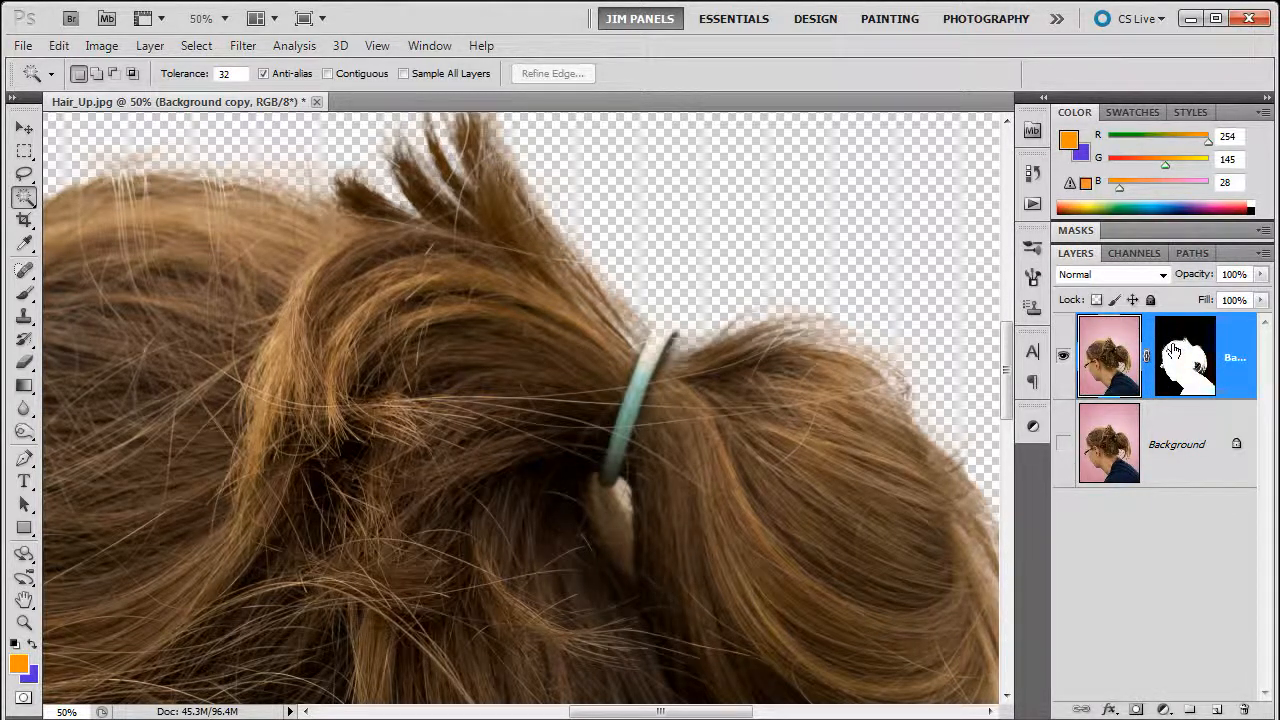
{"action": "right_click", "coordinate": [1184, 356]}
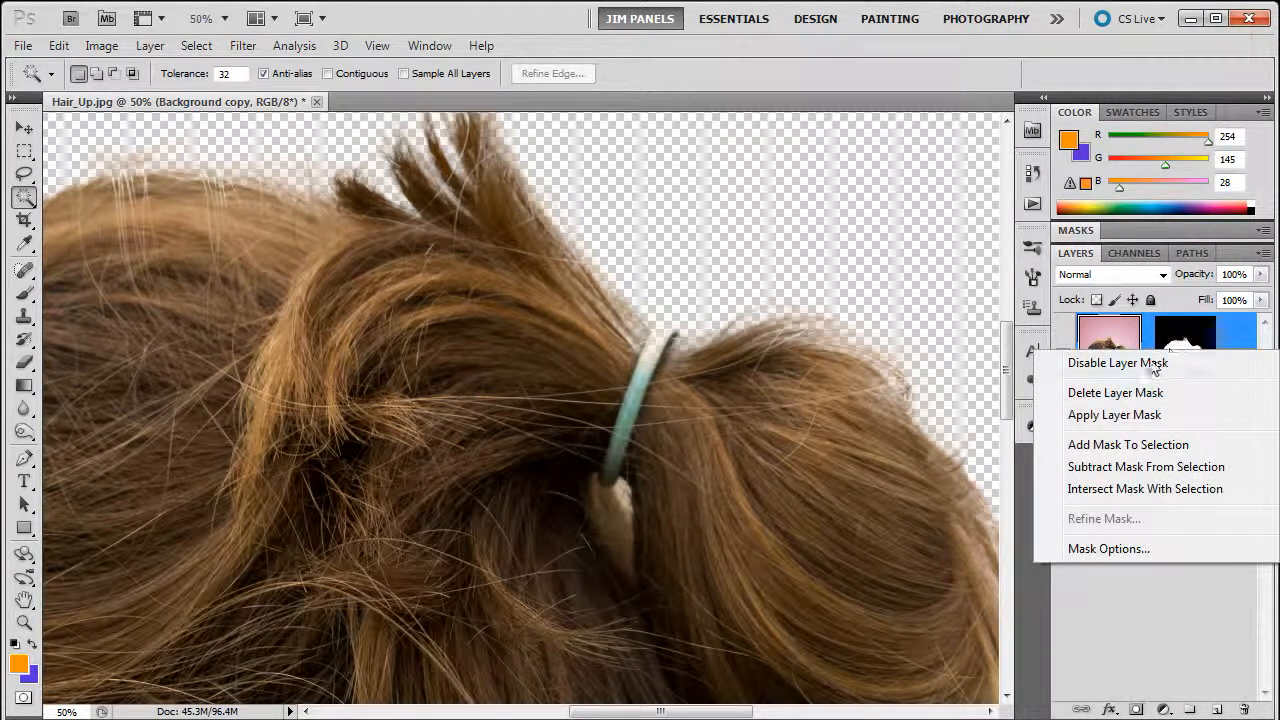
{"action": "left_click", "coordinate": [1116, 364]}
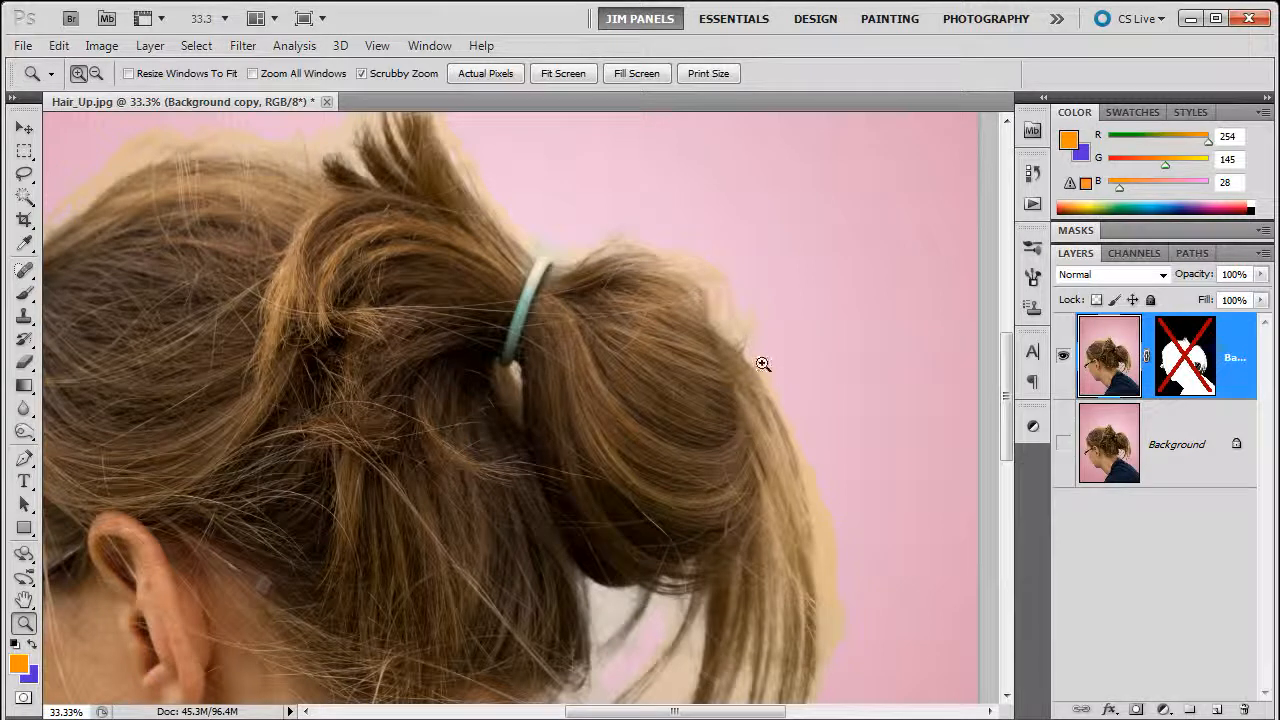
{"action": "mouse_move", "coordinate": [820, 608]}
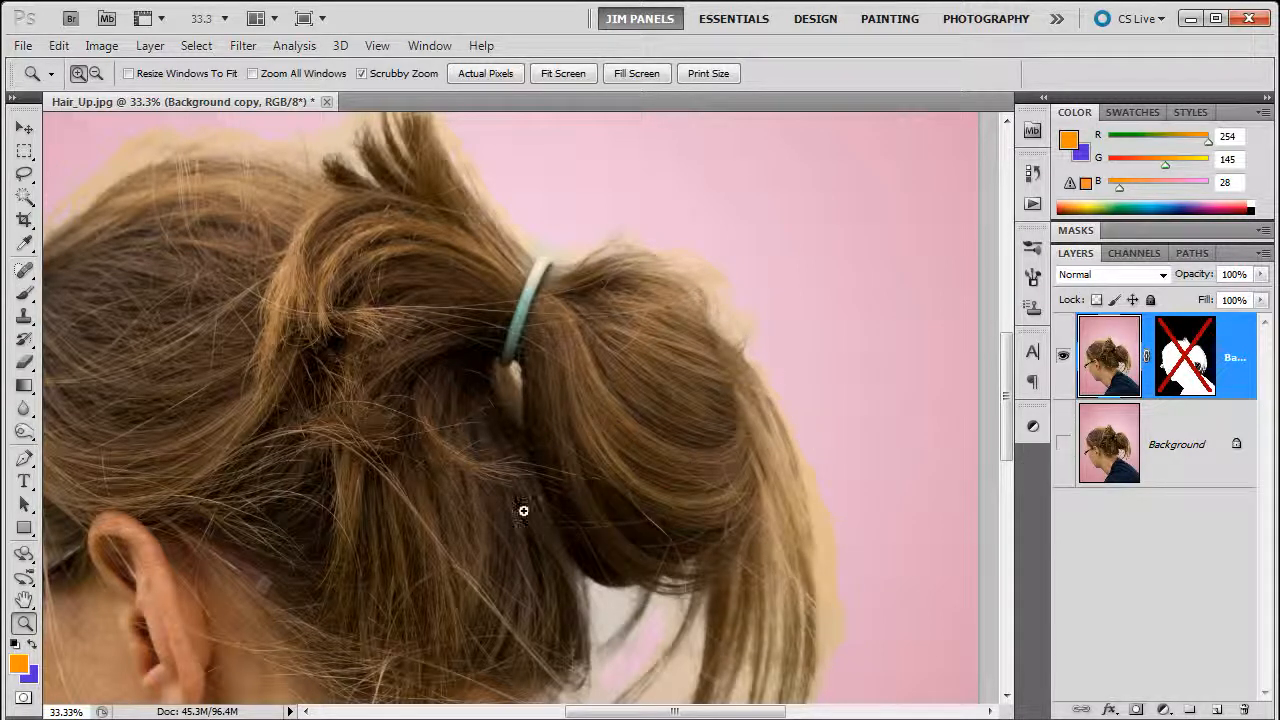
{"action": "scroll", "scroll_direction": "down", "scroll_amount": 3}
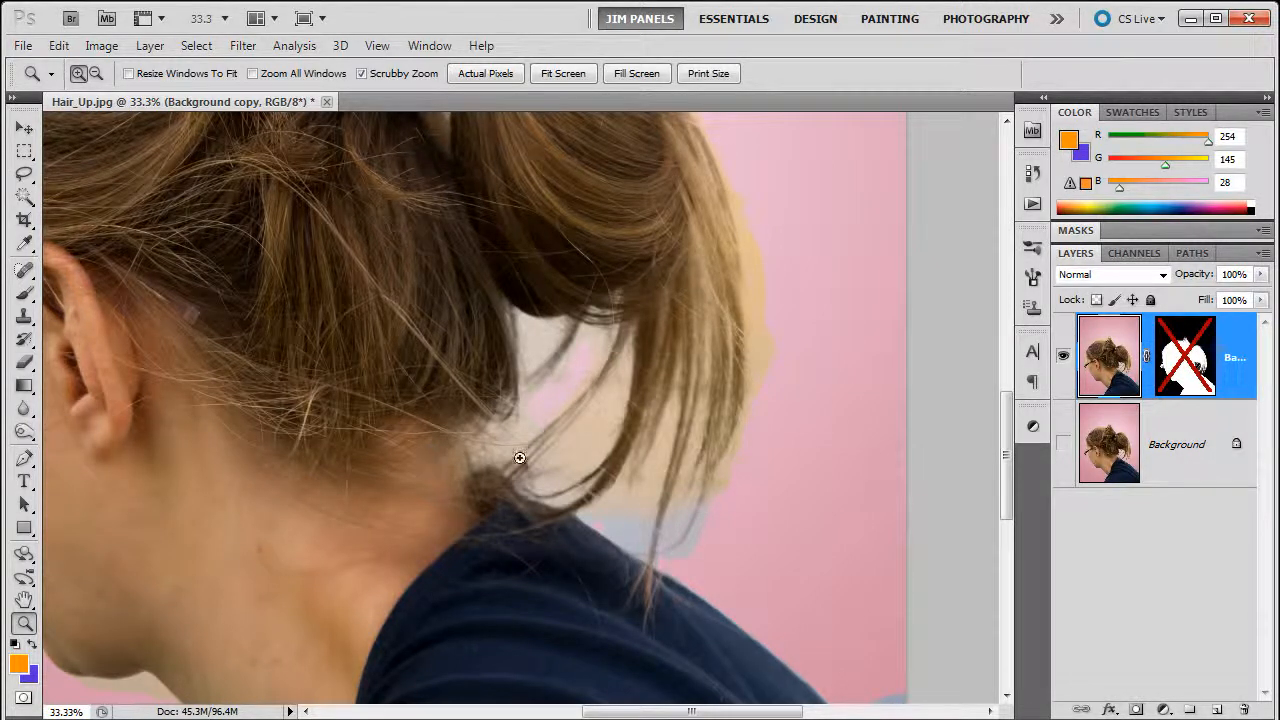
{"action": "left_click_drag", "start_coordinate": [520, 456], "coordinate": [544, 460]}
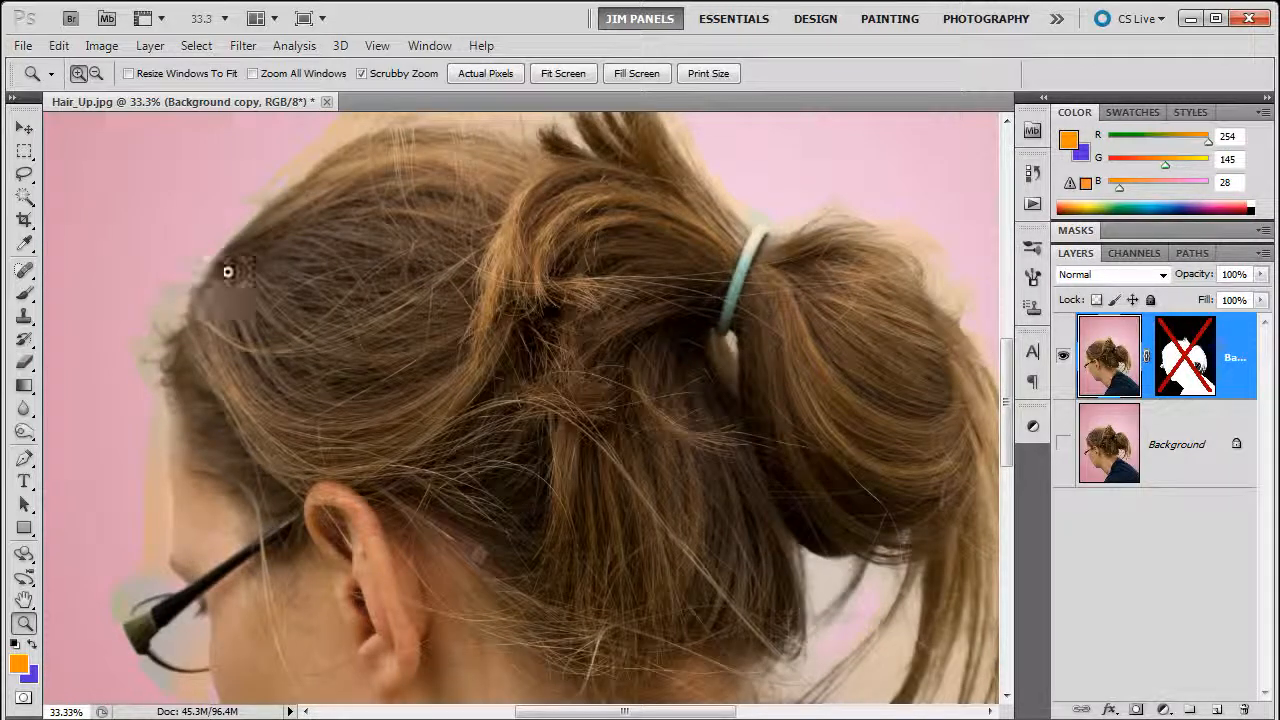
{"action": "right_click", "coordinate": [1184, 356]}
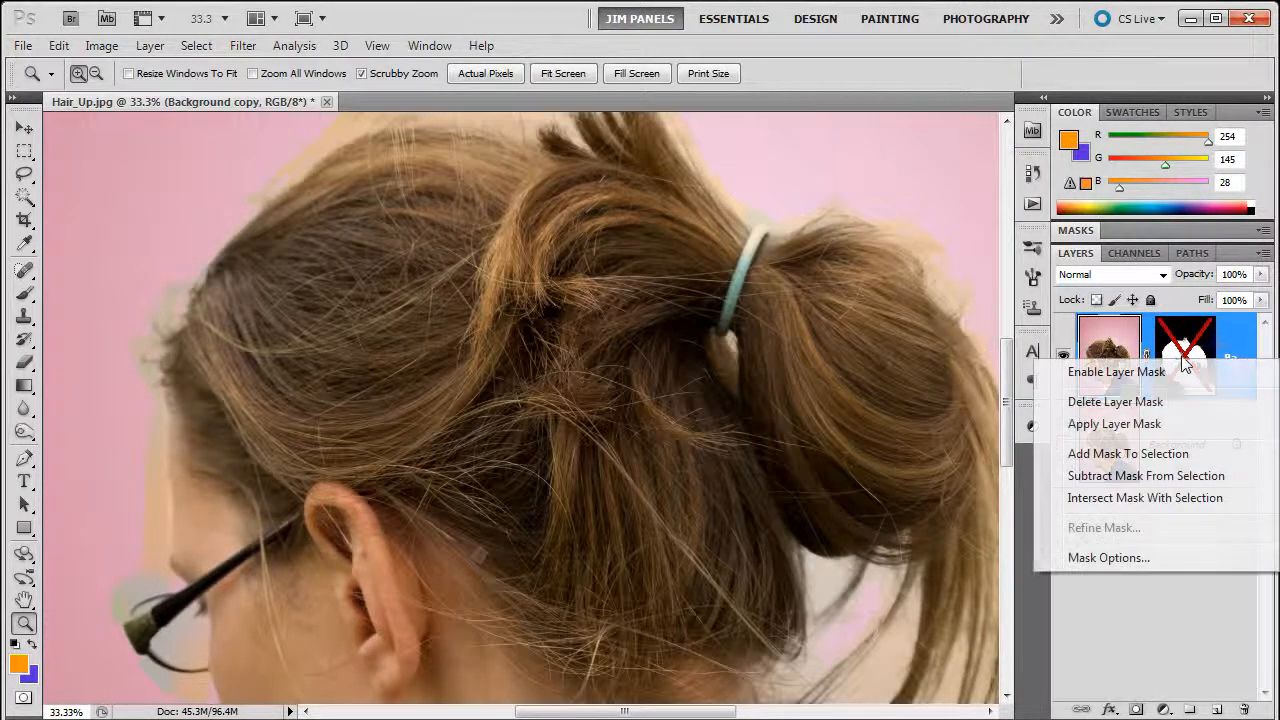
{"action": "left_click", "coordinate": [1116, 370]}
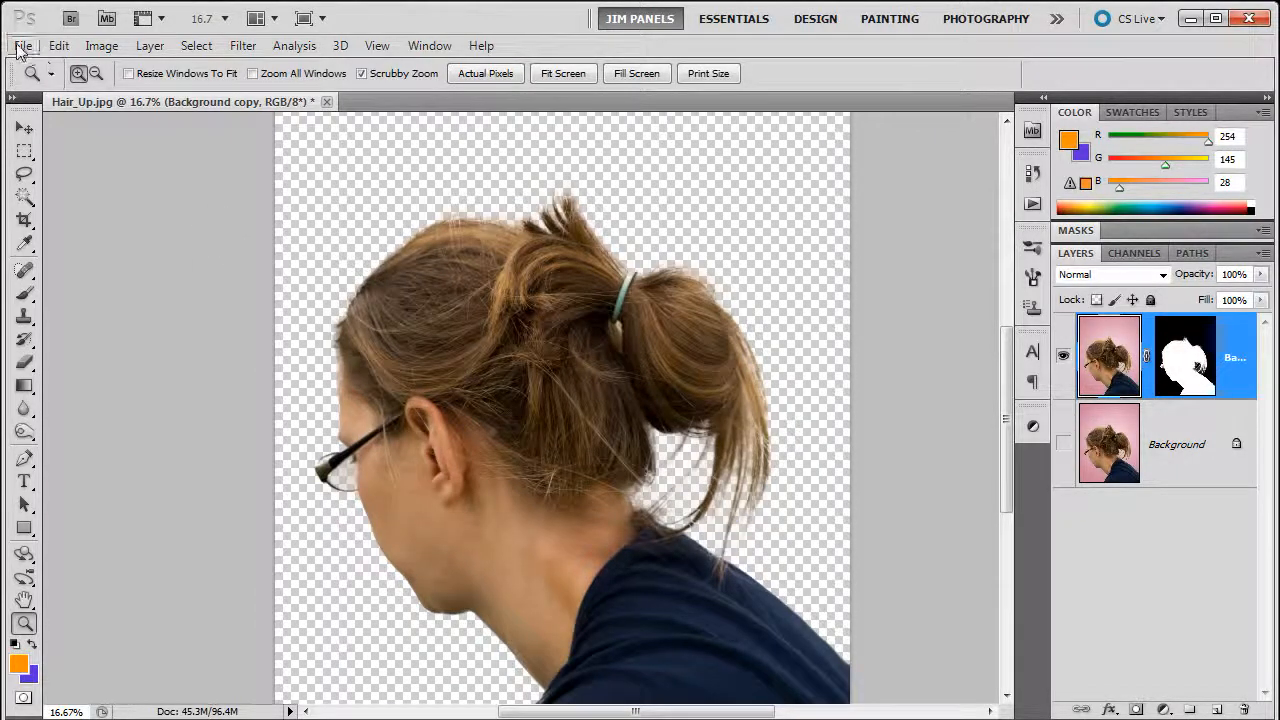
Open the recent photo 100_4773.JPG from the File menu as a second document.
{"action": "left_click", "coordinate": [22, 44]}
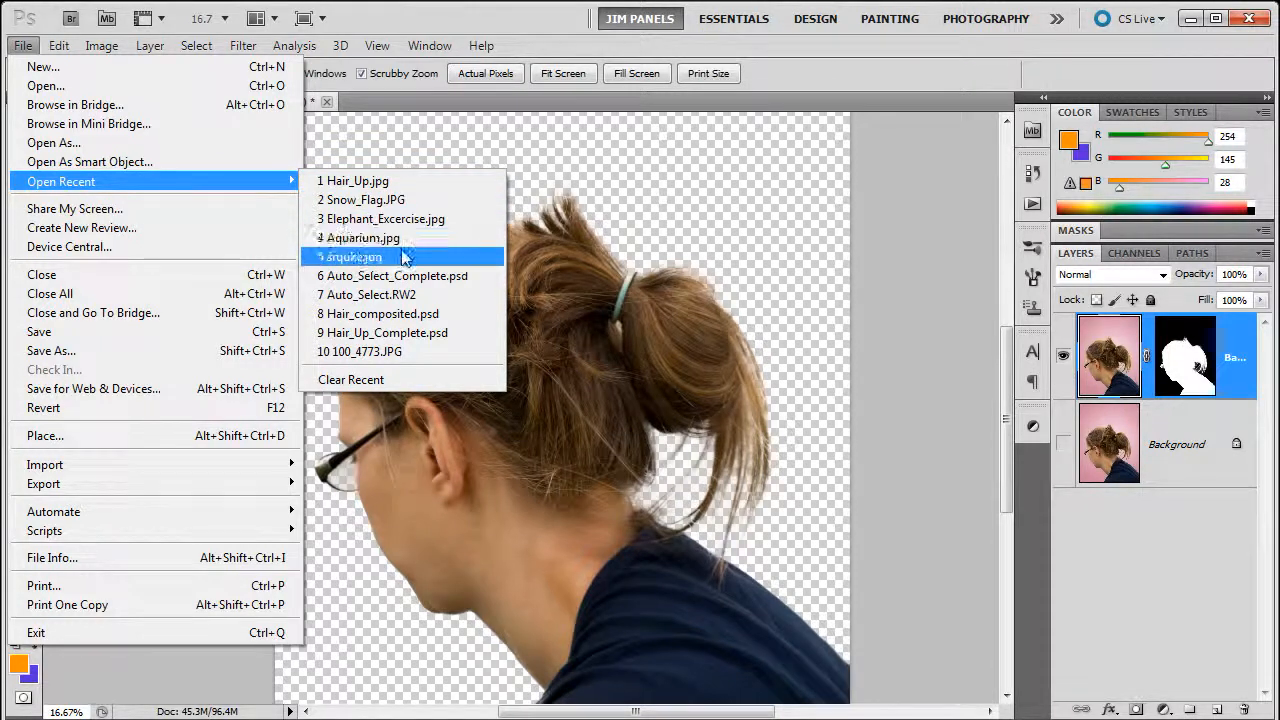
{"action": "left_click", "coordinate": [360, 352]}
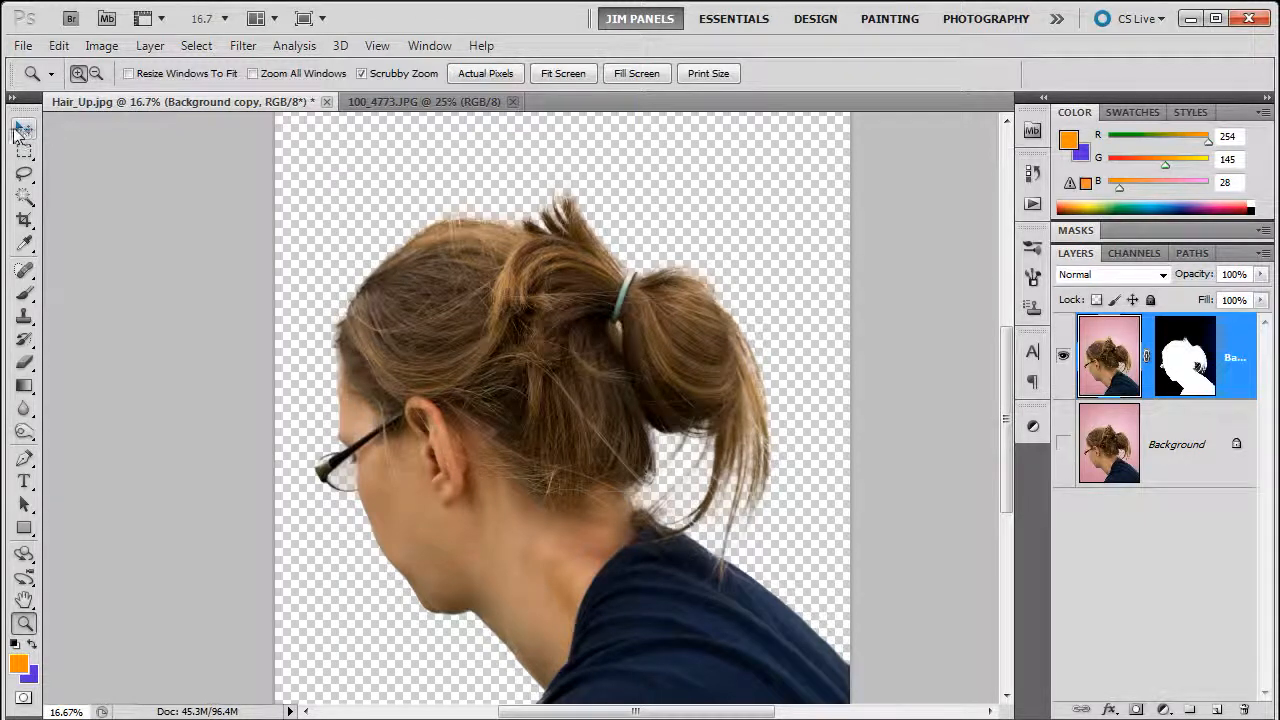
Drag the masked girl layer with the Move tool into the 100_4773.JPG beach document.
{"action": "left_click", "coordinate": [24, 130]}
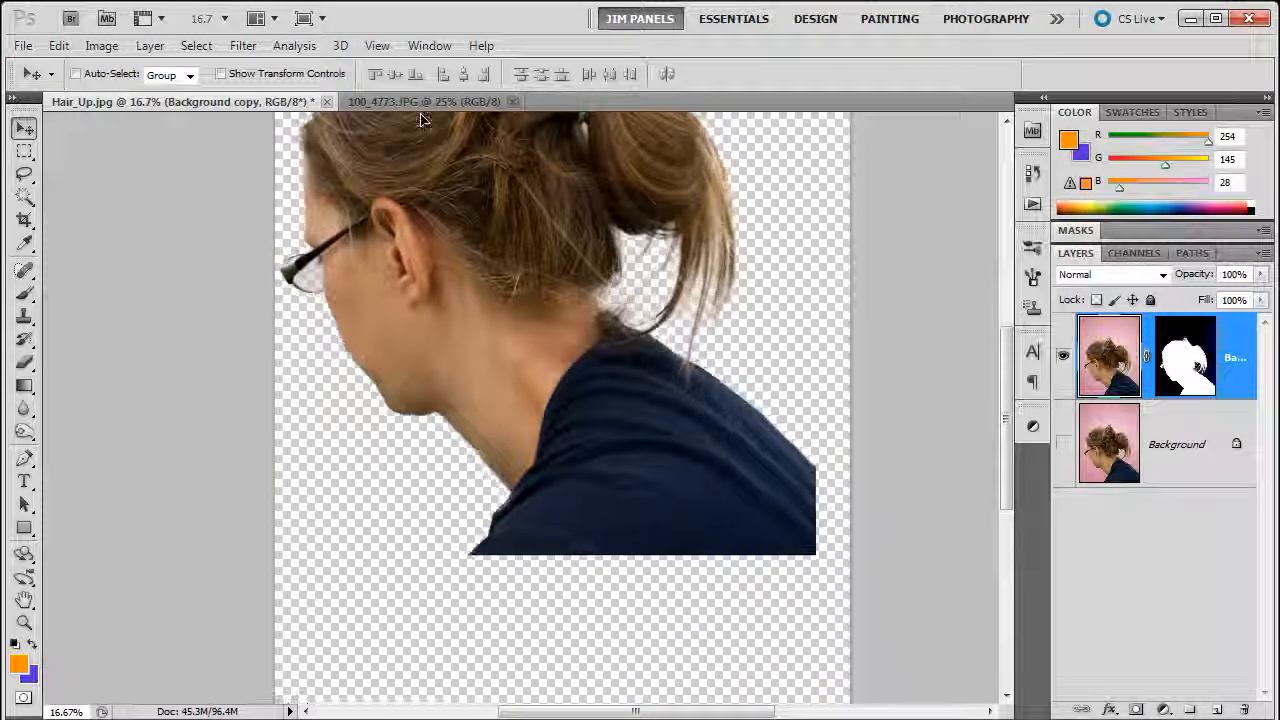
{"action": "left_click", "coordinate": [424, 100]}
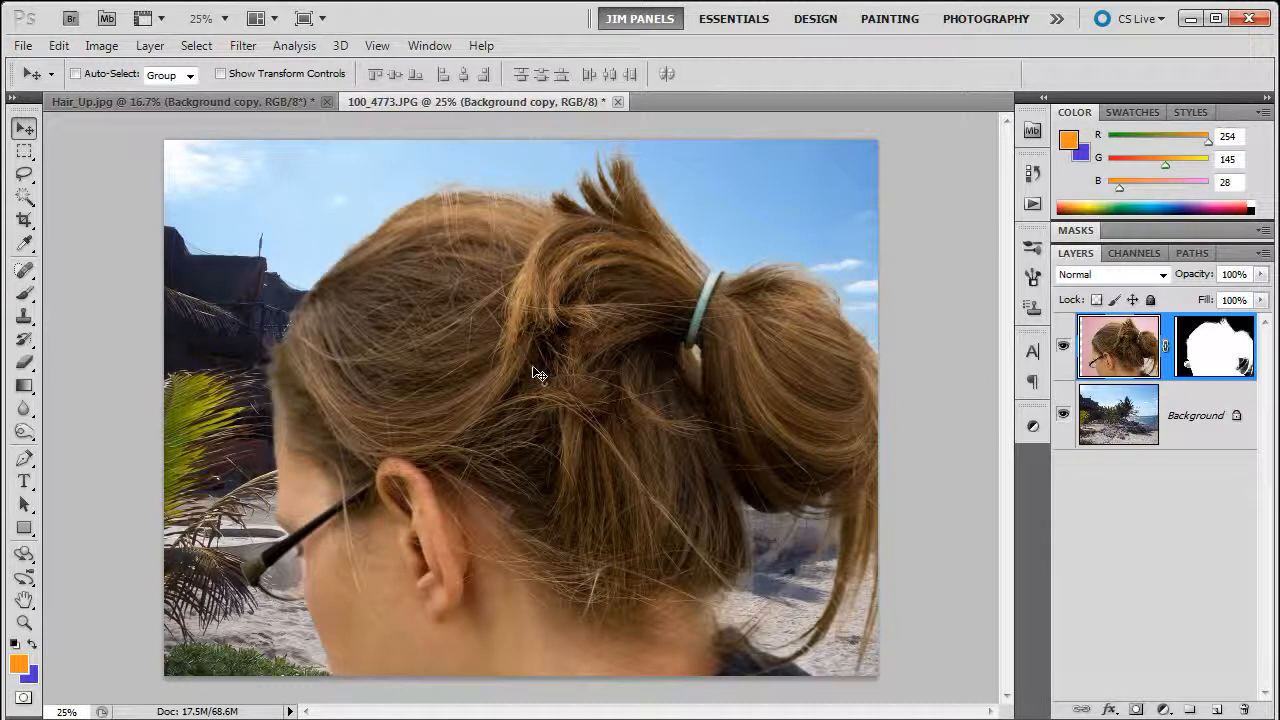
{"action": "mouse_move", "coordinate": [536, 370]}
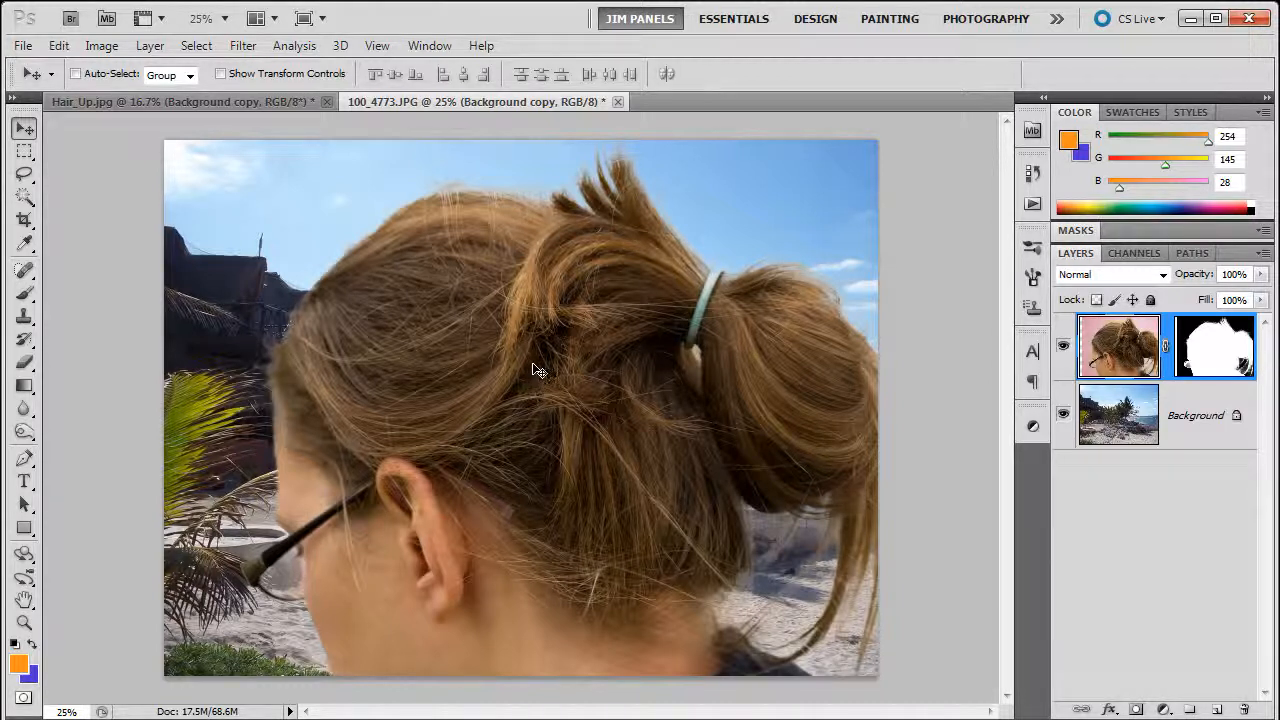